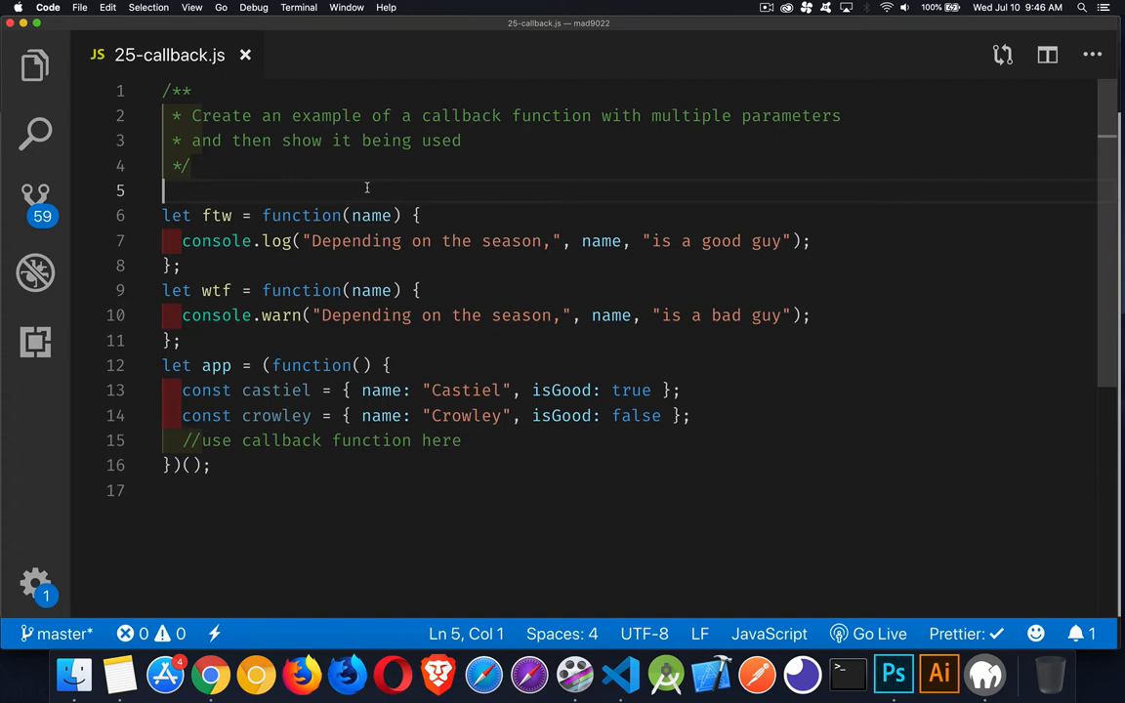
Step: Review the app function and place the cursor at the end of the 'use callback function here' comment
click(172, 365)
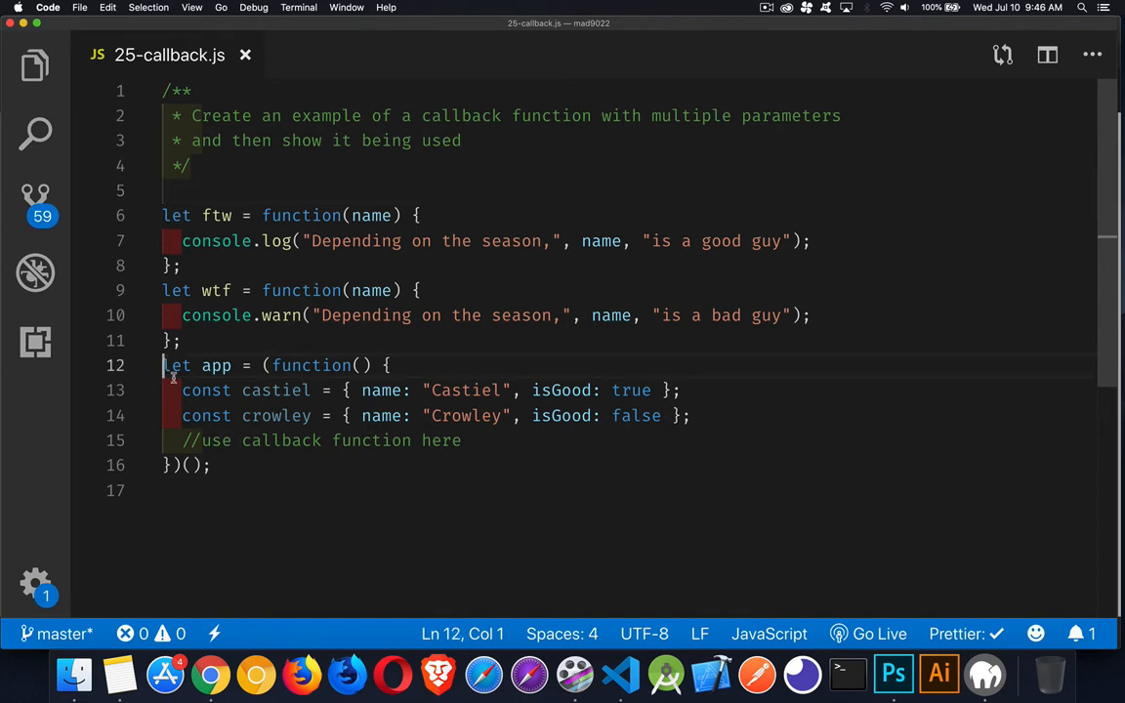
drag(164, 365, 211, 465)
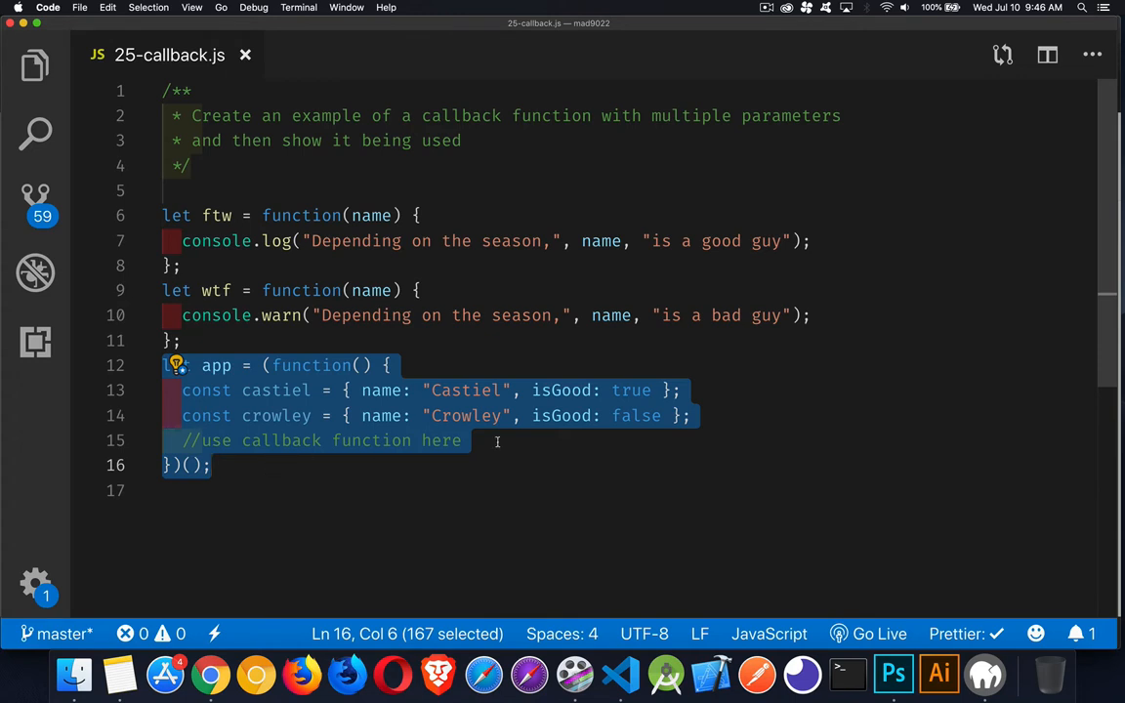
click(496, 442)
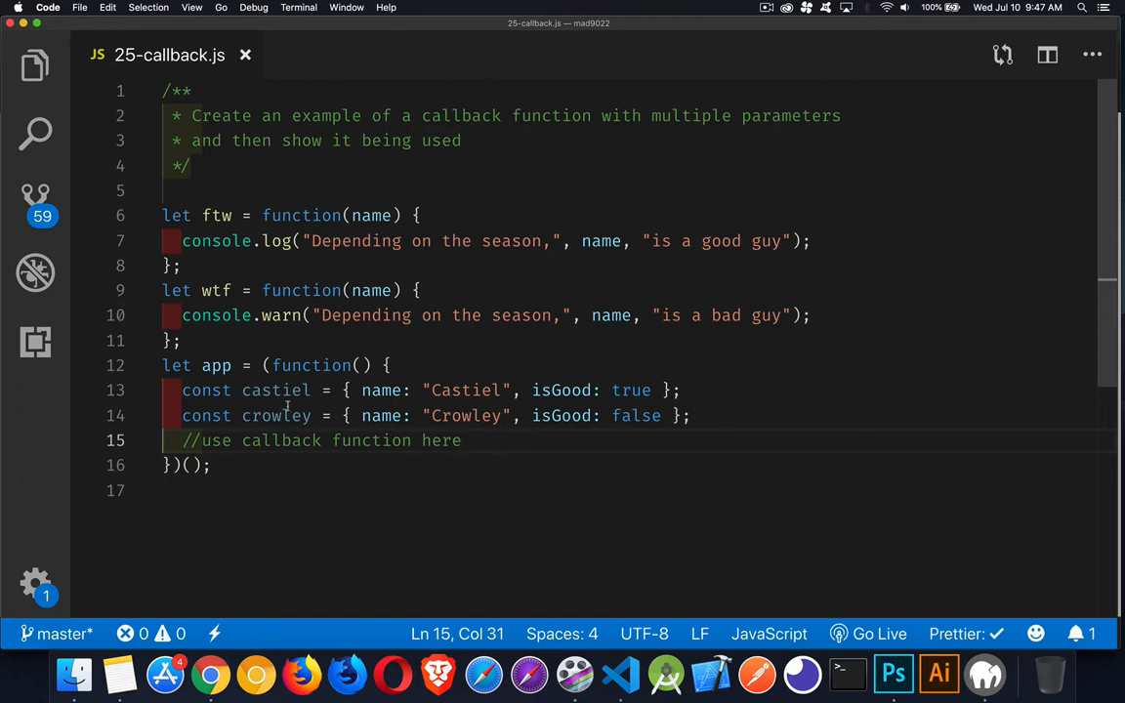
double_click(277, 390)
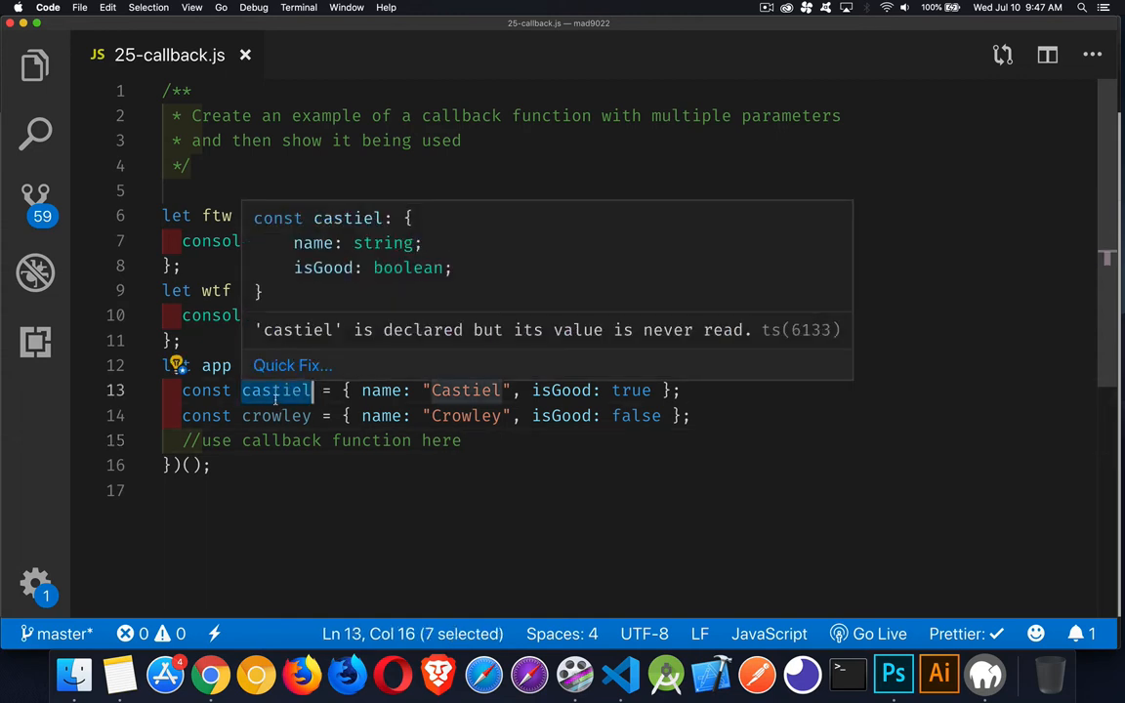
click(182, 465)
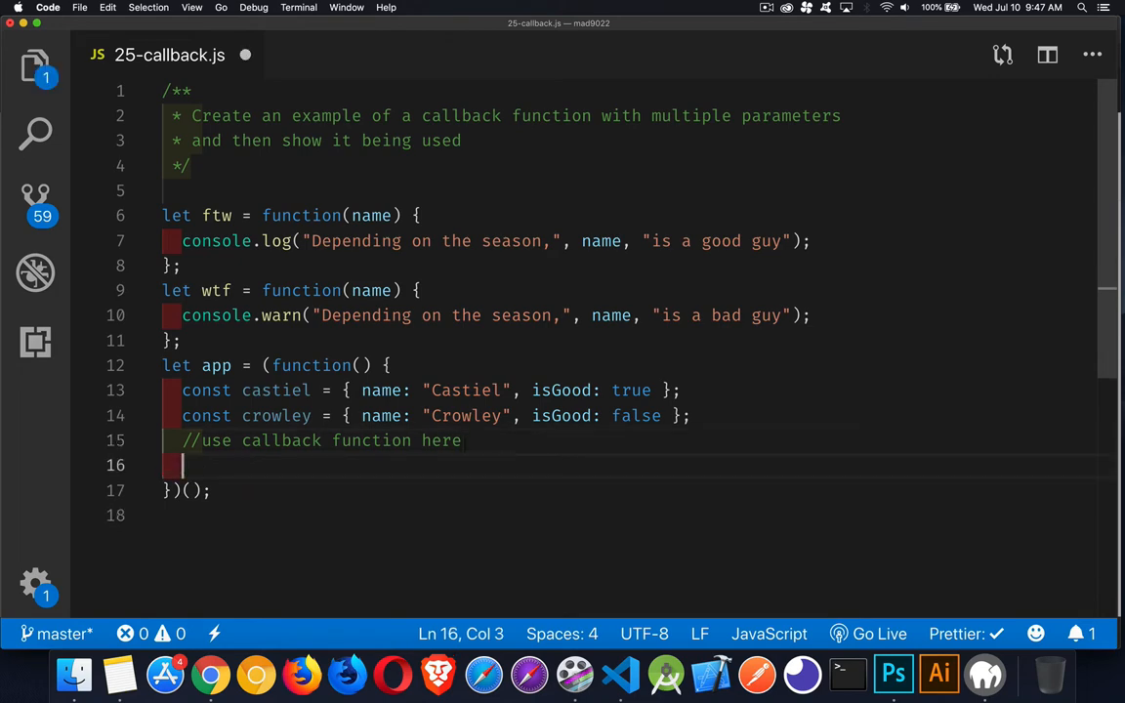
Step: Write the call myCallBack(ftw, wtf, castiel); inside app
text(my)
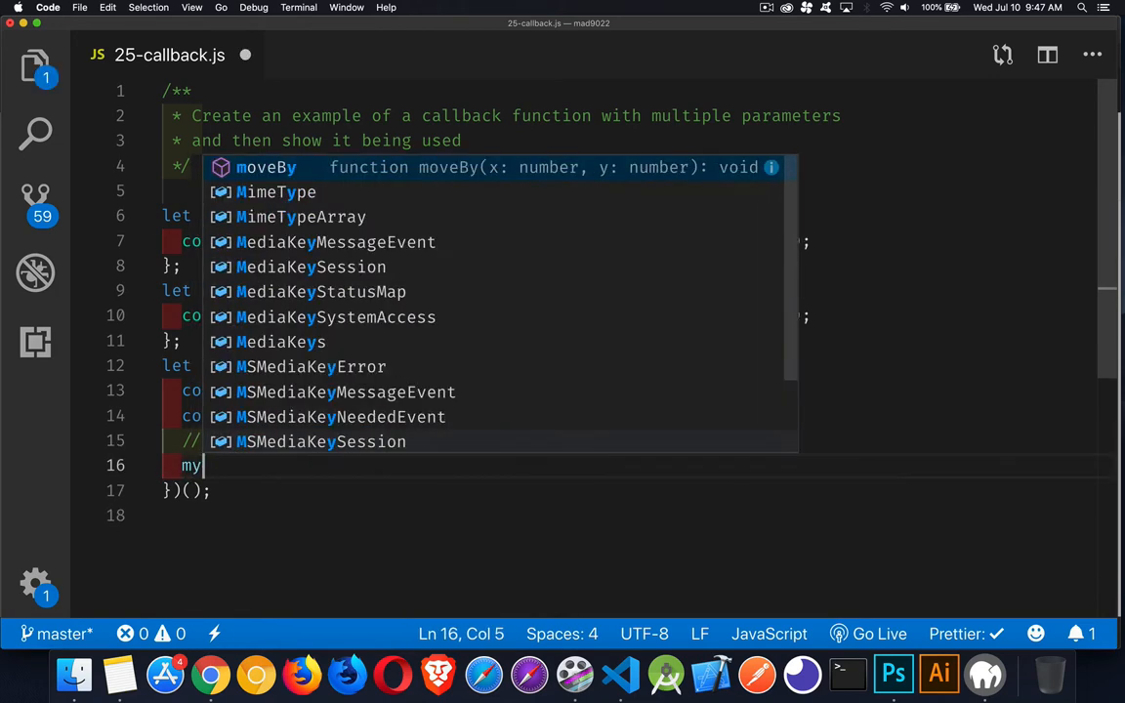
text(Call)
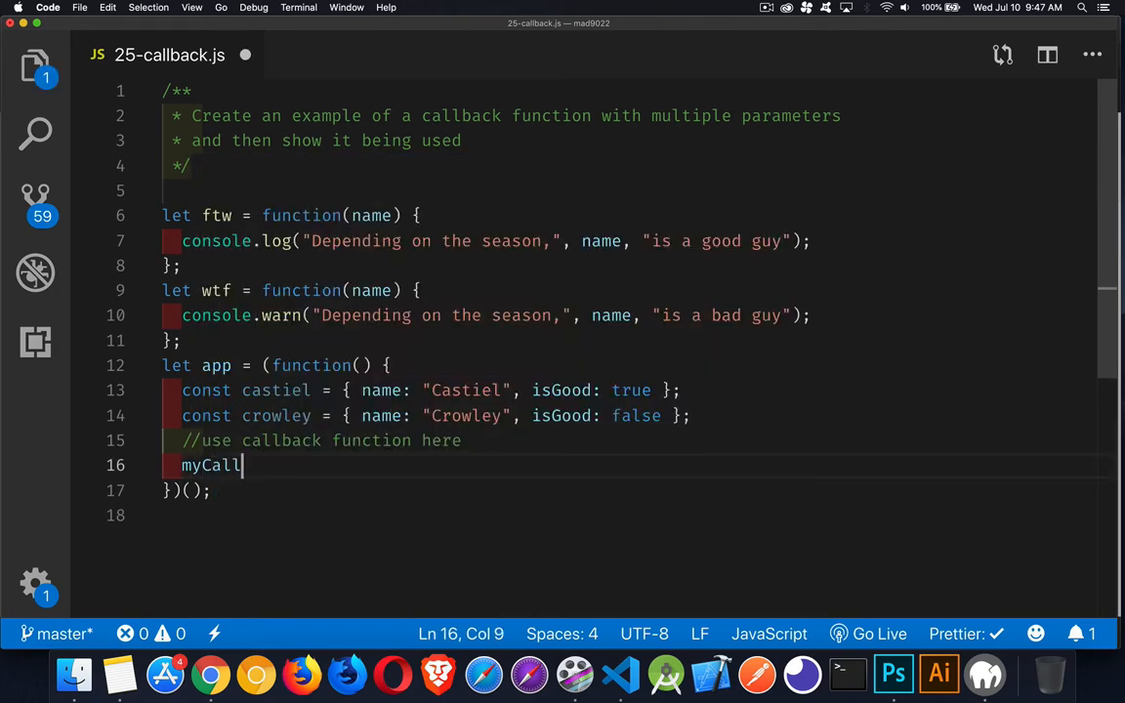
text(Back())
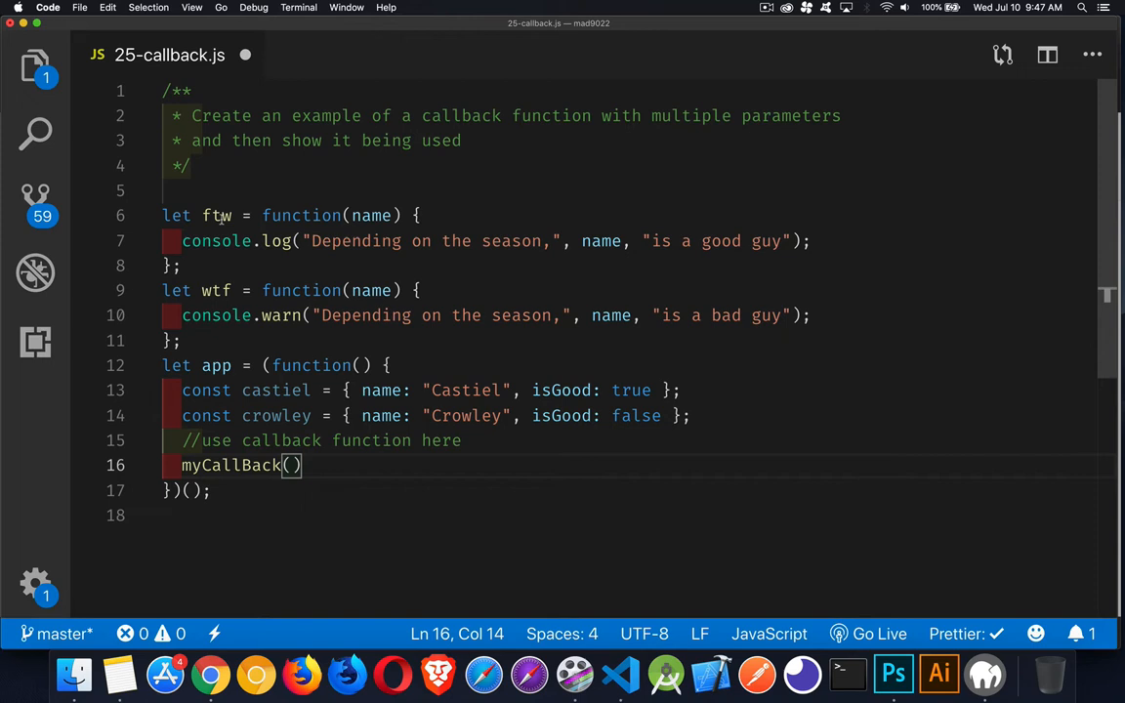
double_click(215, 289)
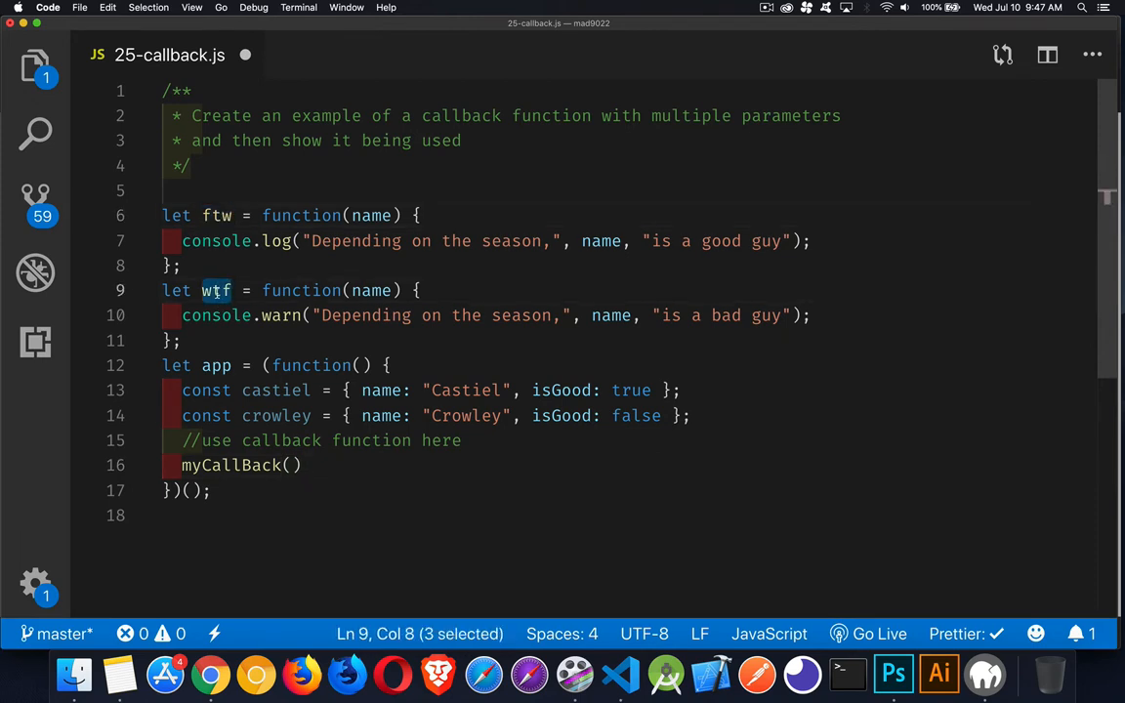
double_click(275, 390)
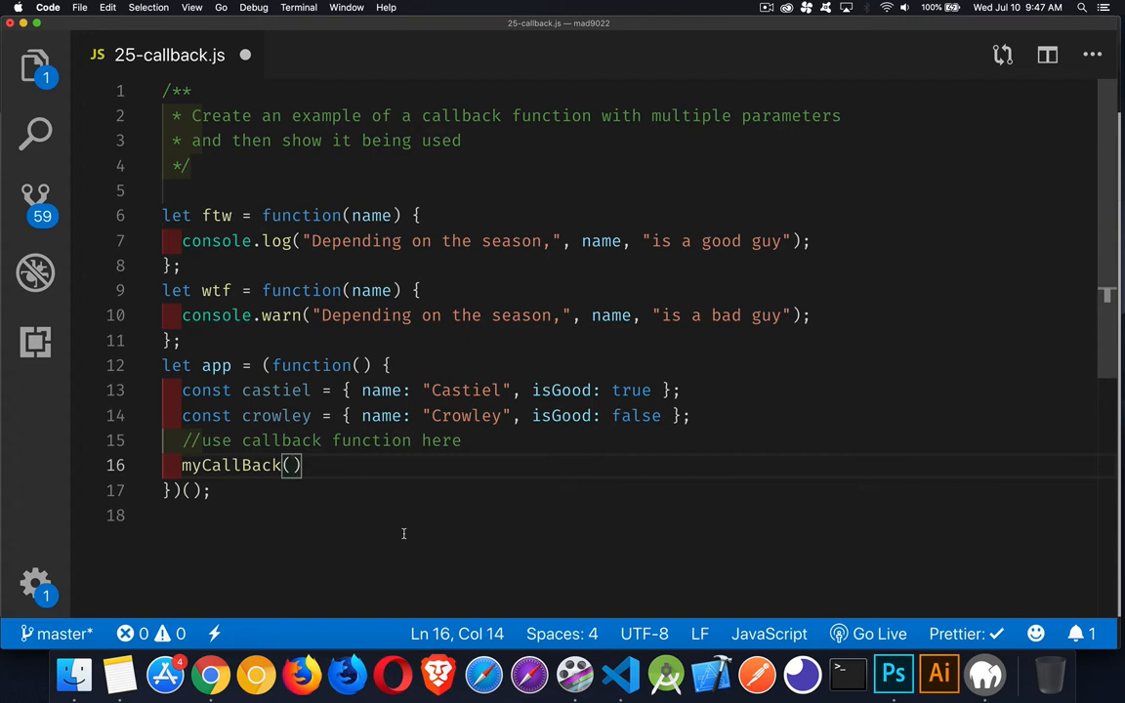
text(ftw)
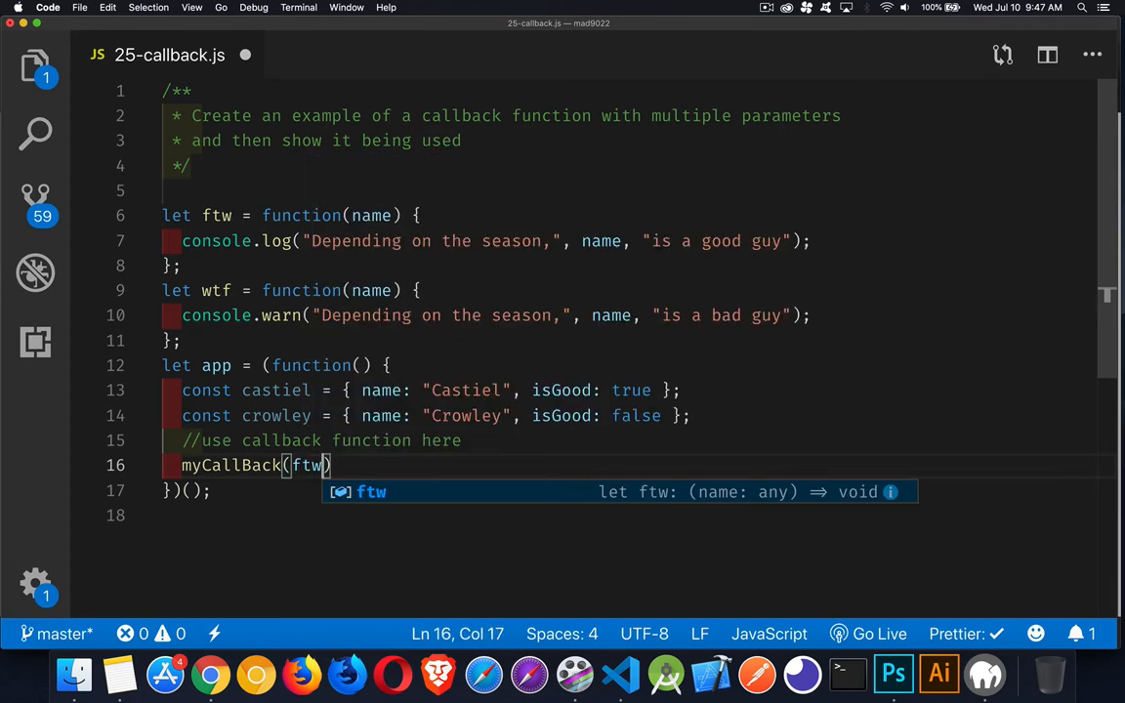
text(, wtf)
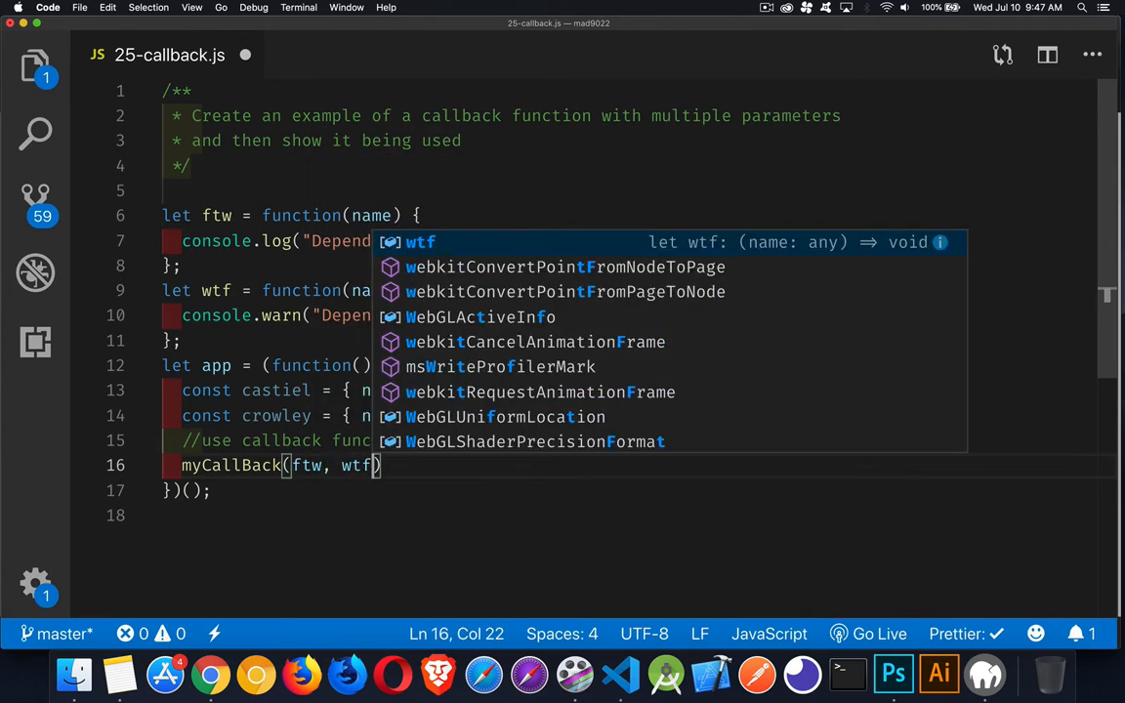
text(,)
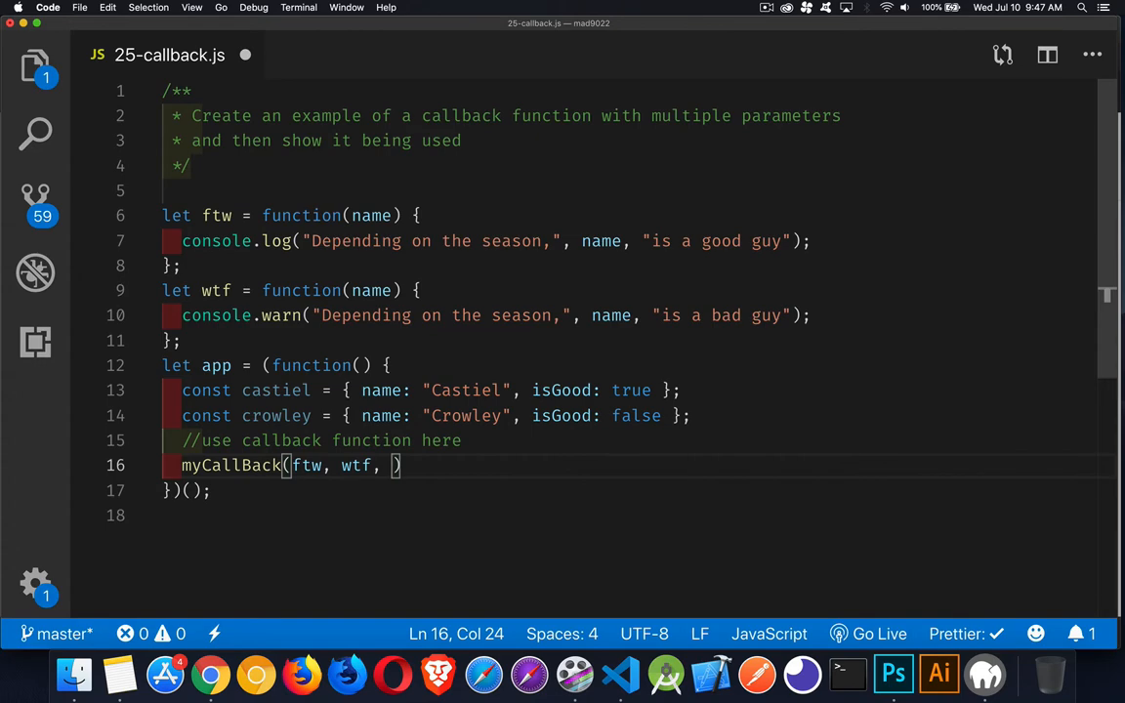
text(castiel)
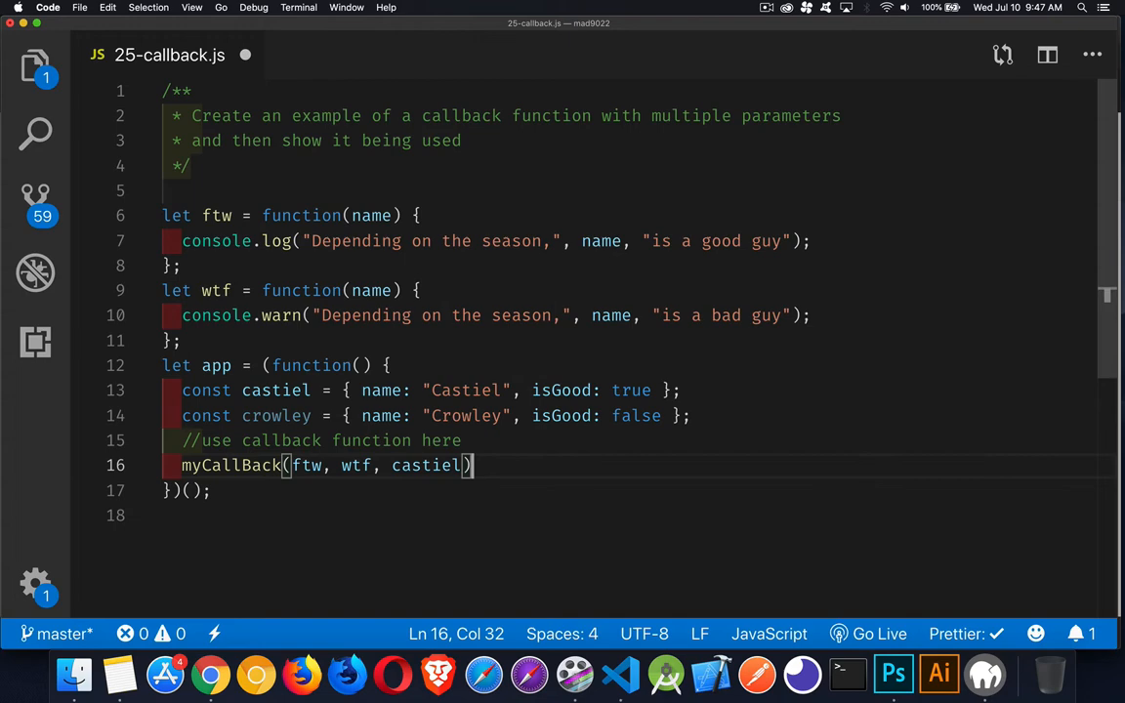
Step: Start the second call myCallBack(ftw, wtf, crowley); below it
text(m)
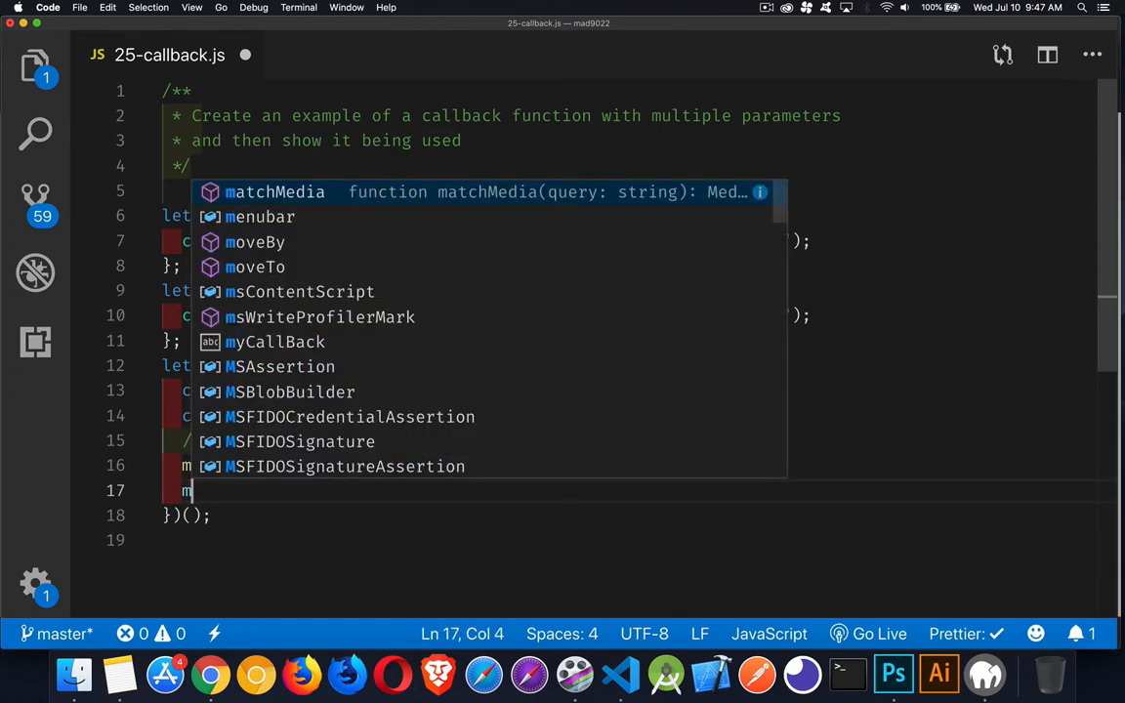
text(yCallBa)
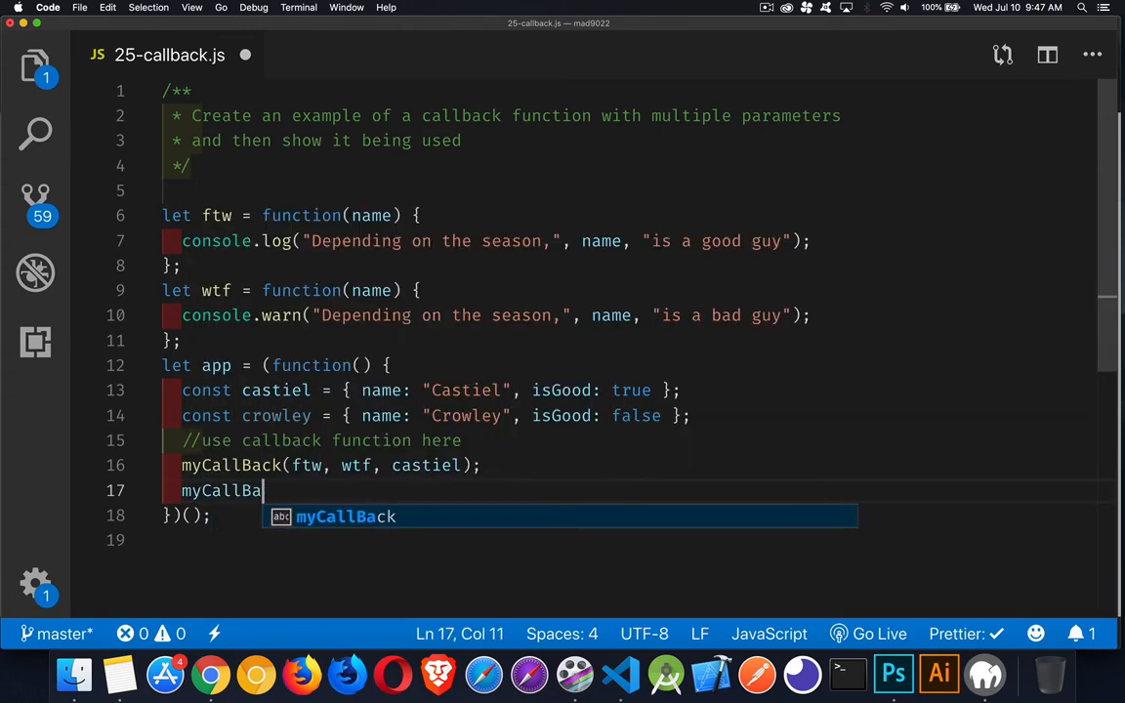
text(ck(ftw, wtf, crowley);)
click(634, 191)
text(let)
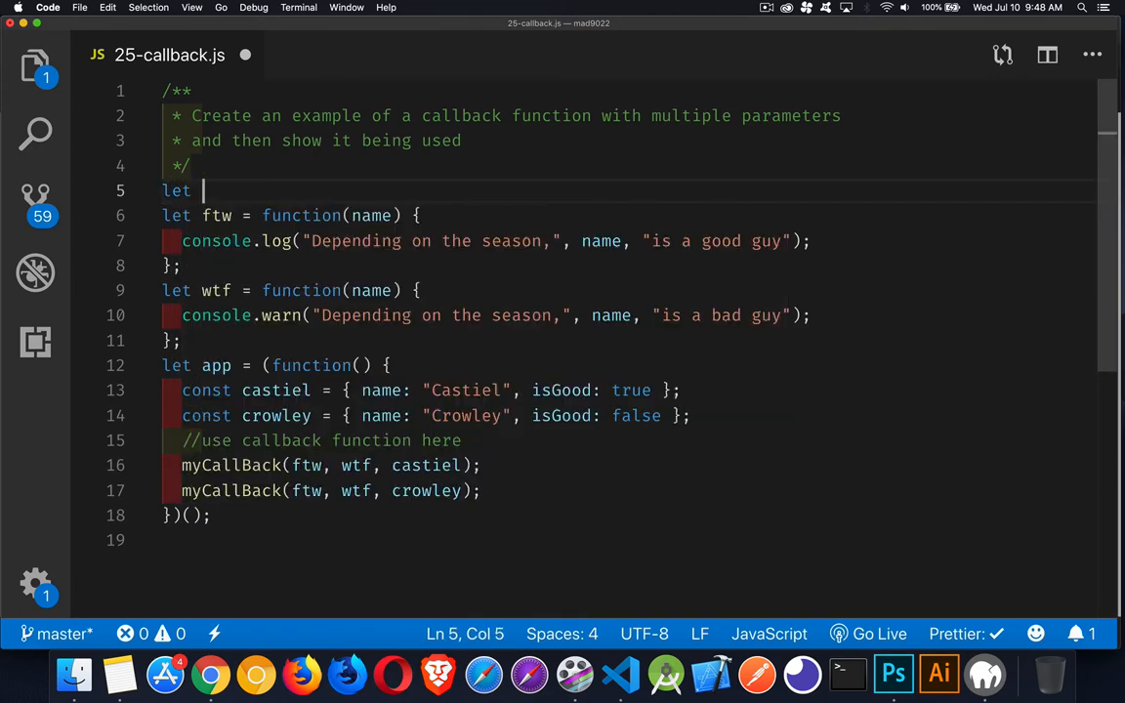
Step: Define let myCallBack = function(goodfunc, badfunc, character){ } on line 5
text(myCallBack = function(){)
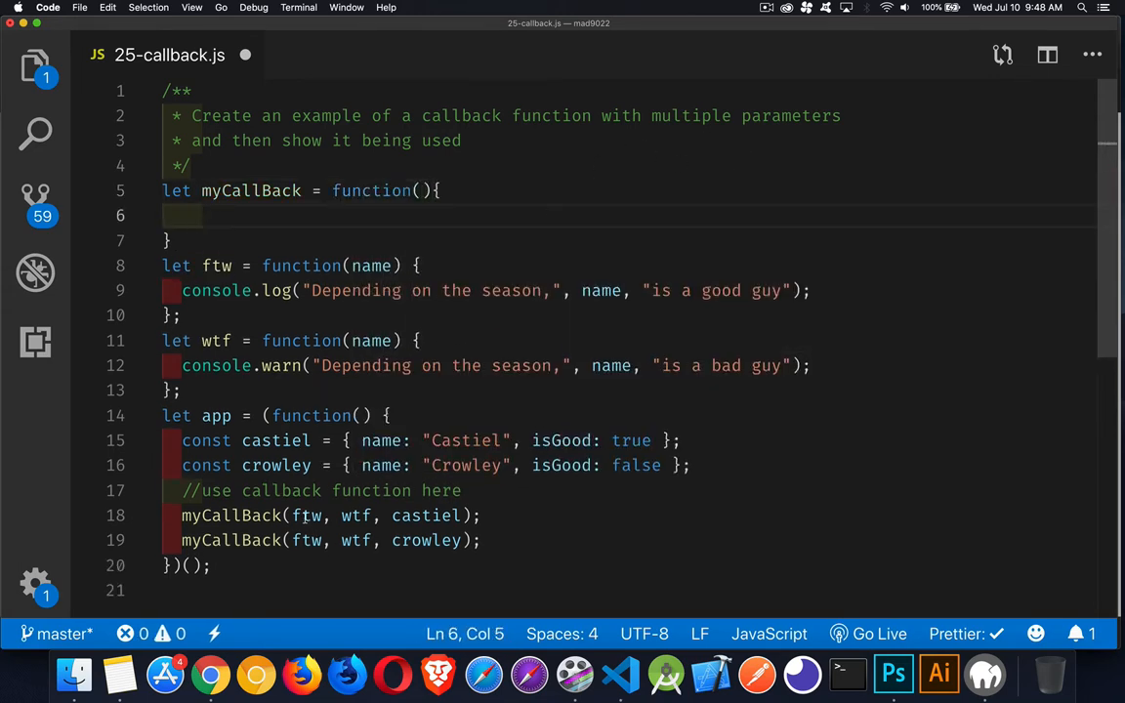
drag(291, 515, 468, 516)
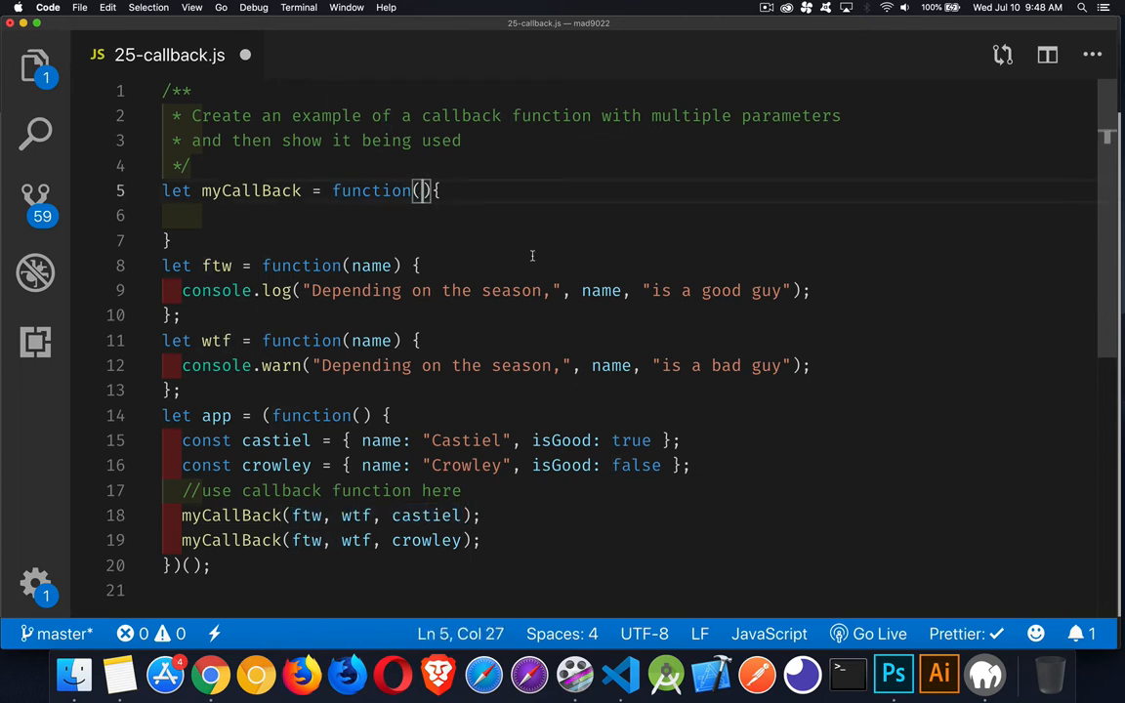
text(good)
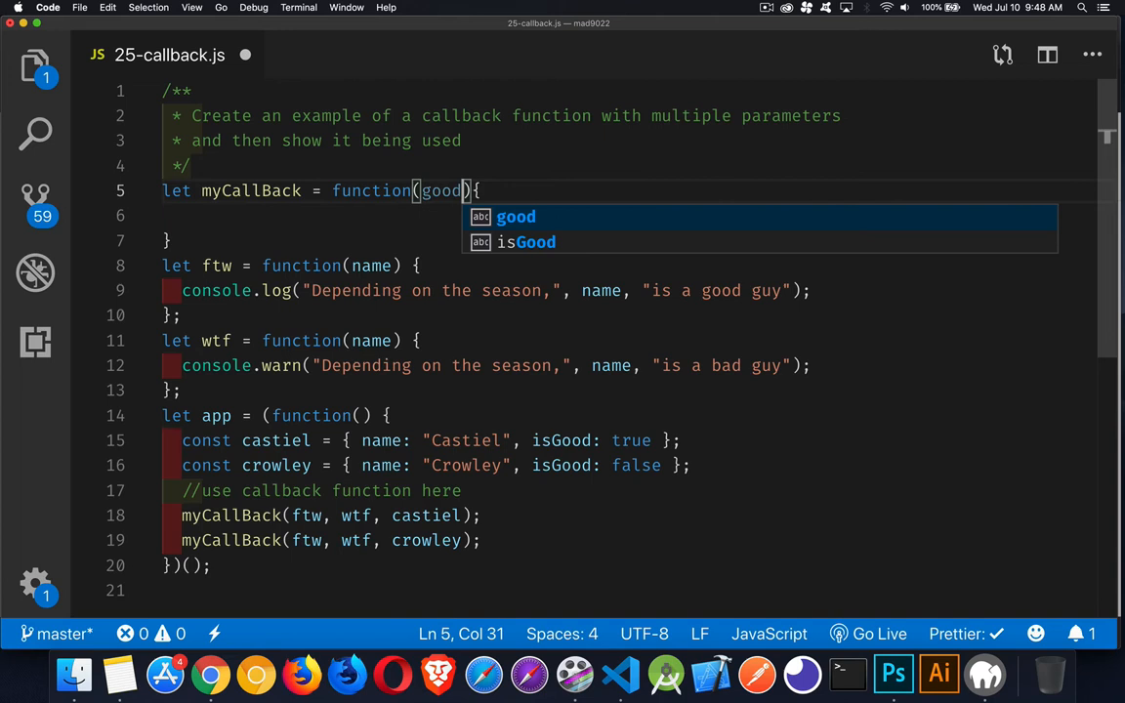
text(func, bad)
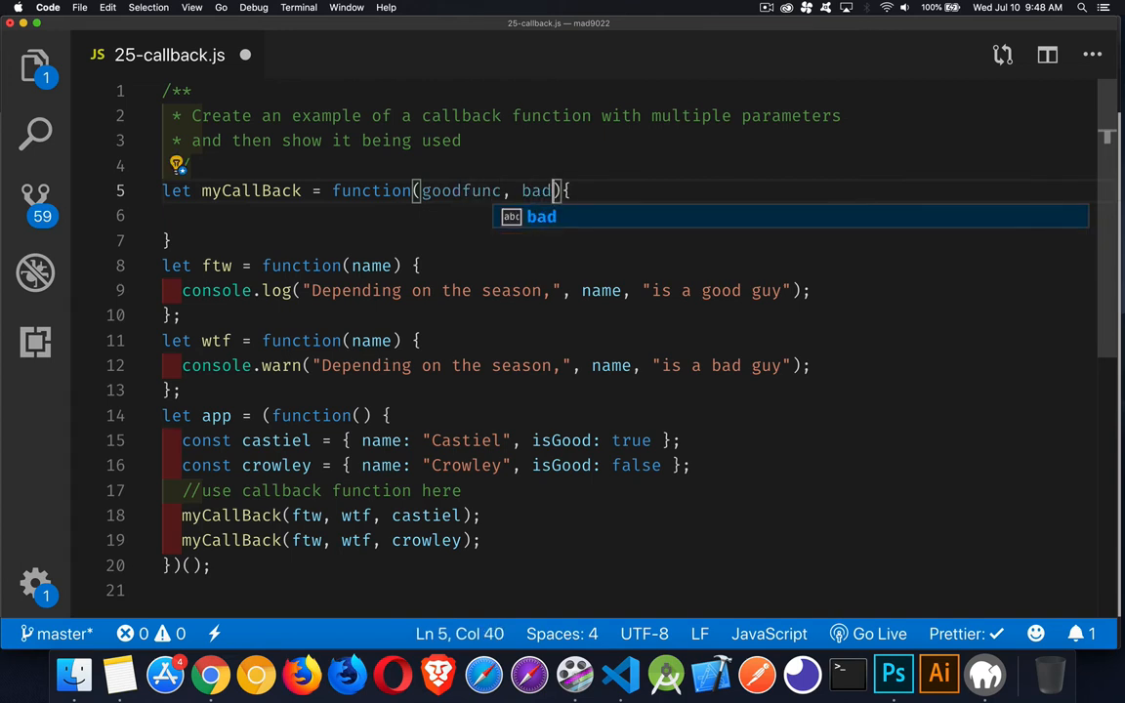
text(func,)
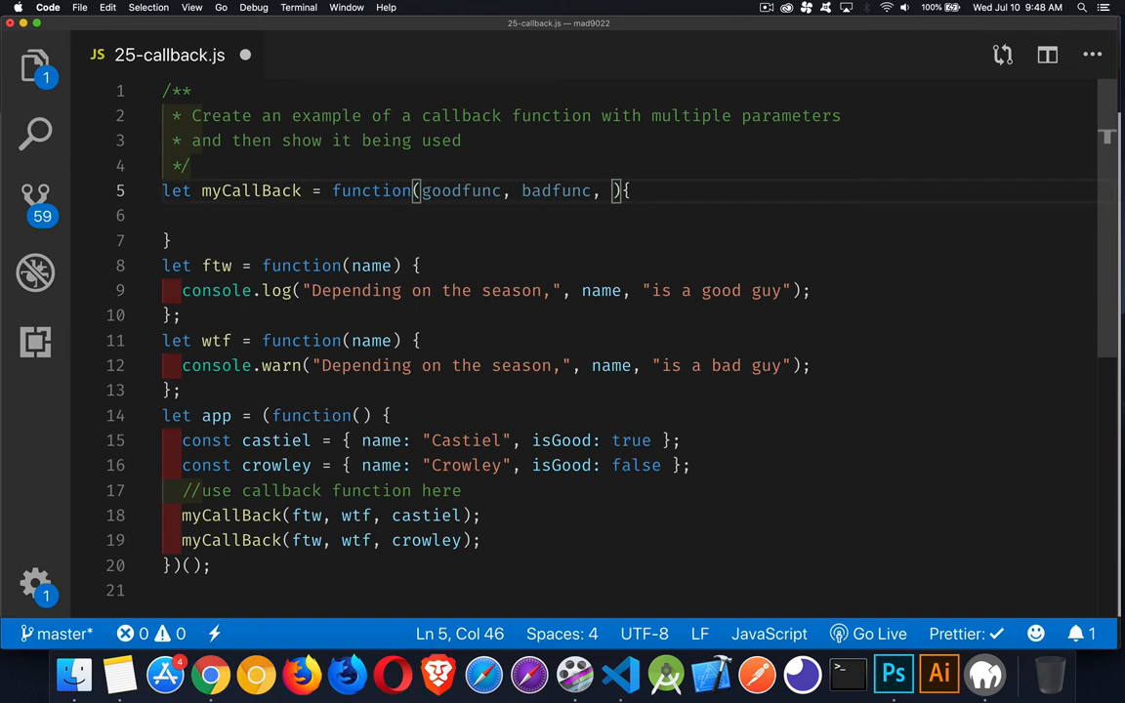
text(character)
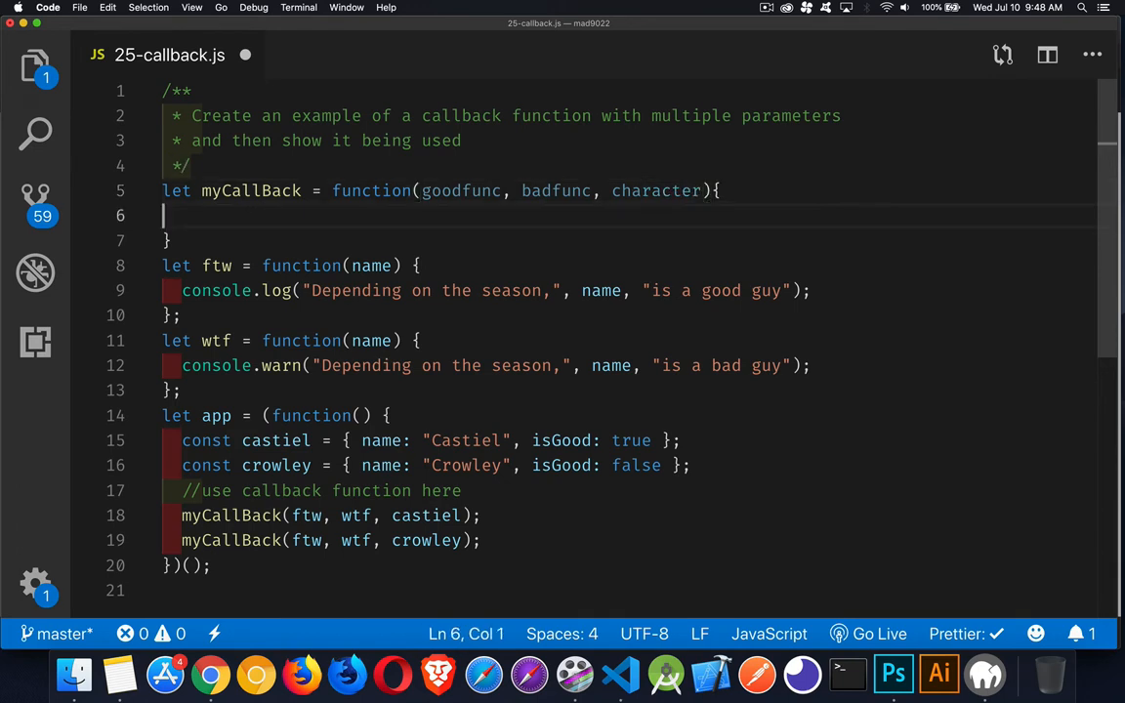
key(Tab)
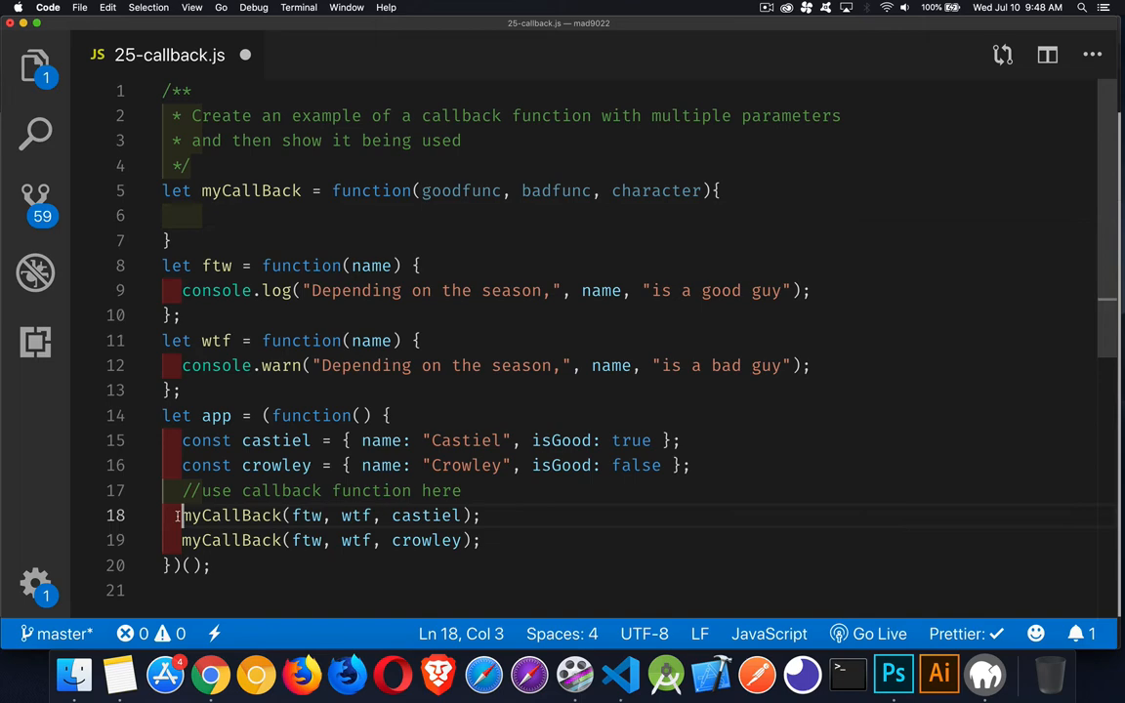
Step: Glance at the two myCallBack call lines, then return to the empty myCallBack body
drag(180, 516, 480, 539)
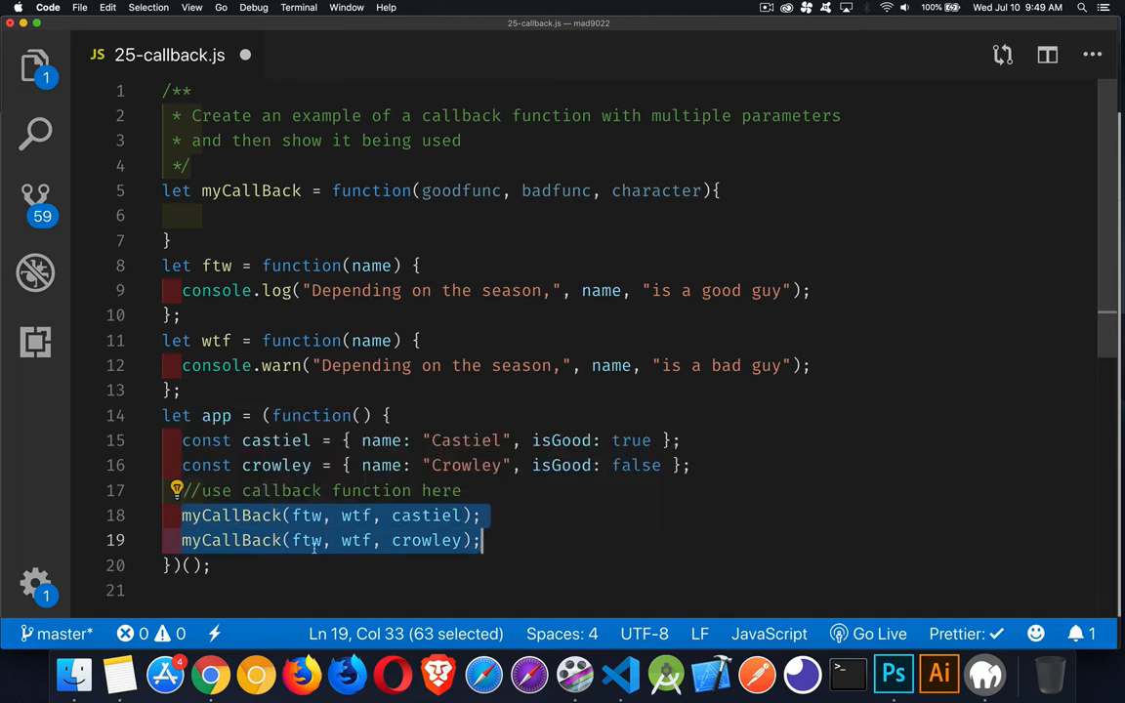
click(289, 539)
text(let)
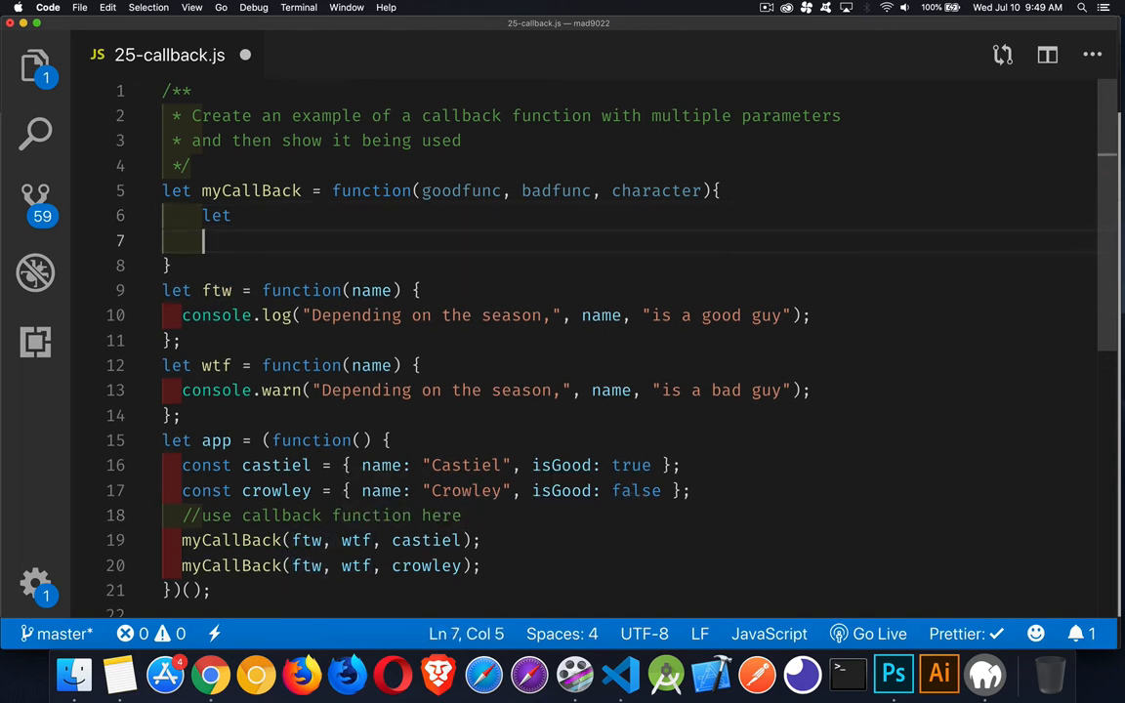
Step: Try ftw(); wtf(); in the body, then replace ftw with a goodfunc.apply experiment
text(ftw();)
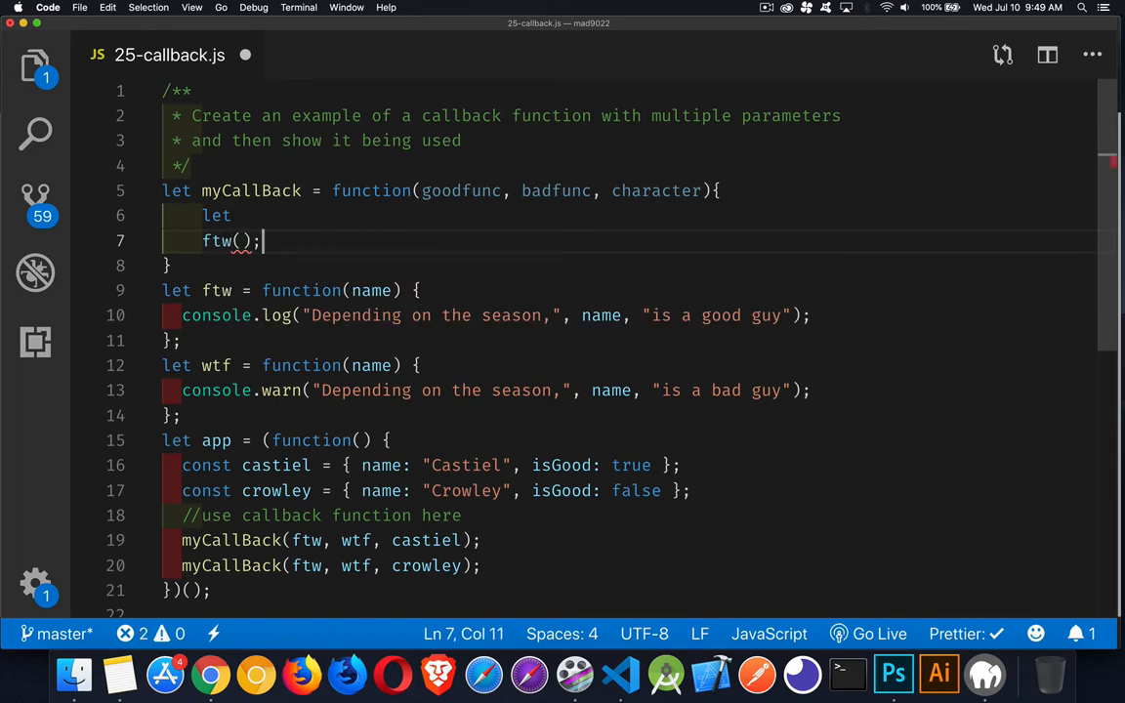
text(wtf())
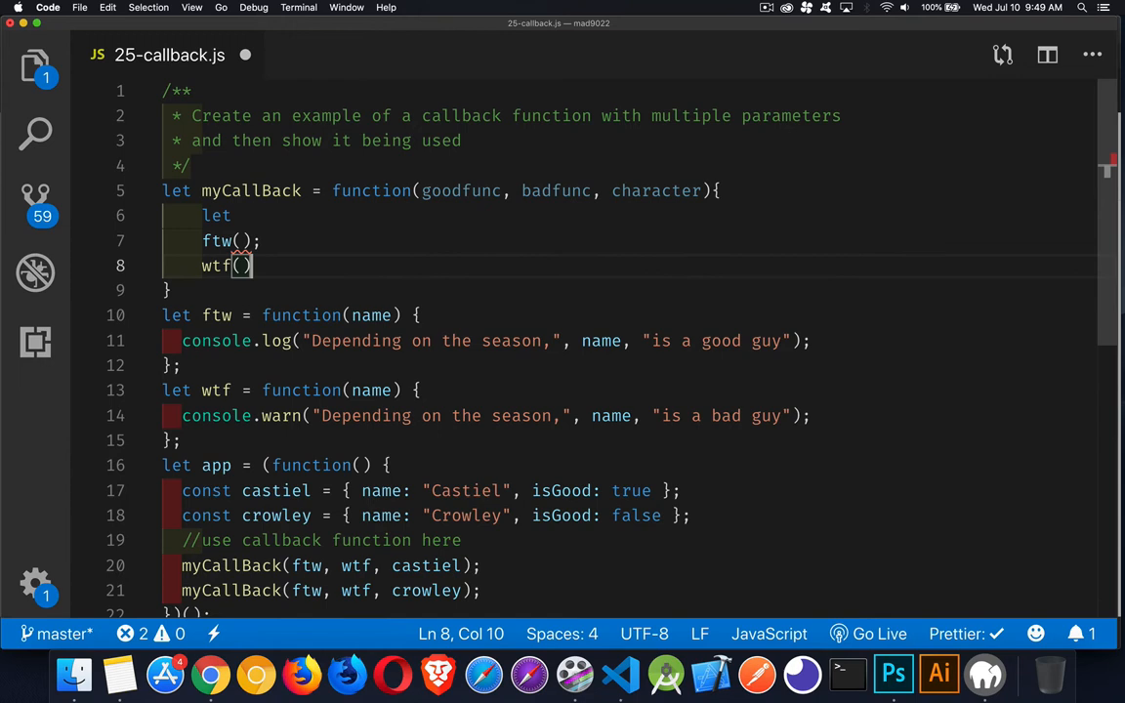
text(;)
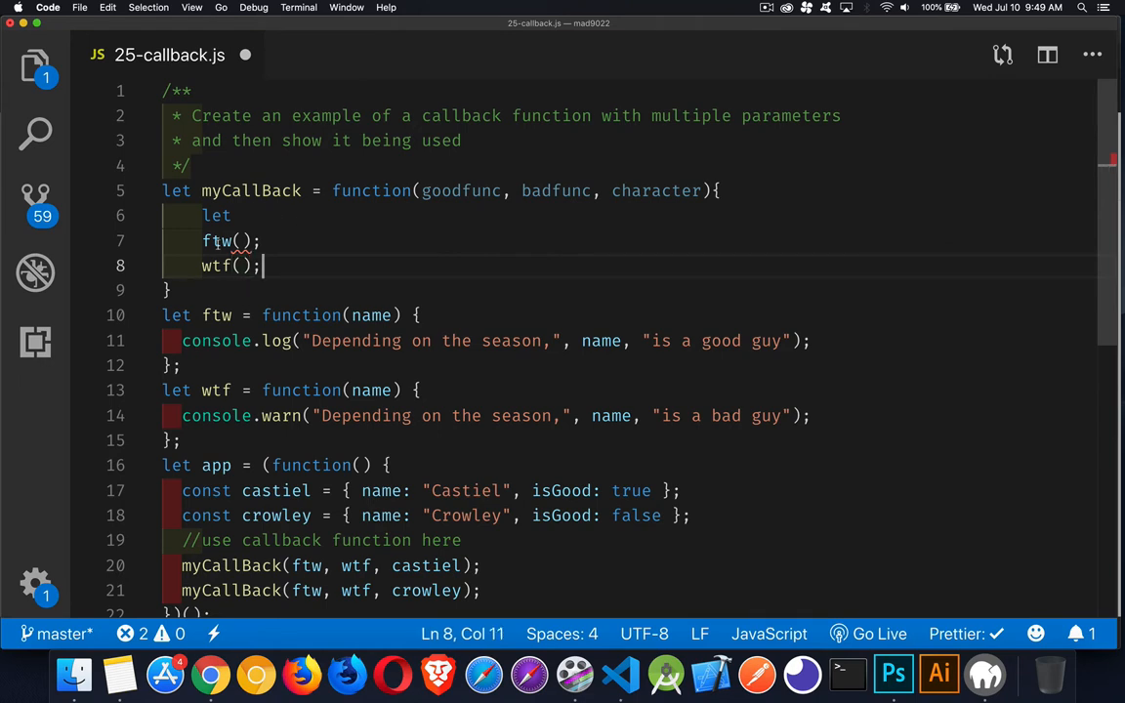
double_click(215, 242)
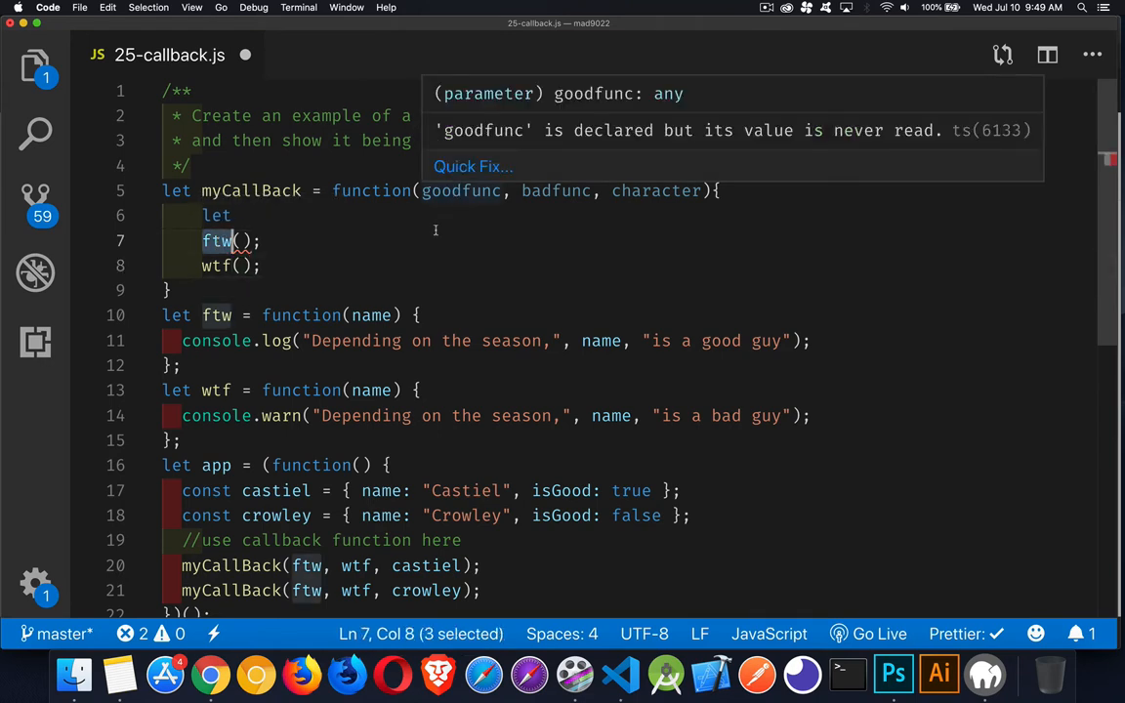
text(goodfunc)
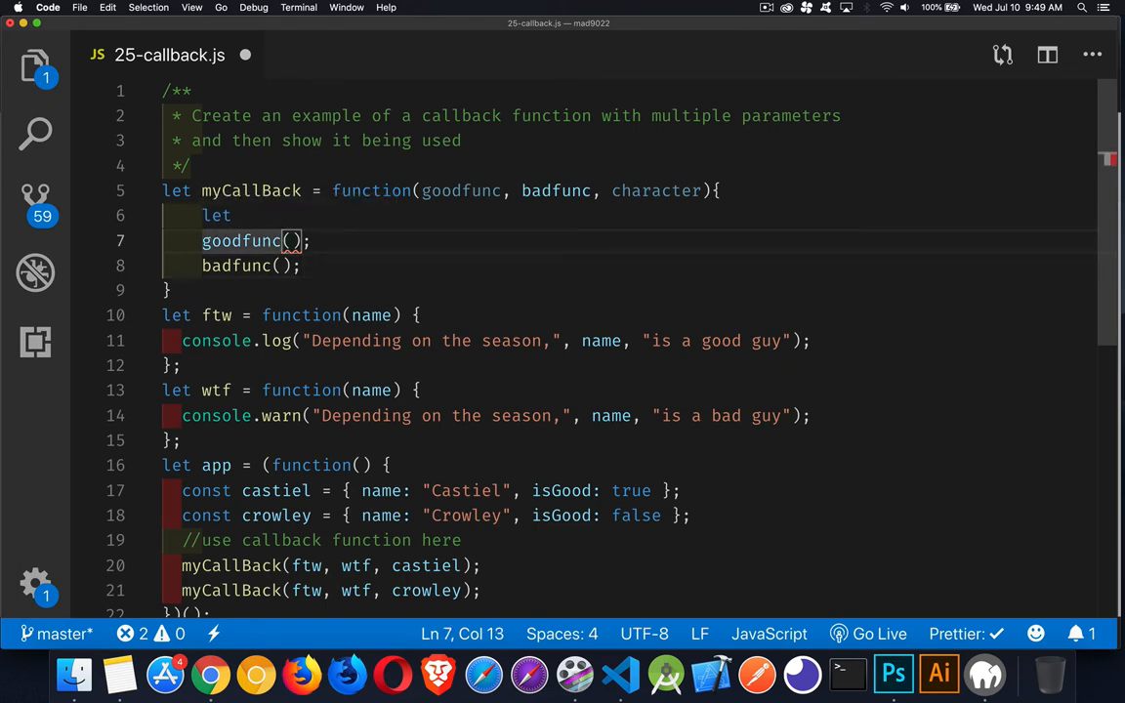
text(.apply)
click(629, 266)
text(.c)
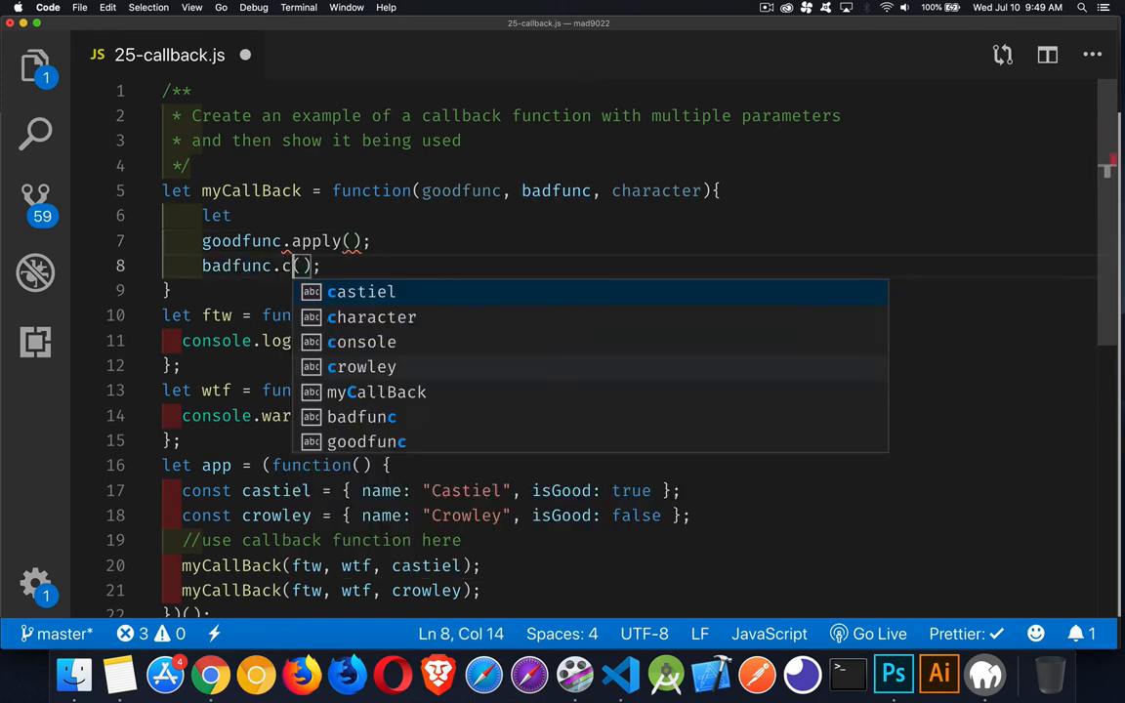
key(Backspace)
text(bind)
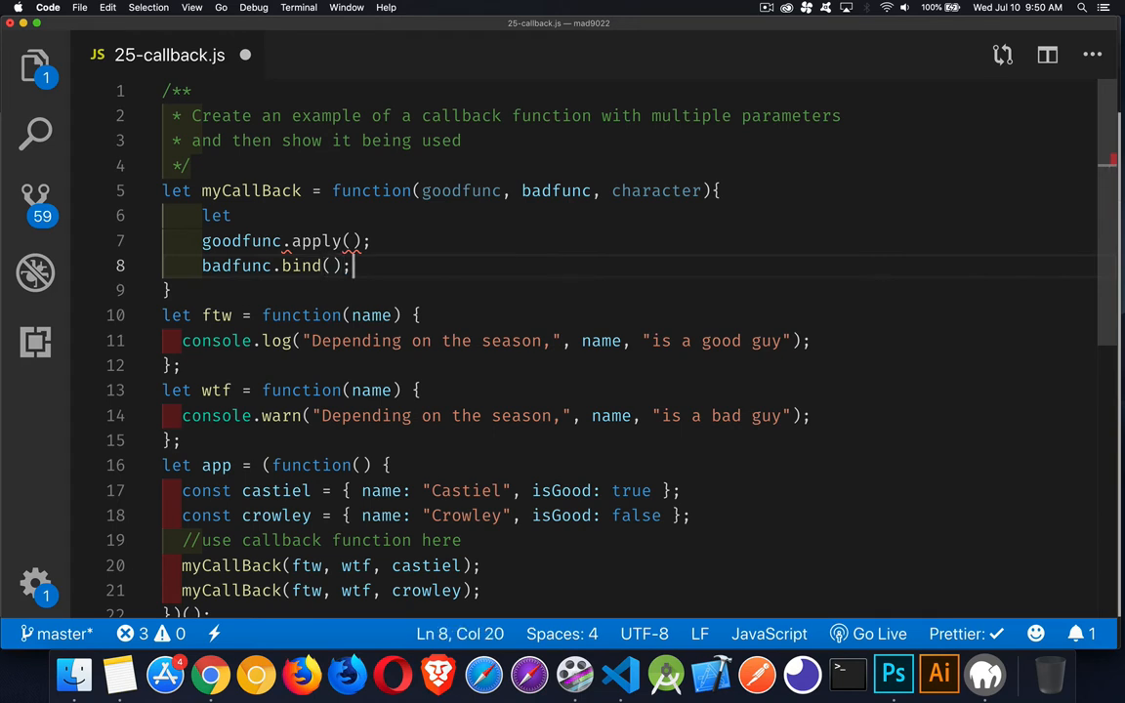
Step: Try a let f = badfunc.bind experiment, then select the trial lines for deletion
text(let)
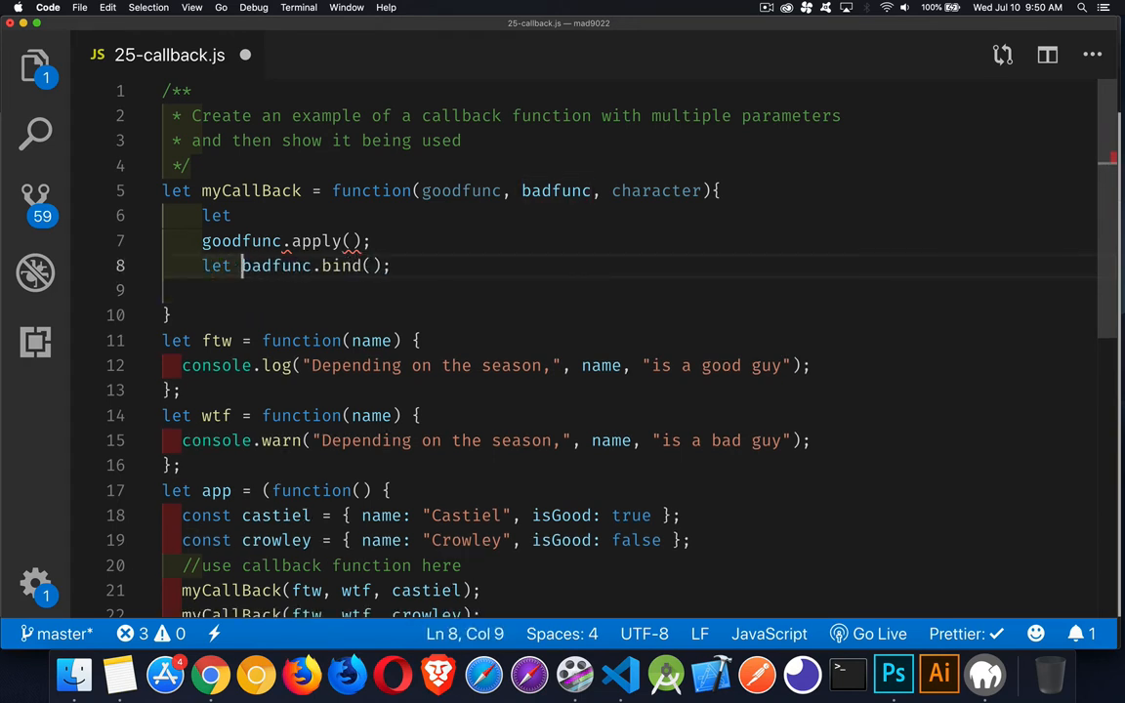
text(f =)
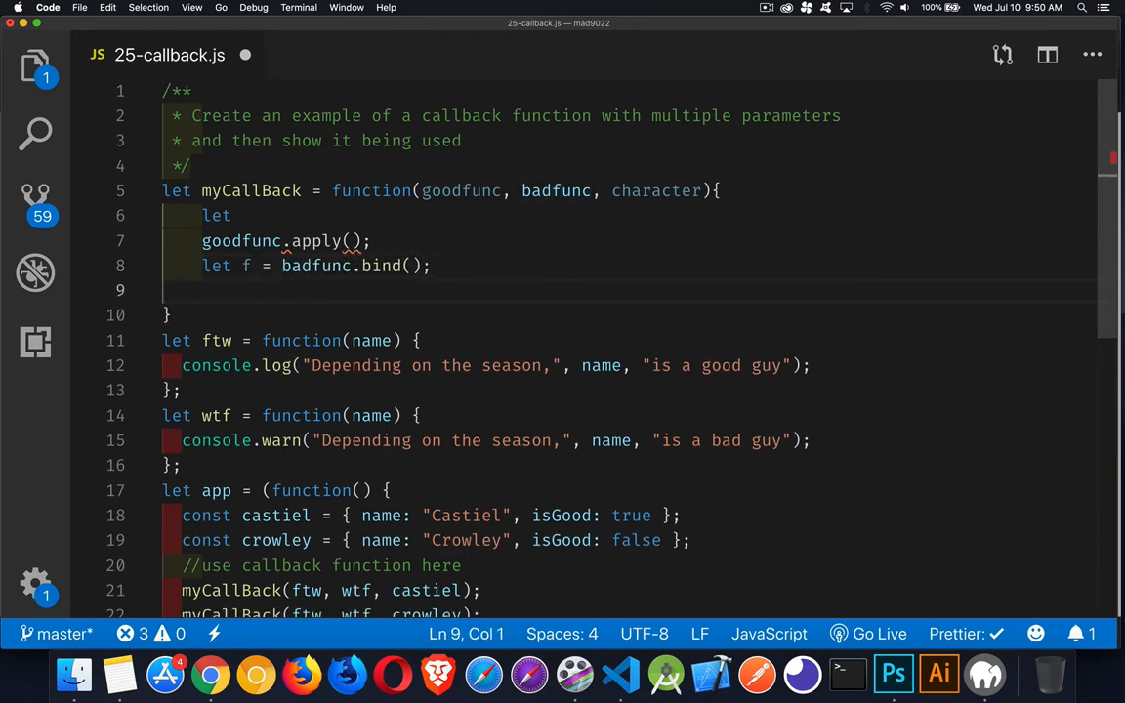
text(f())
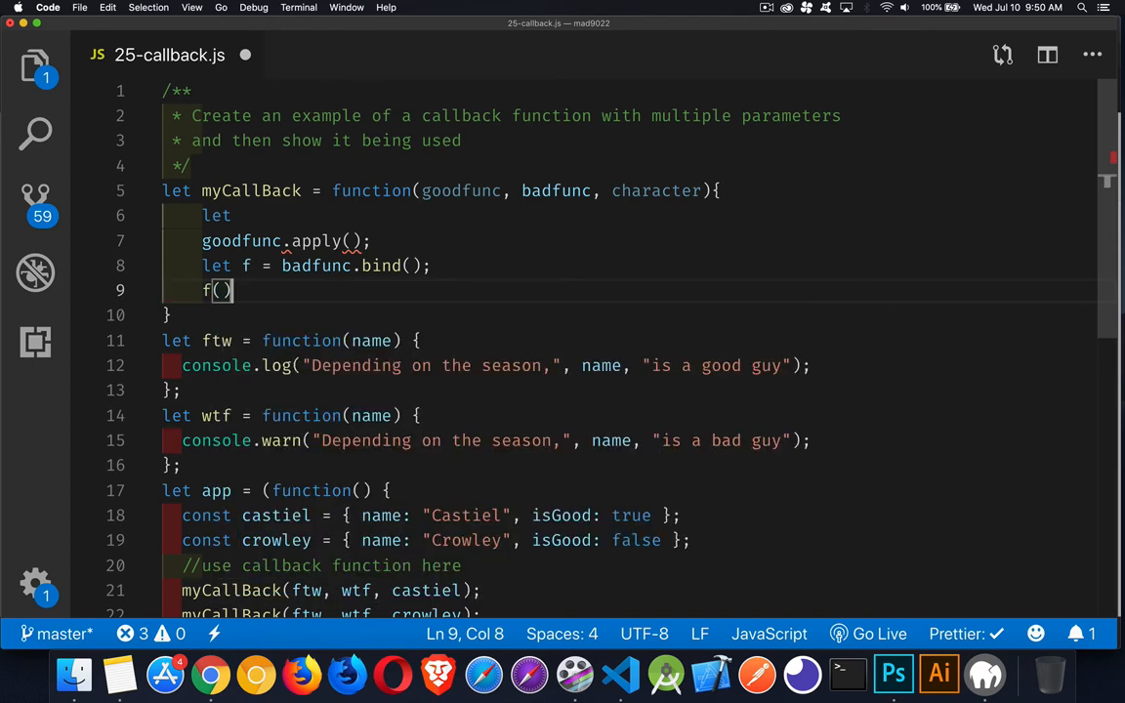
text(;)
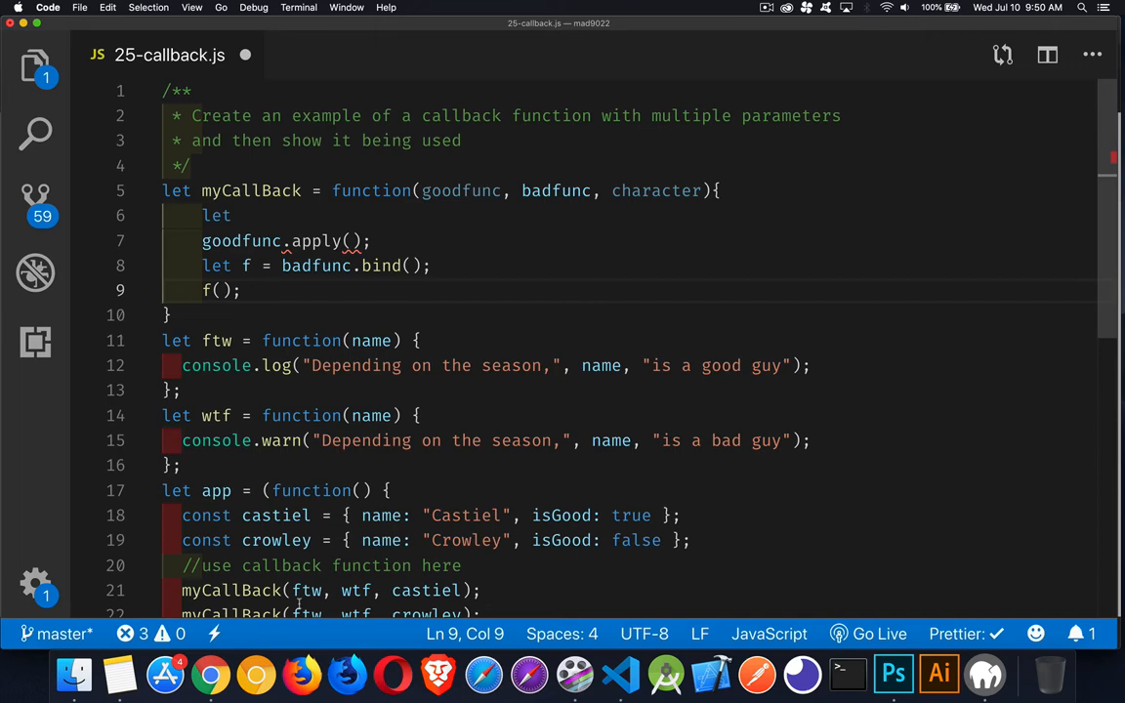
double_click(231, 578)
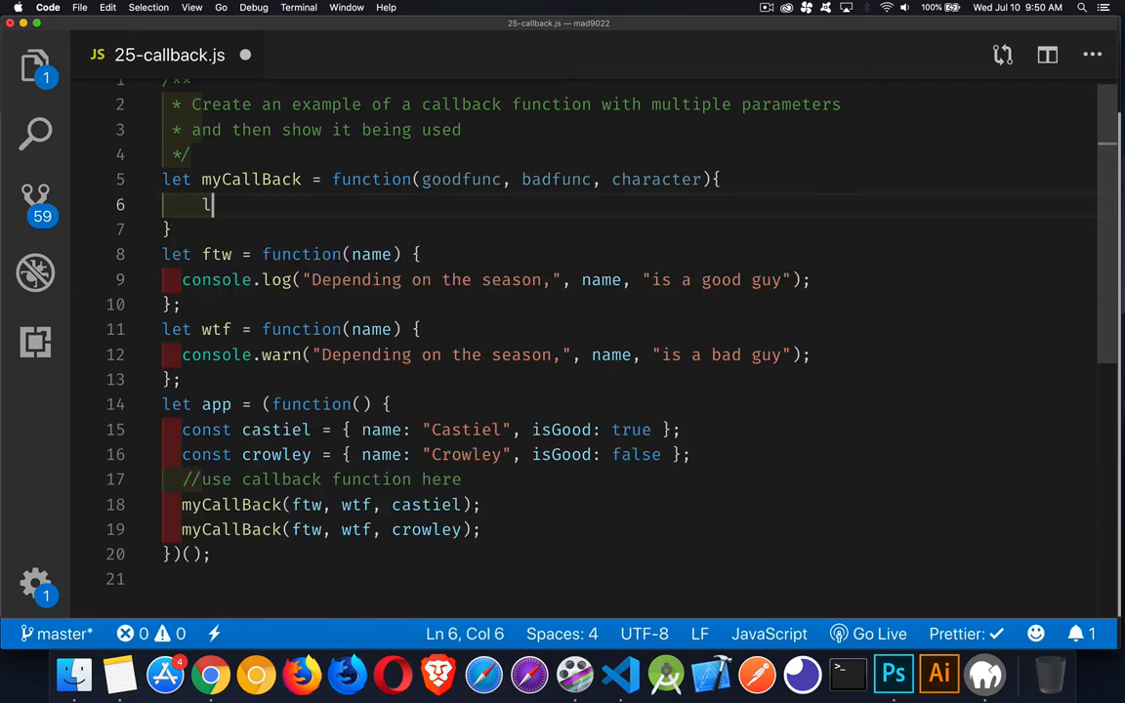
Step: Write let timmy = Math.floor(Math.random() * 1000); followed by an empty if/else block
text(et)
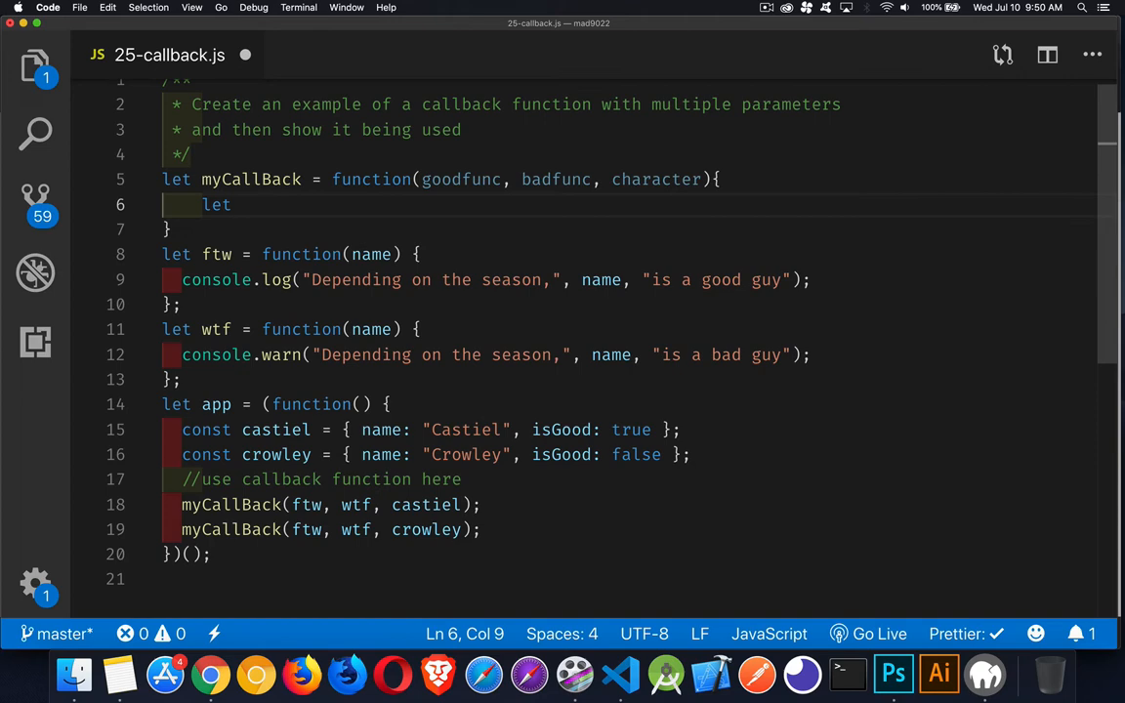
text(timmy =)
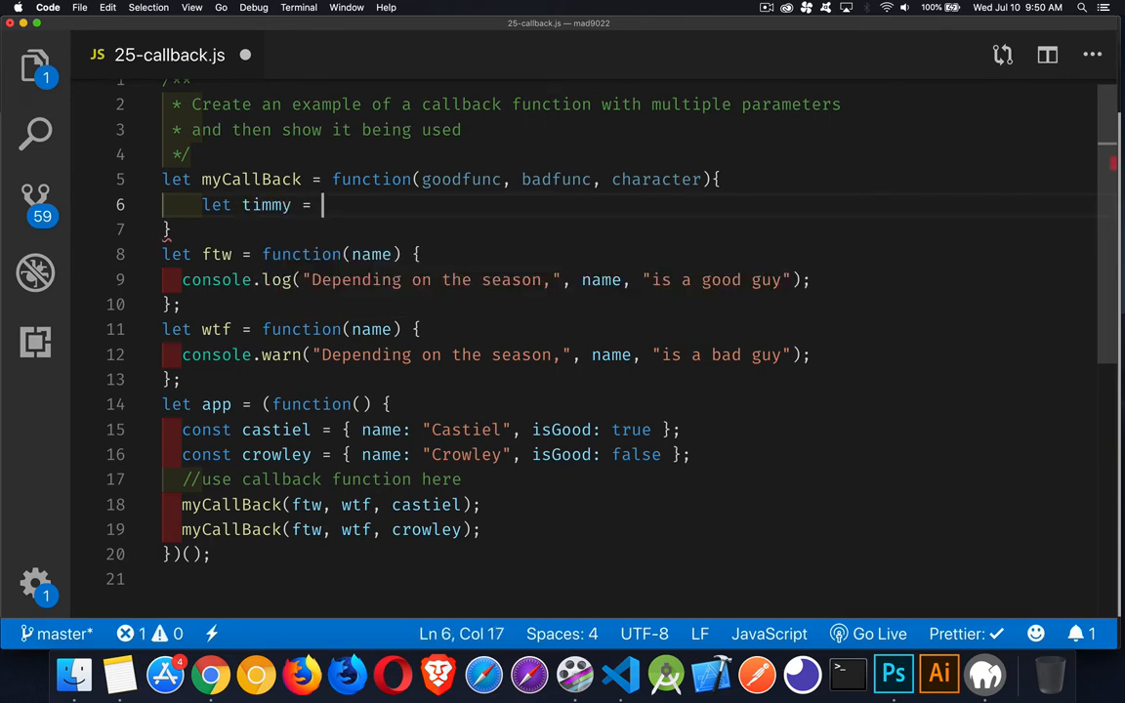
text(Math.floor()
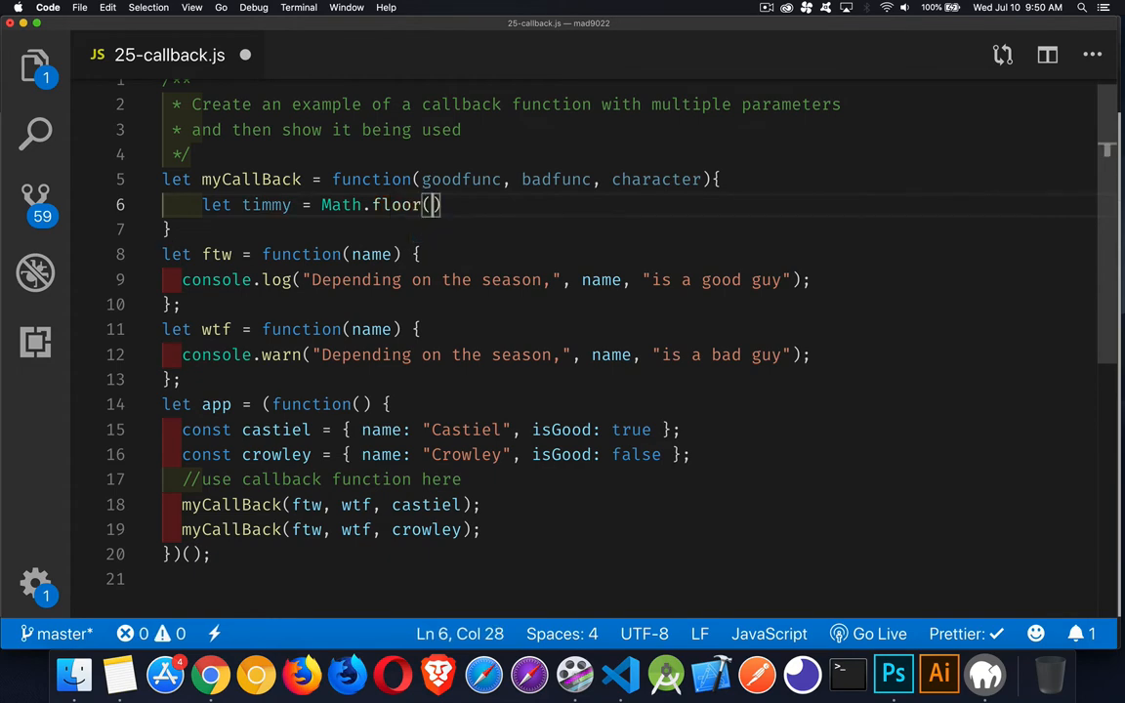
text(Math)
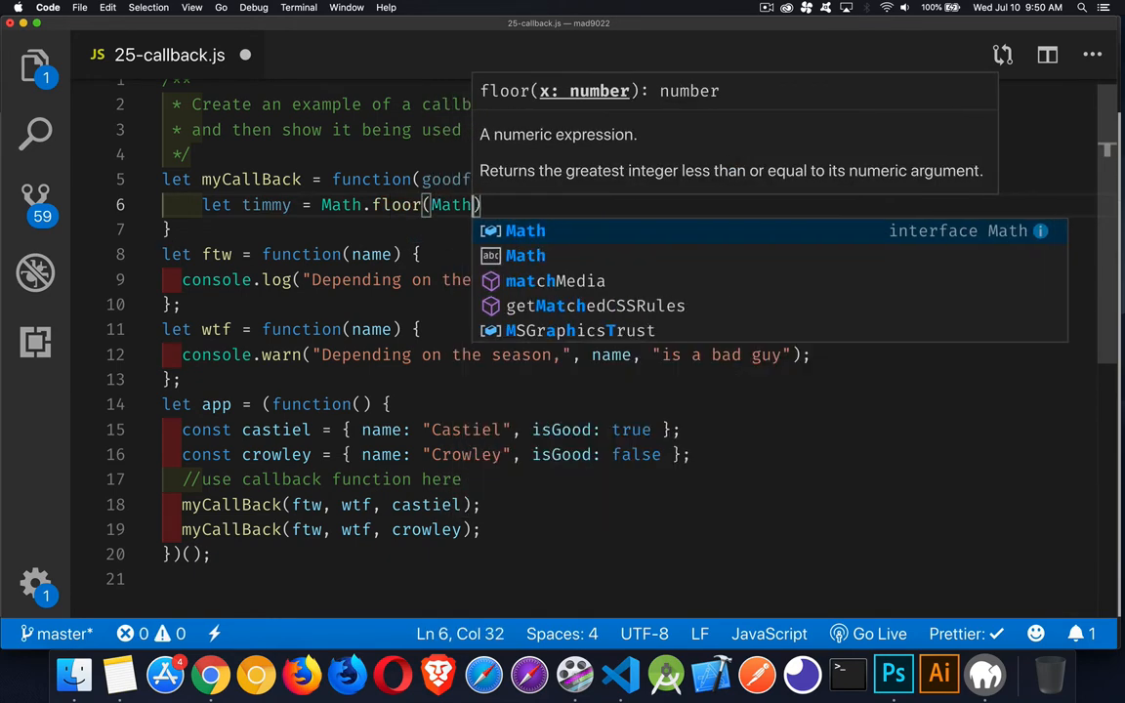
text(random()
text(if()
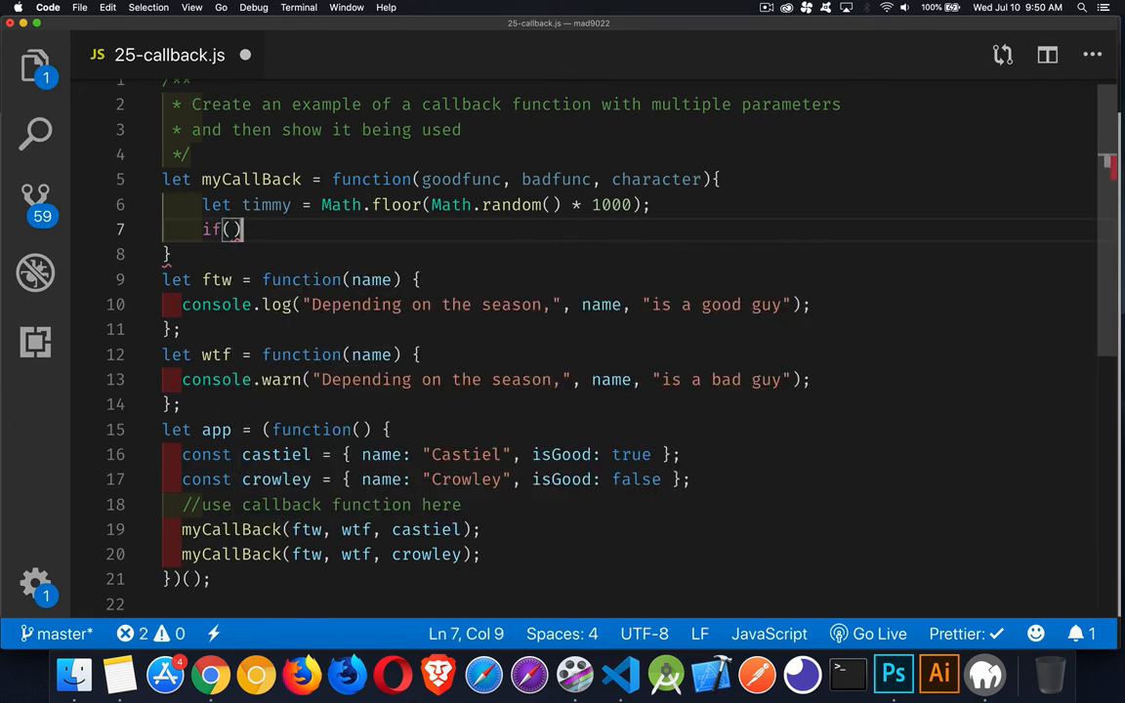
text({)
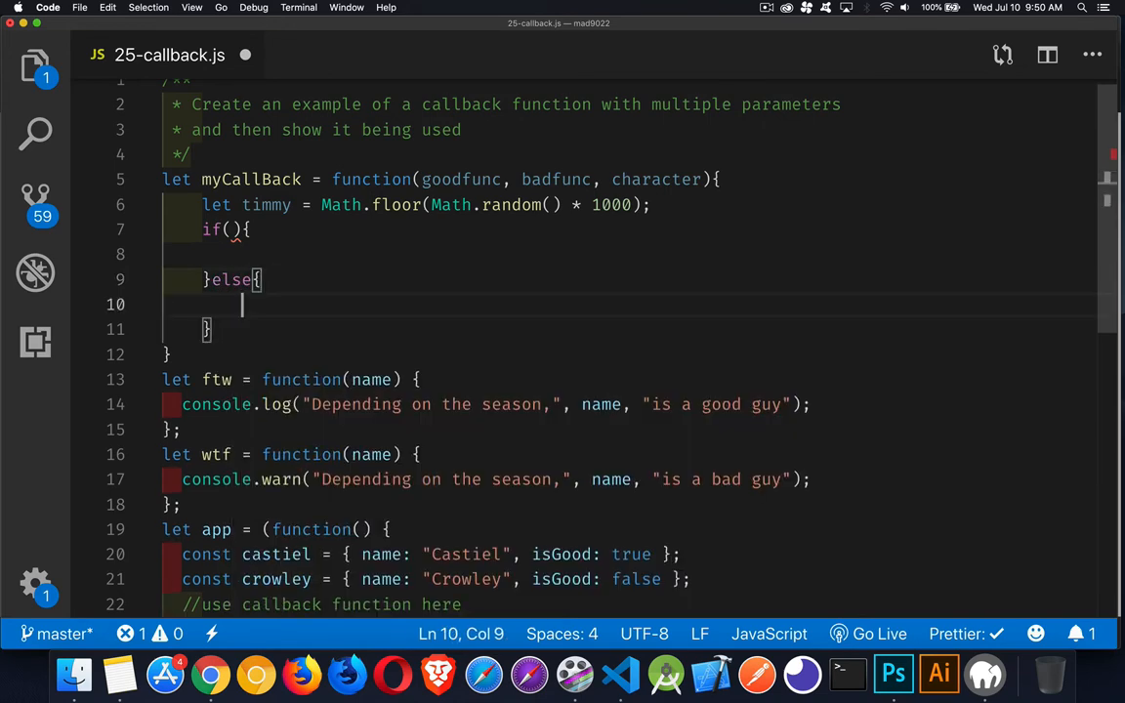
double_click(656, 179)
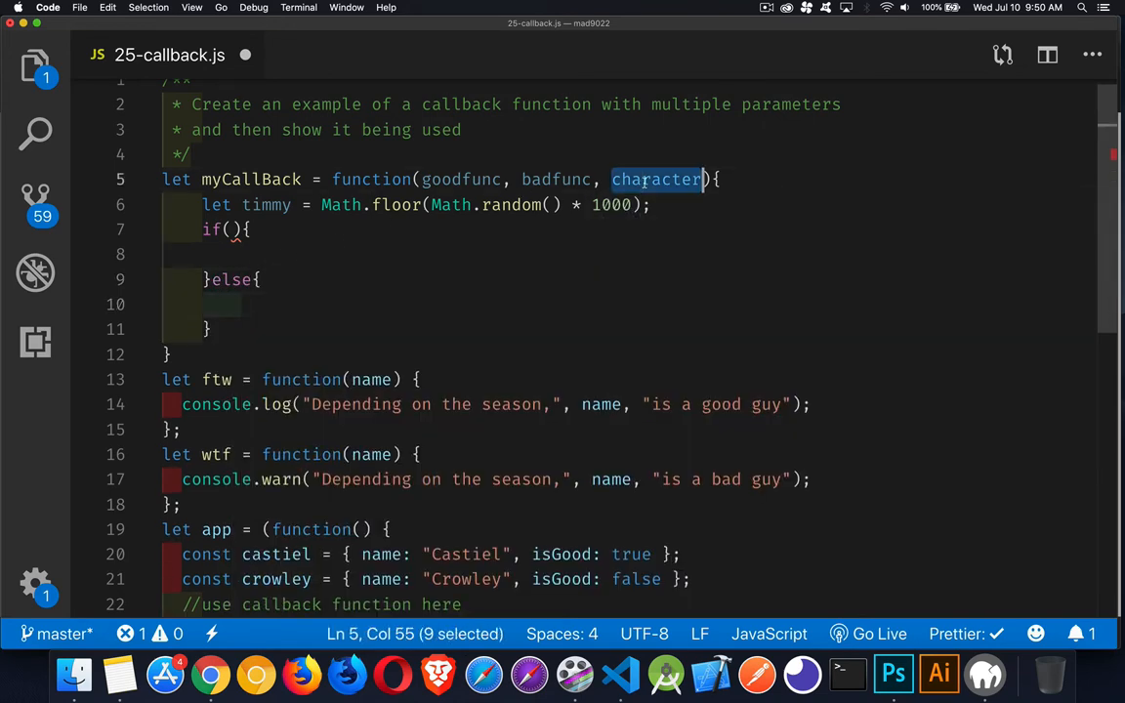
scroll(down, 3)
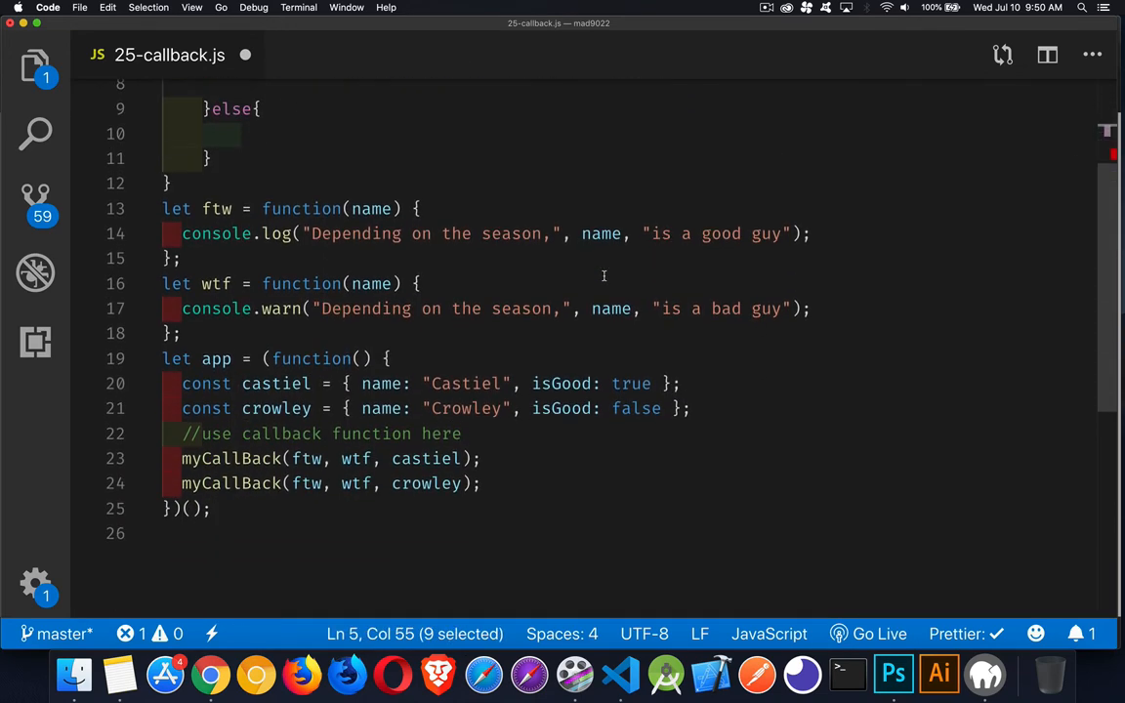
double_click(425, 457)
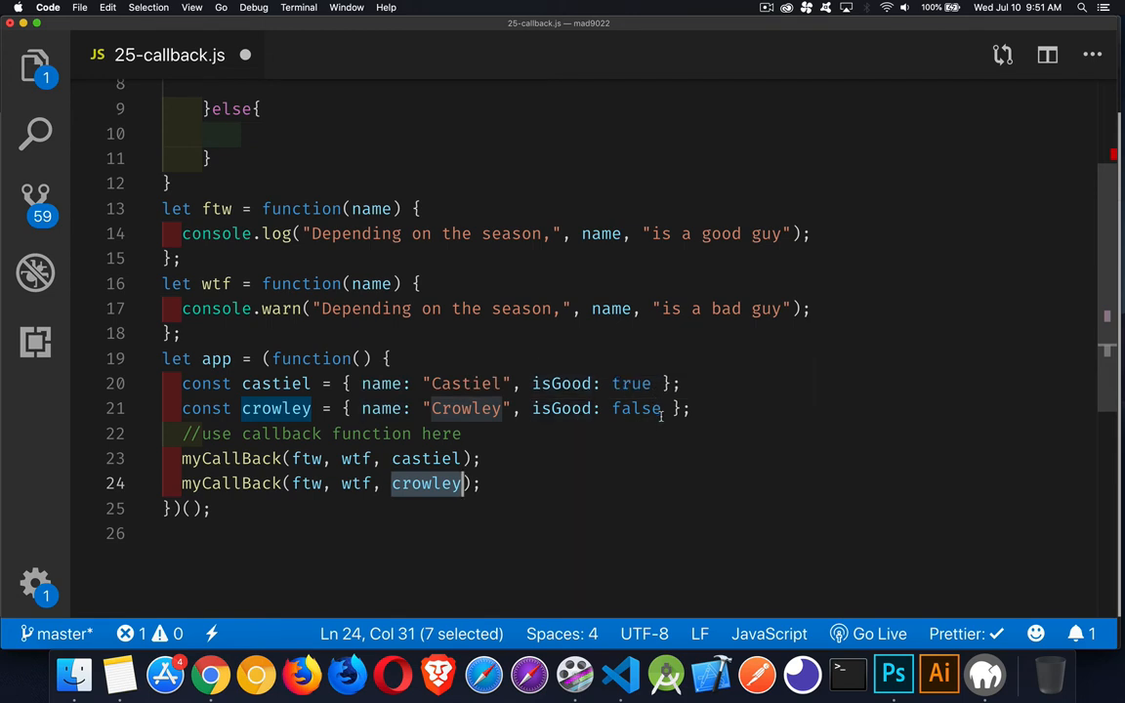
mouse_move(645, 423)
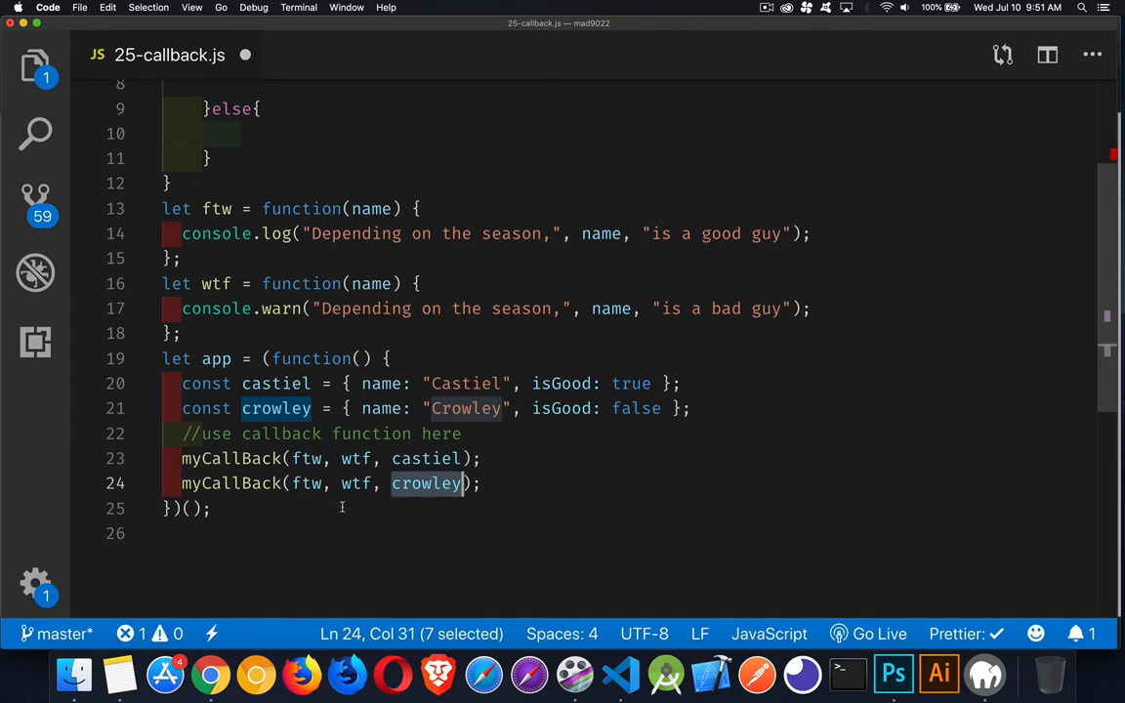
scroll(down, 3)
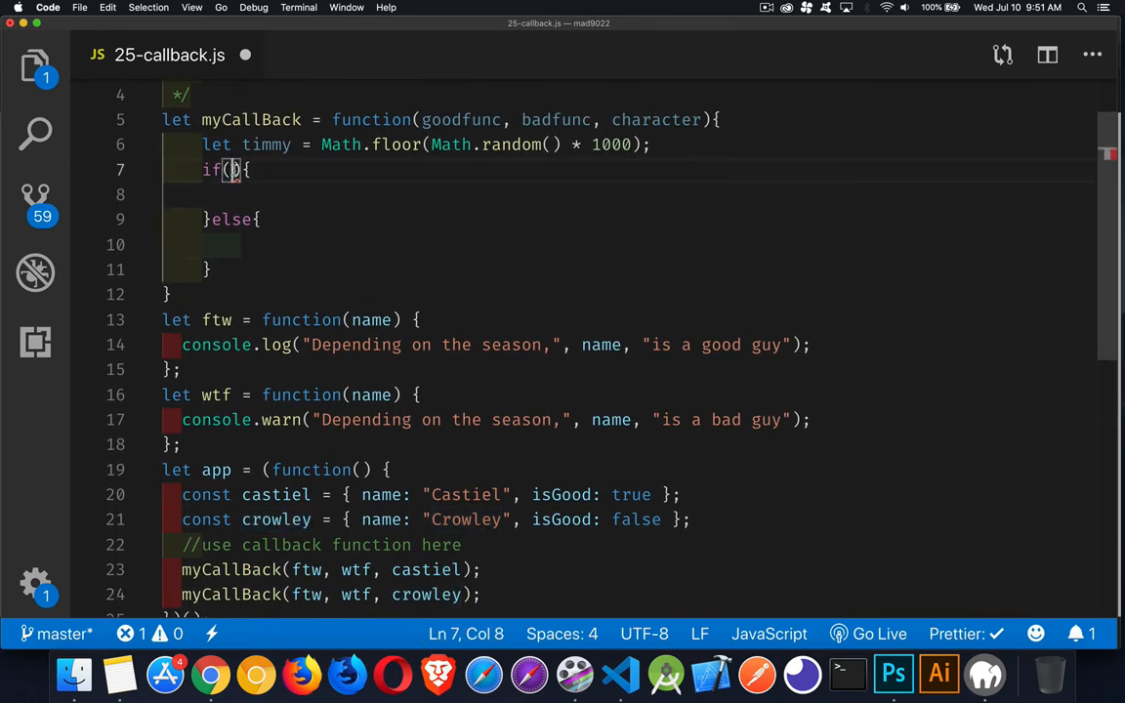
Step: Make the if test character.isGood and call goodfunc(character.name);, then move into the else branch
text(character.)
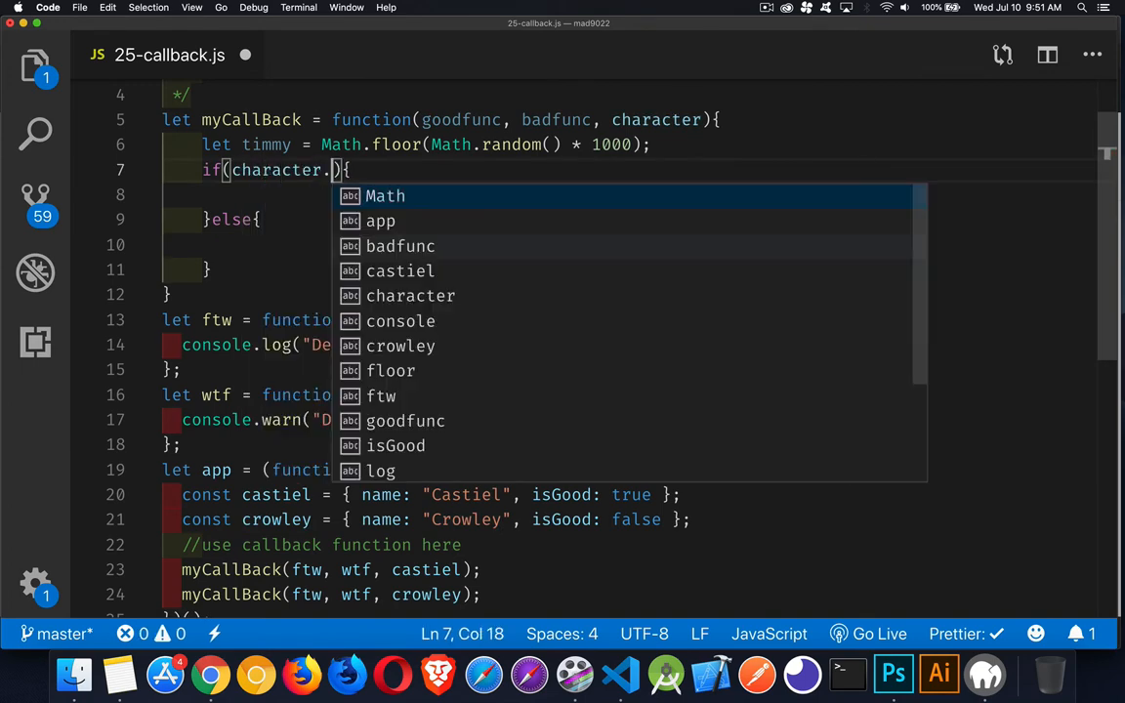
text(isGood)
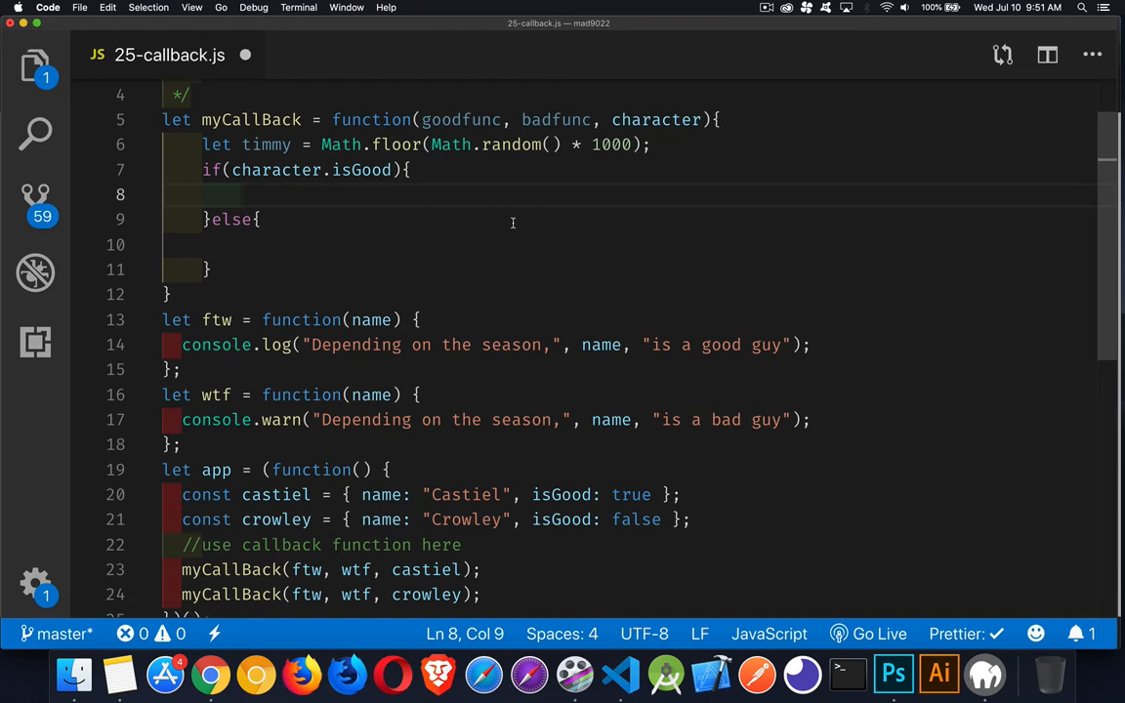
text(good)
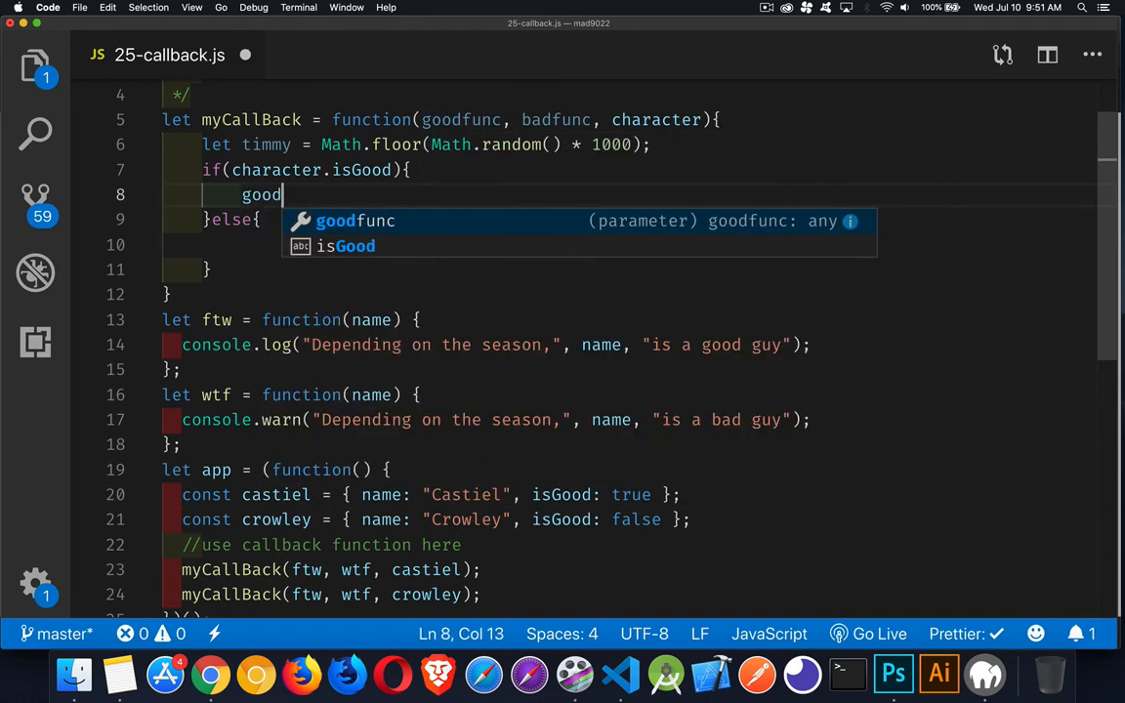
text(func())
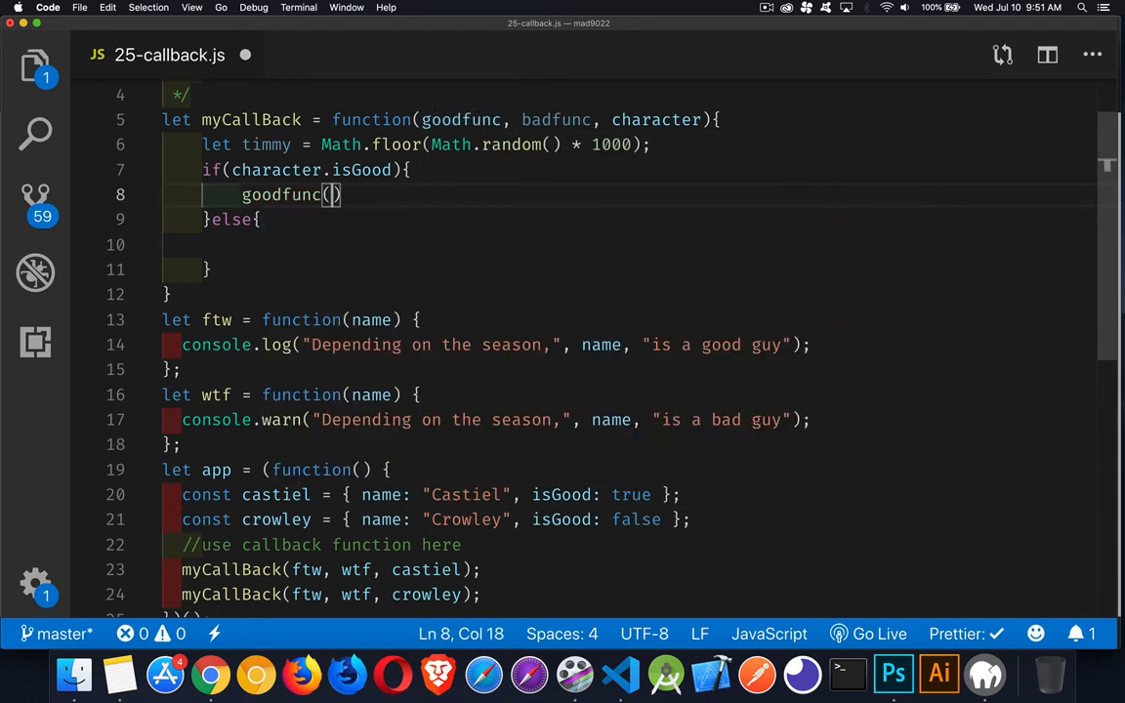
text(character)
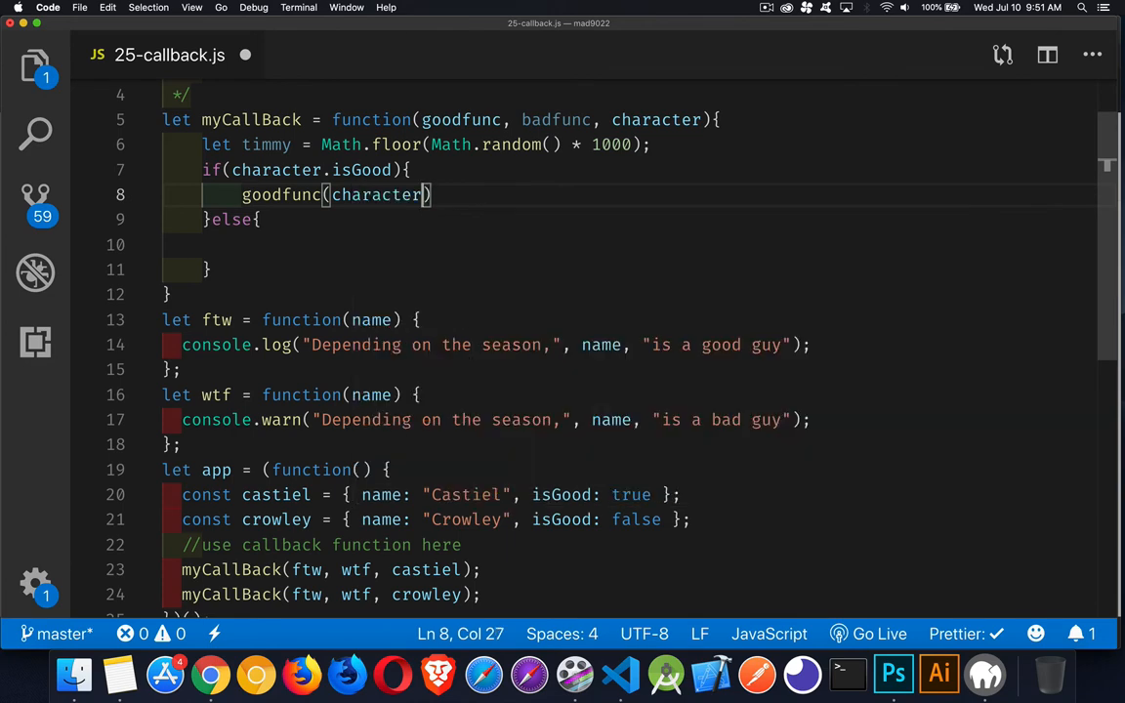
text(.name);)
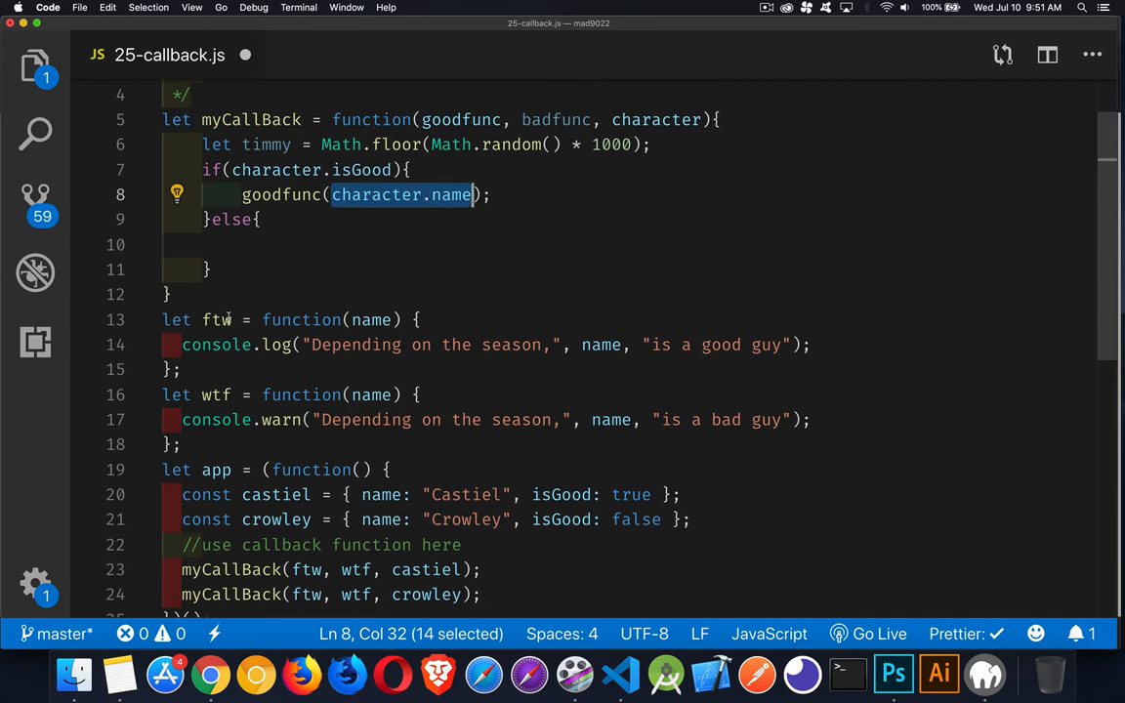
double_click(215, 395)
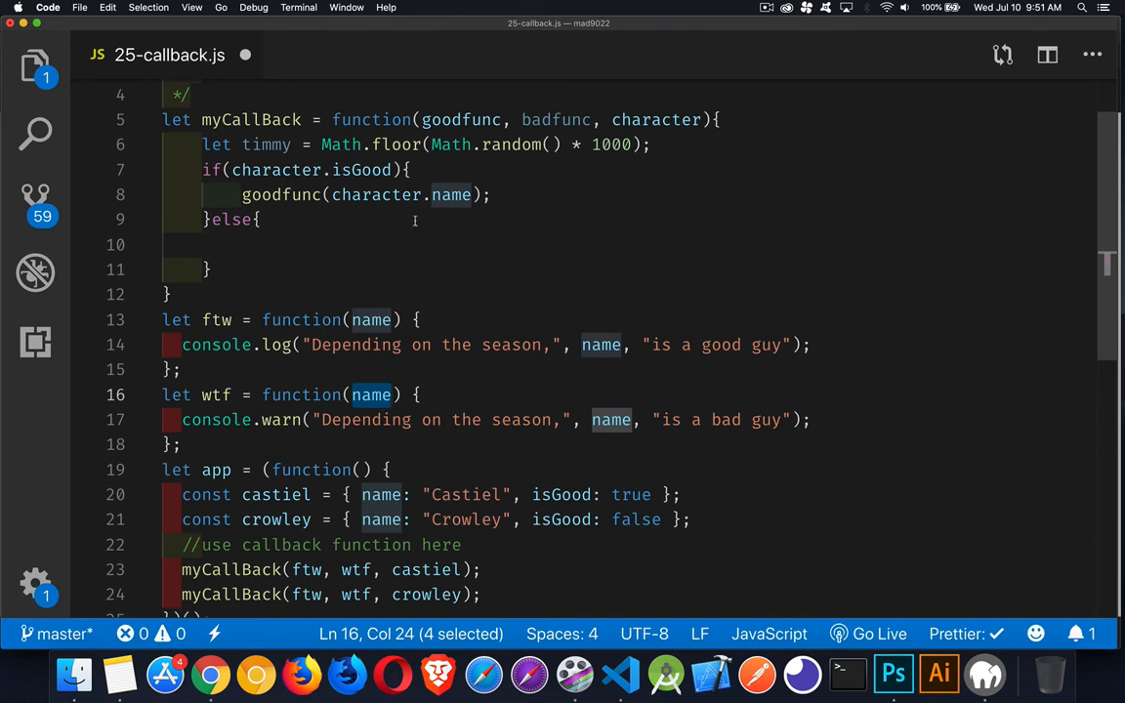
mouse_move(414, 230)
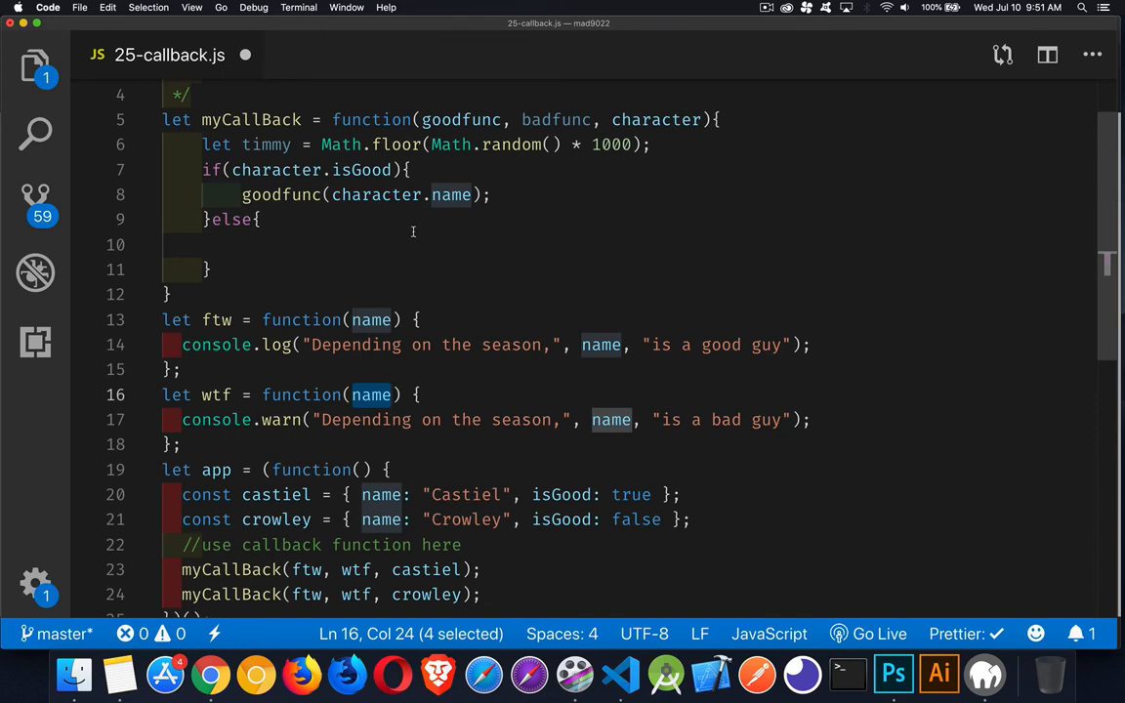
click(242, 246)
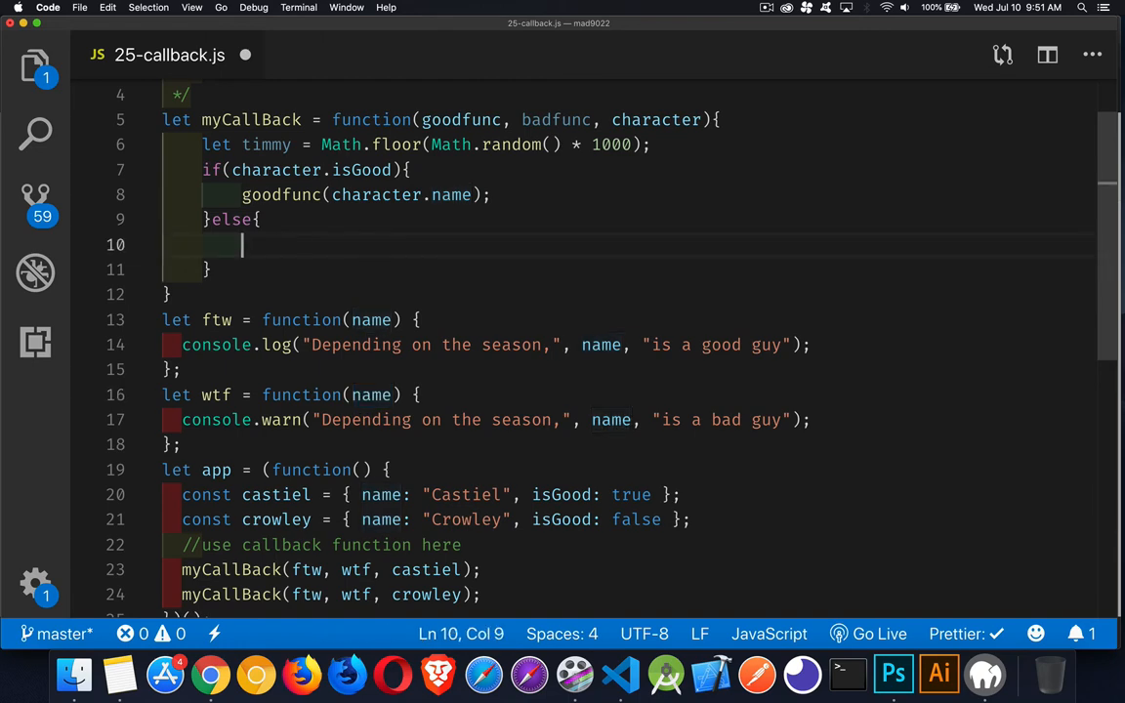
text(badf)
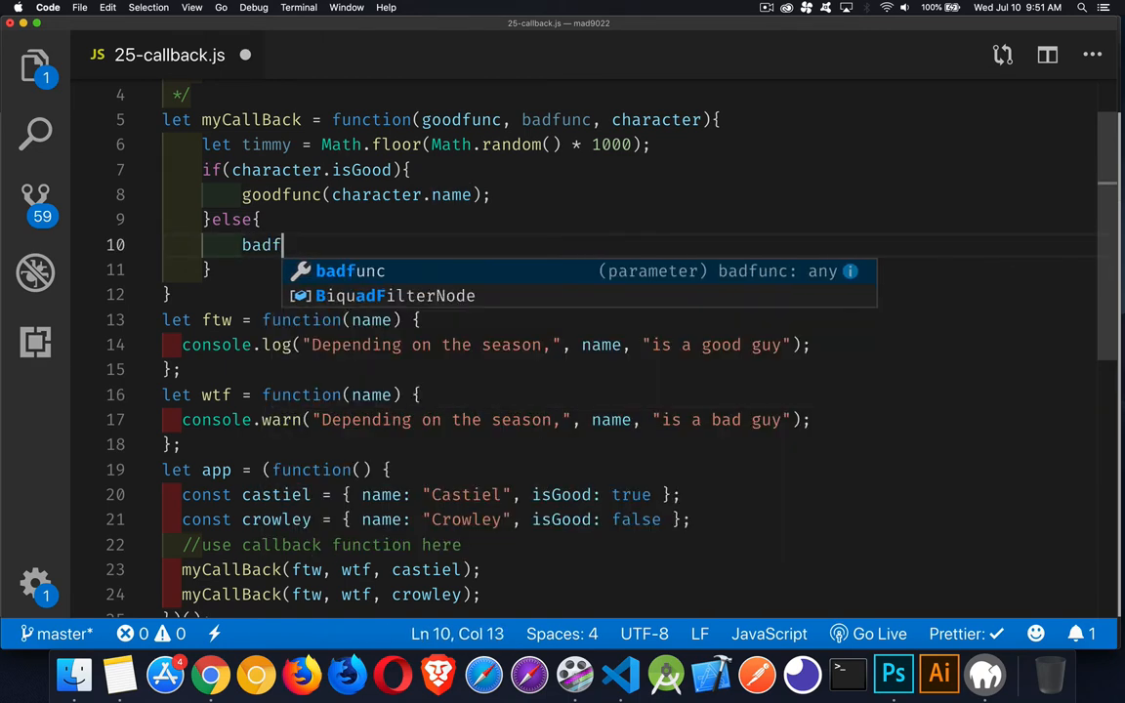
text(unc(character.name);)
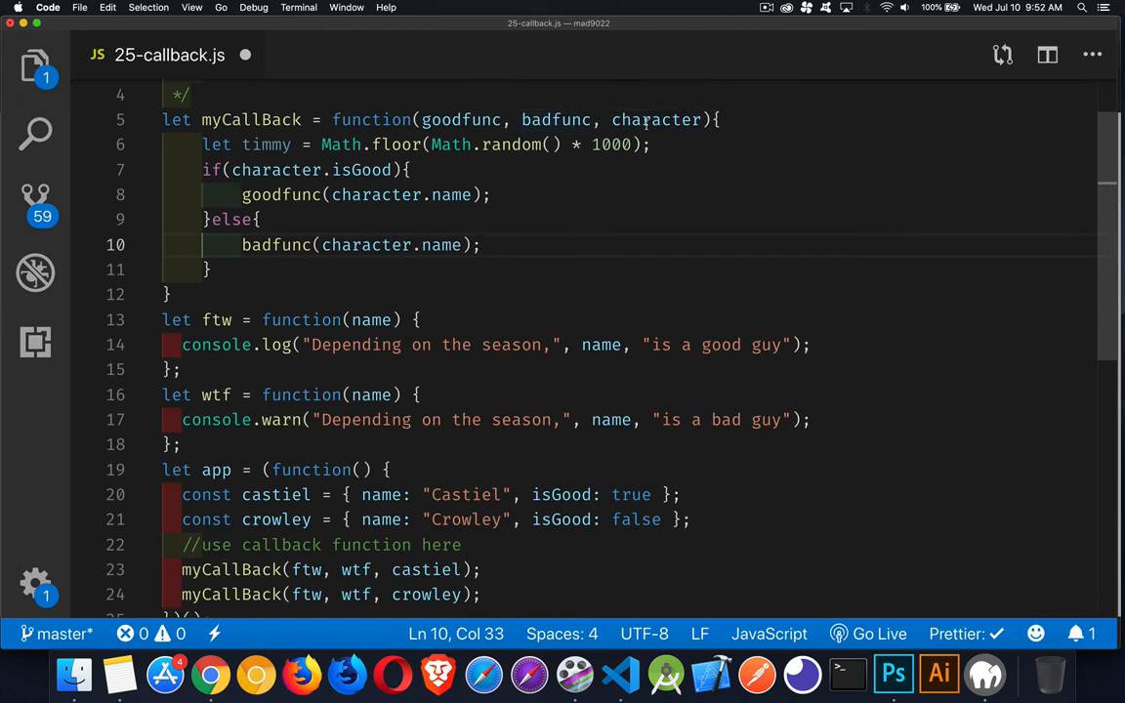
double_click(656, 119)
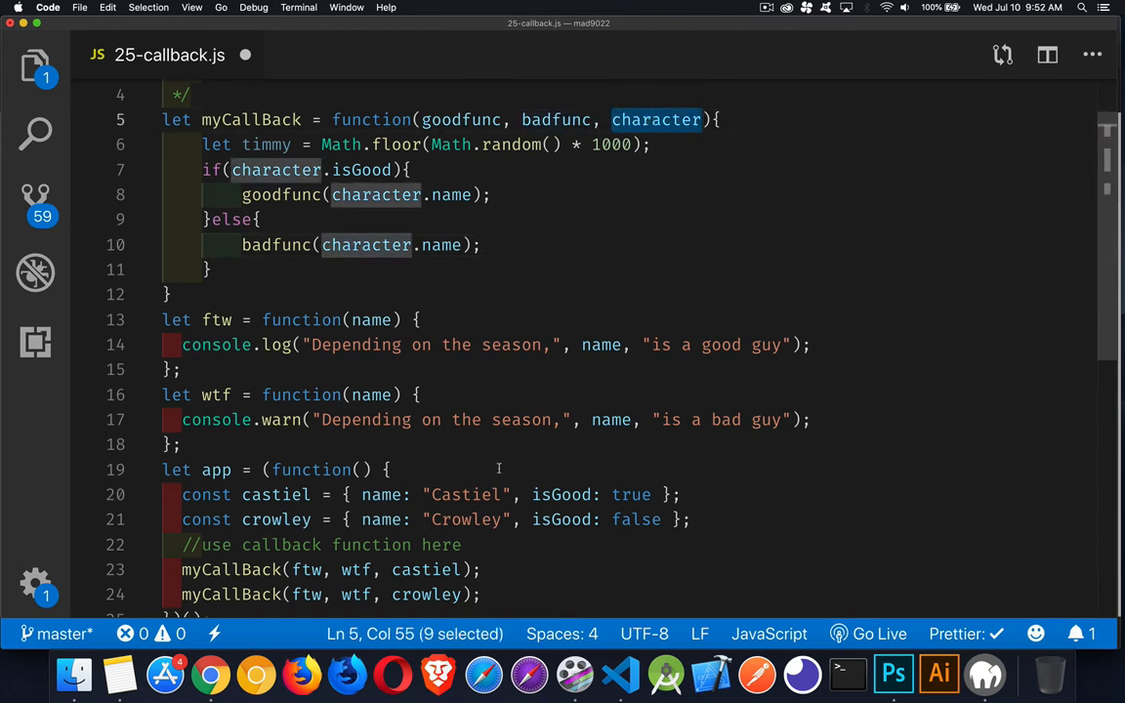
mouse_move(547, 476)
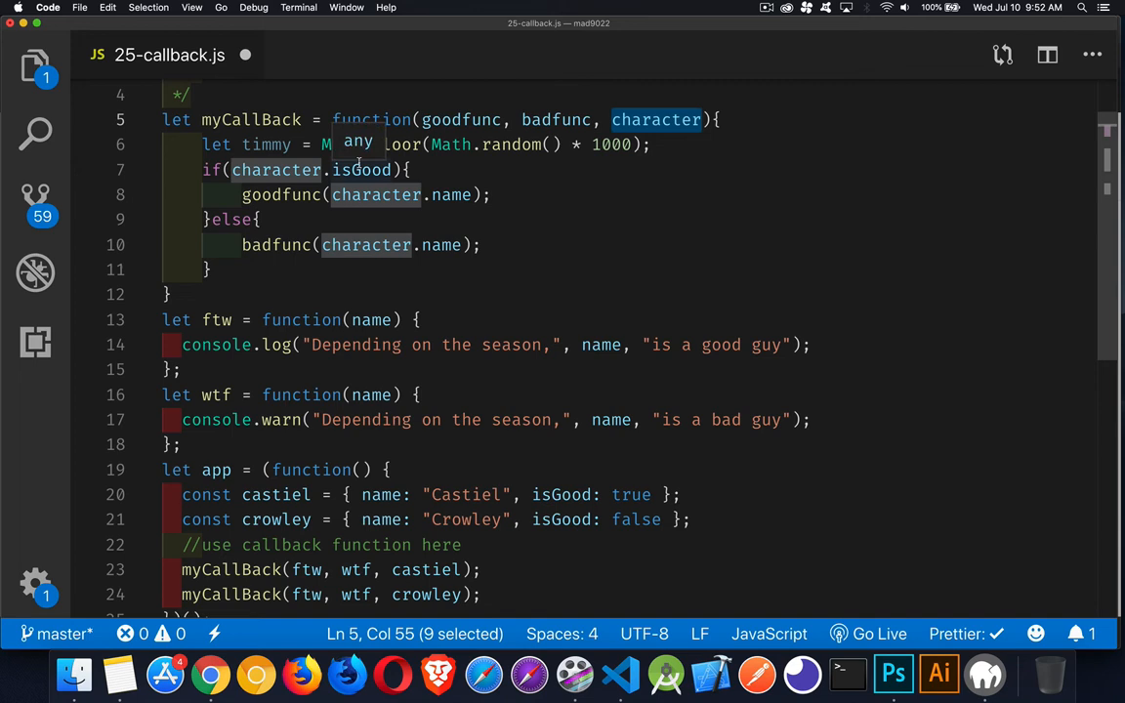
mouse_move(363, 166)
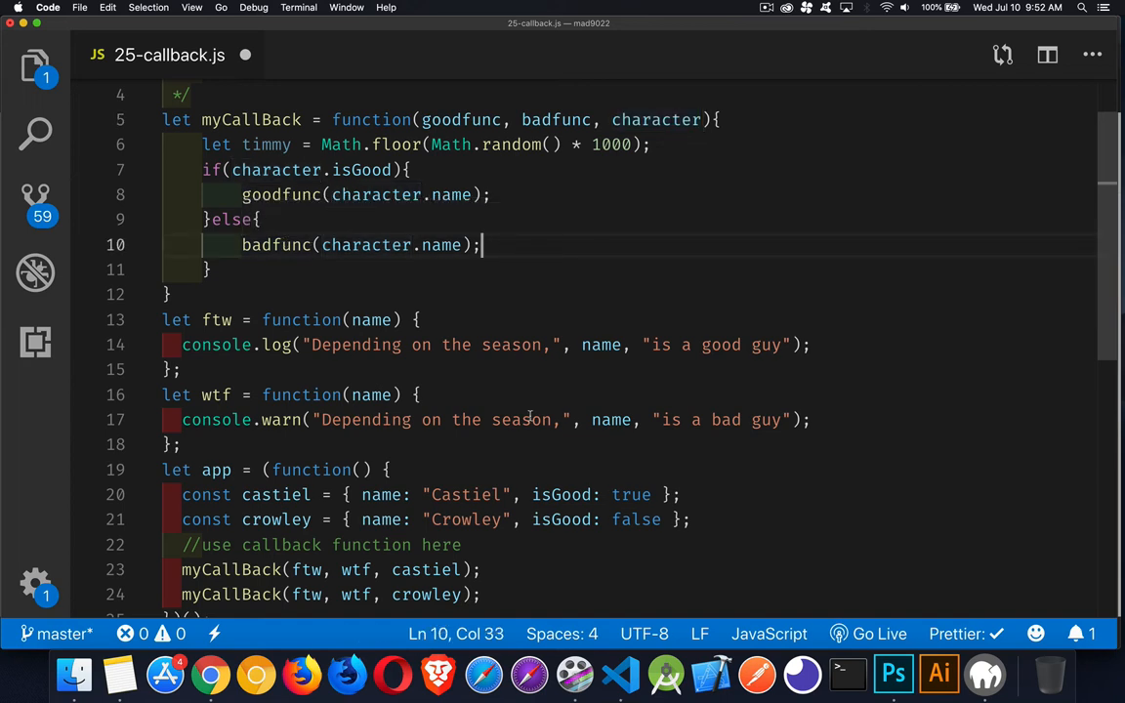
double_click(426, 578)
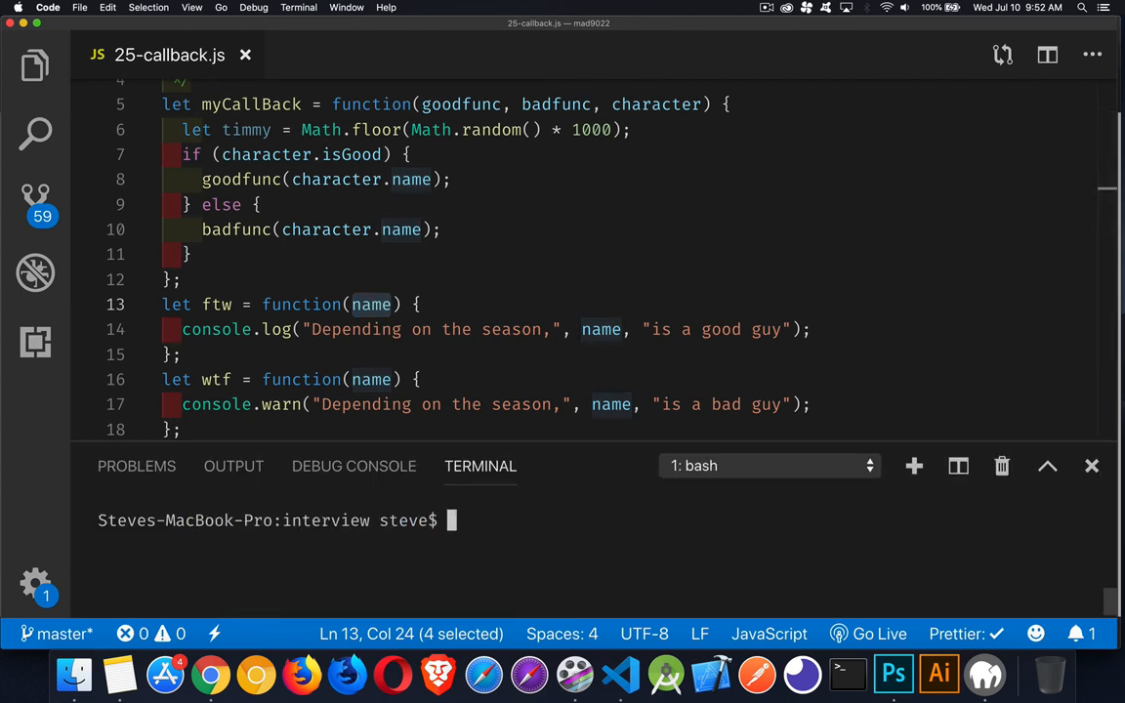
Step: Run node 25-callback.js in the terminal, printing Castiel as good and Crowley as bad
text(node 25-callback.js)
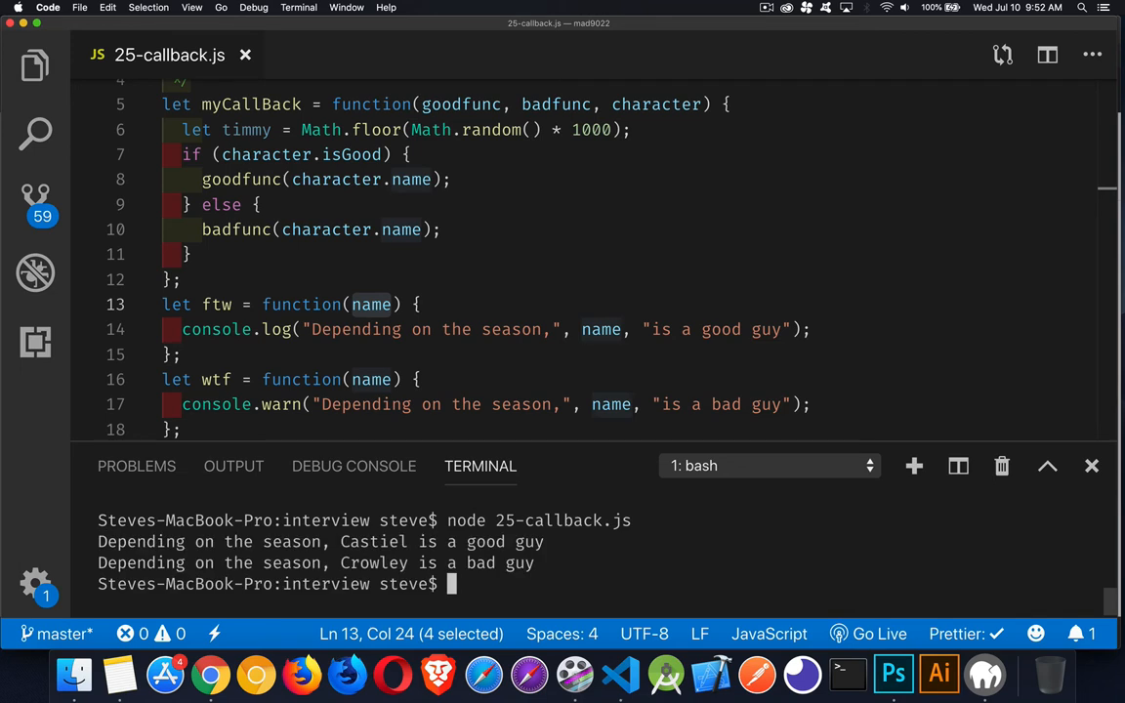
mouse_move(621, 442)
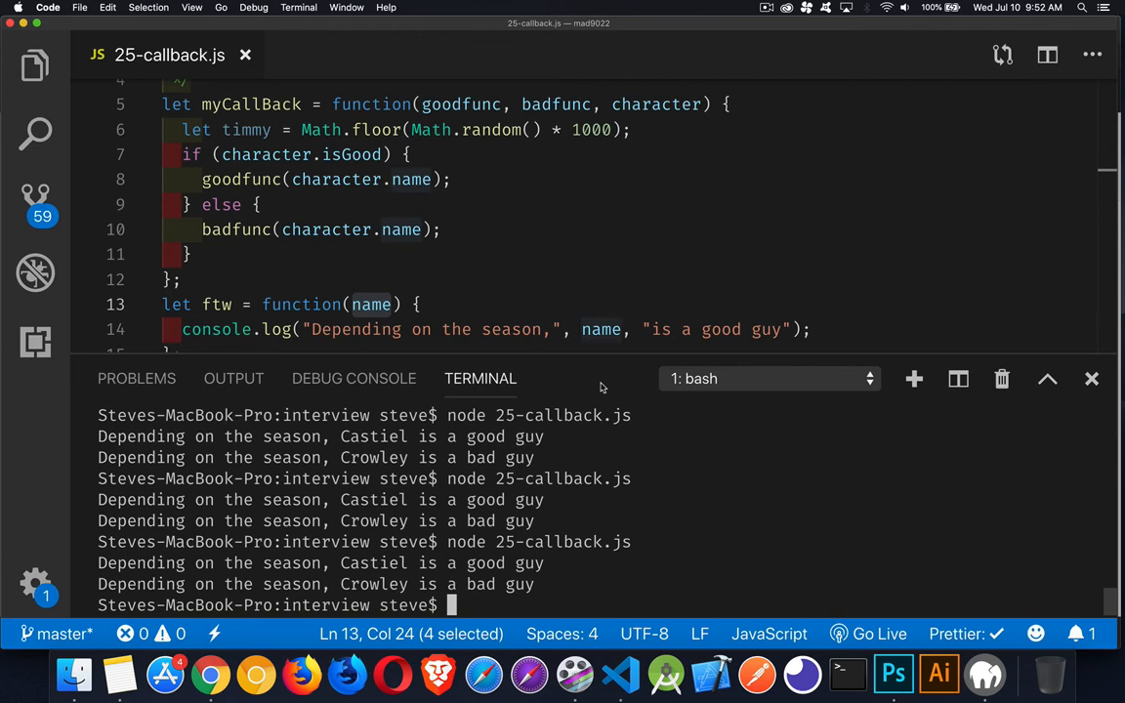
mouse_move(605, 355)
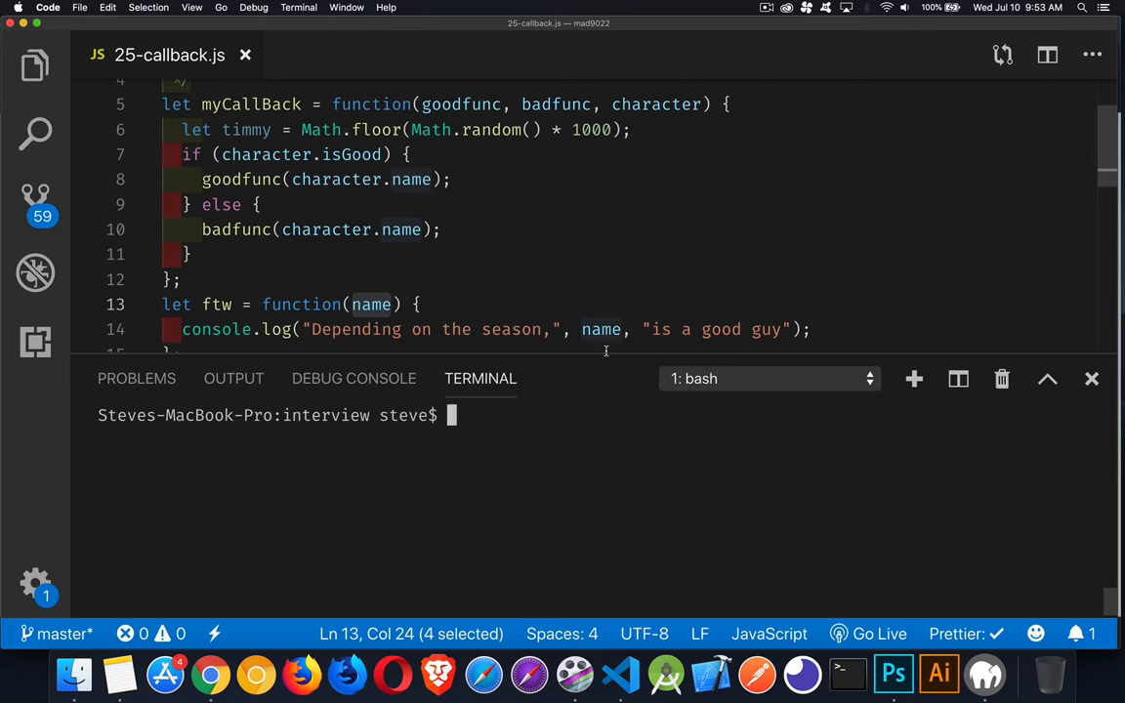
text(node 25-callback.js)
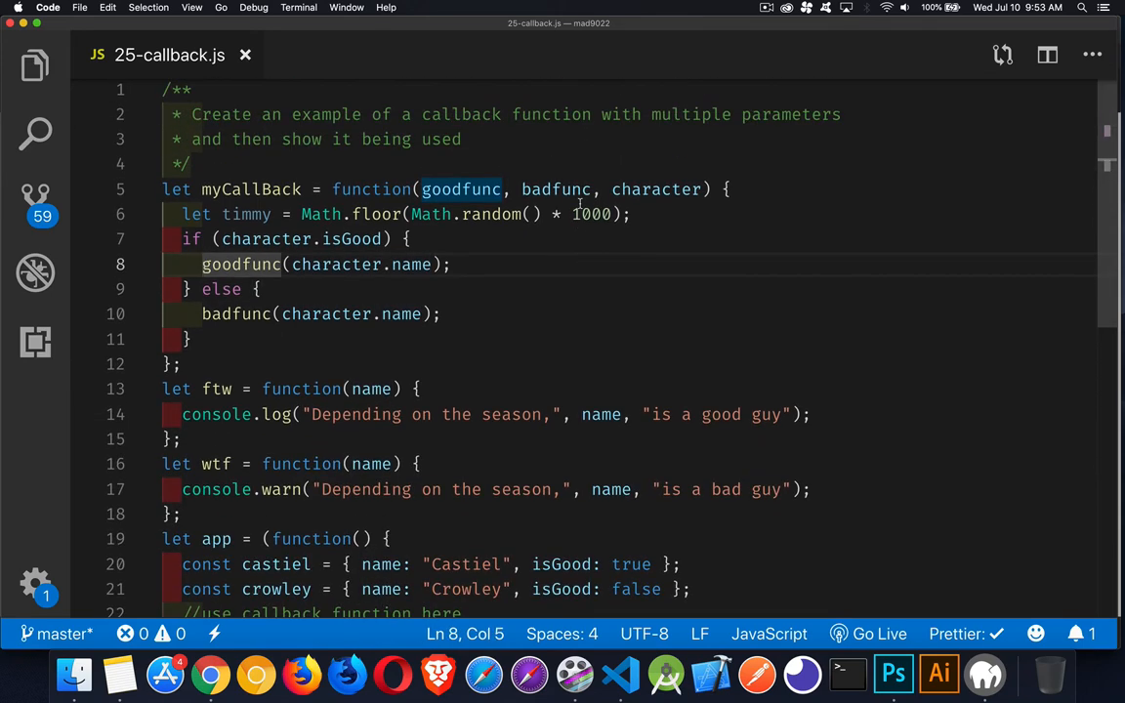
Step: Rewrite the good branch as setTimeout(goodfunc, timmy, character.name);
text(setTimeout()
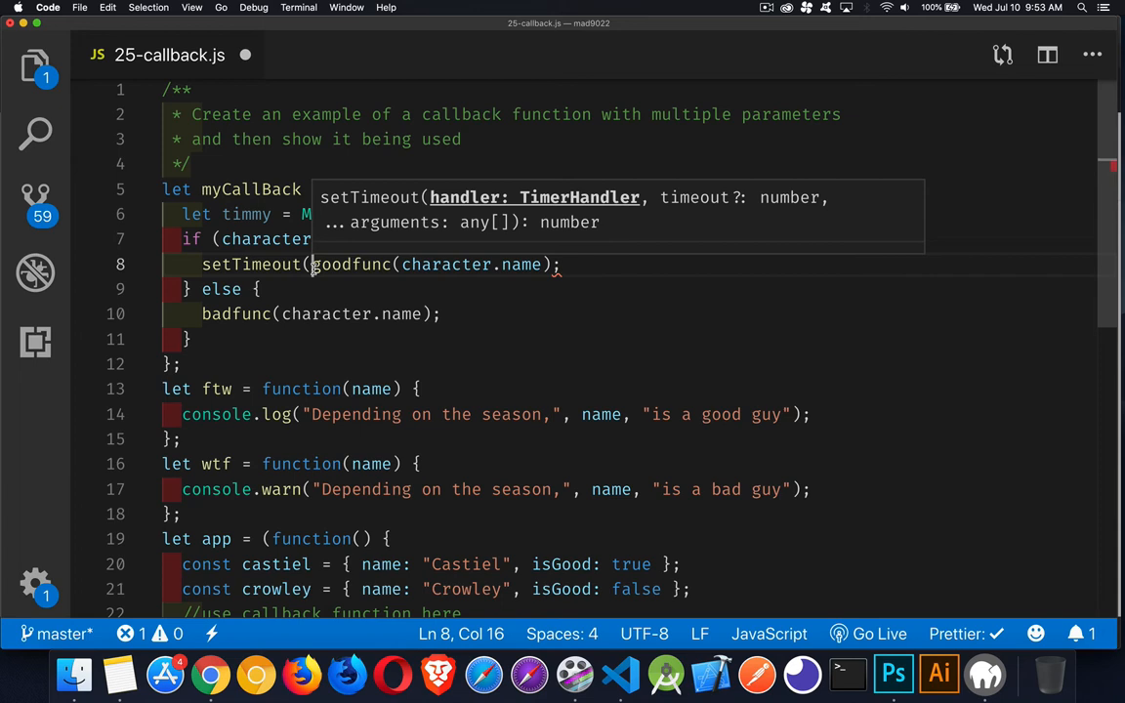
drag(312, 265, 550, 266)
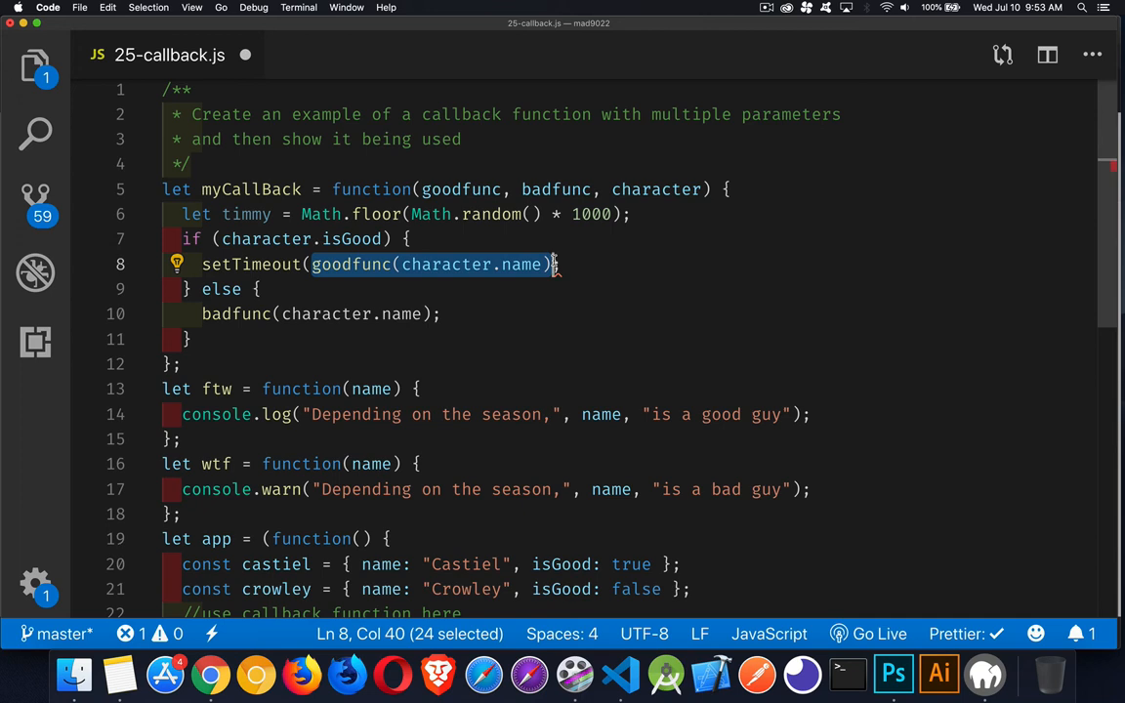
mouse_move(629, 340)
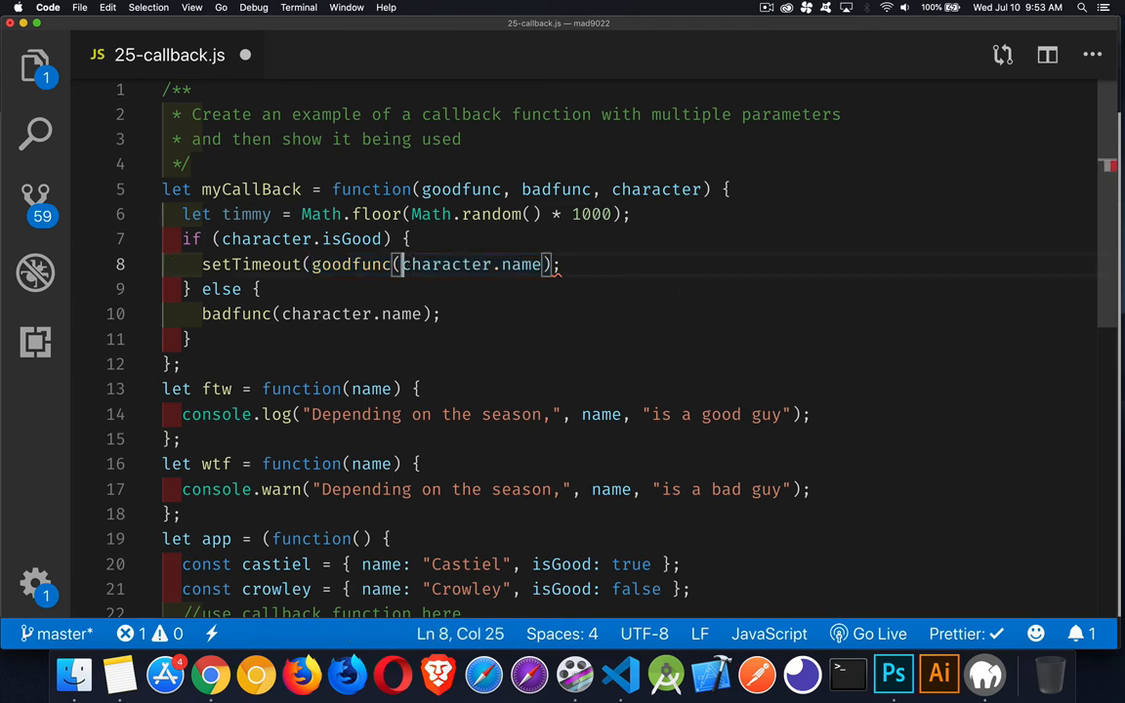
text(,)
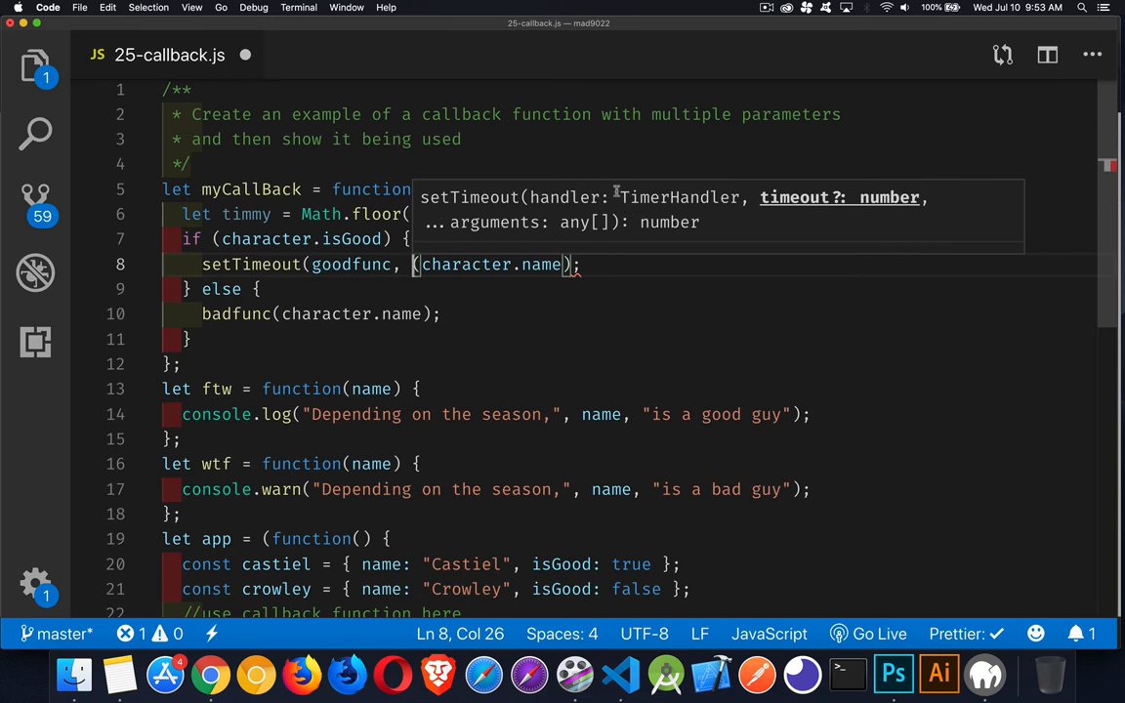
mouse_move(781, 205)
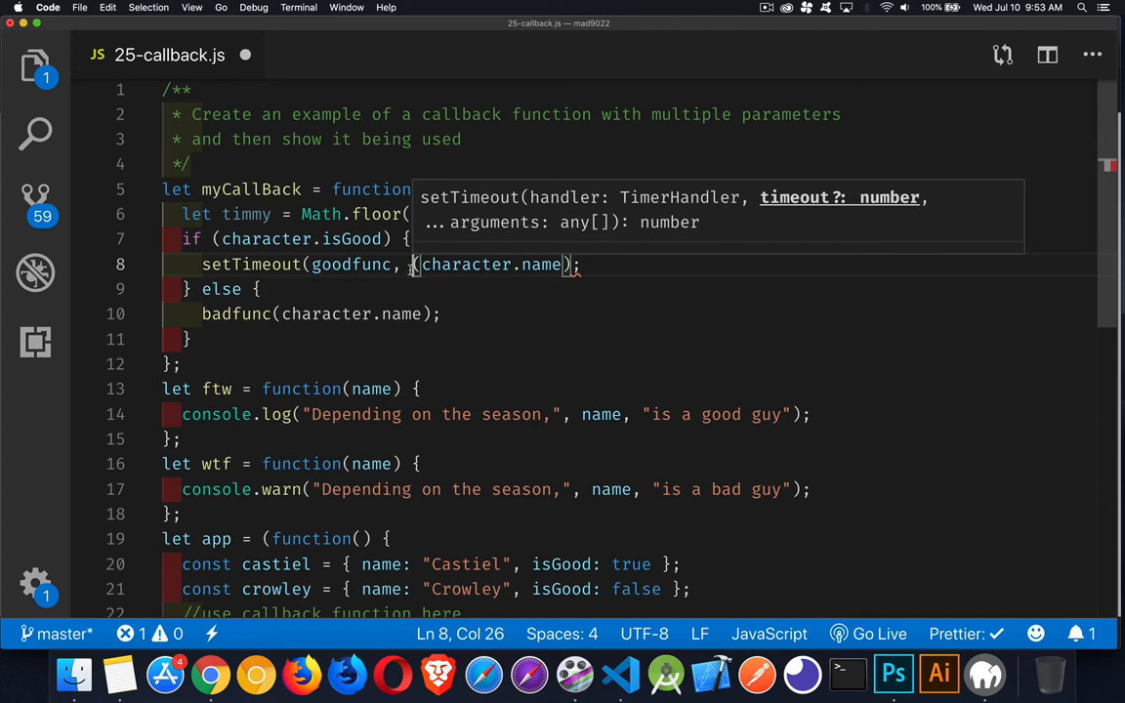
text(timmy,)
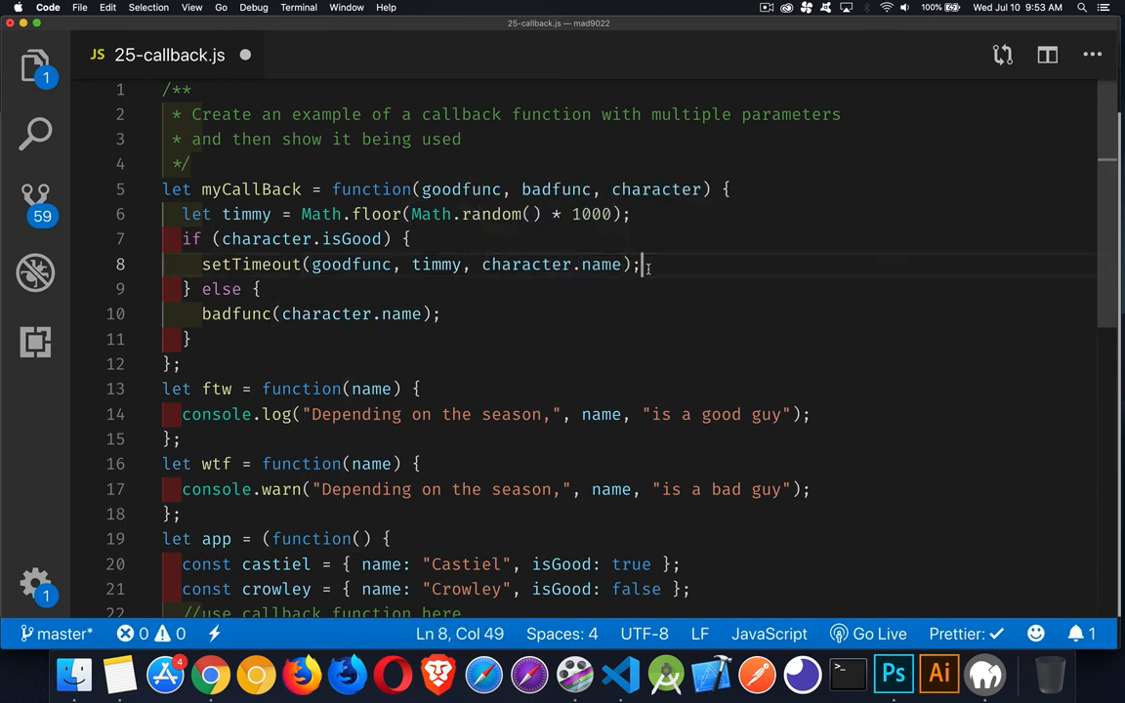
mouse_move(589, 300)
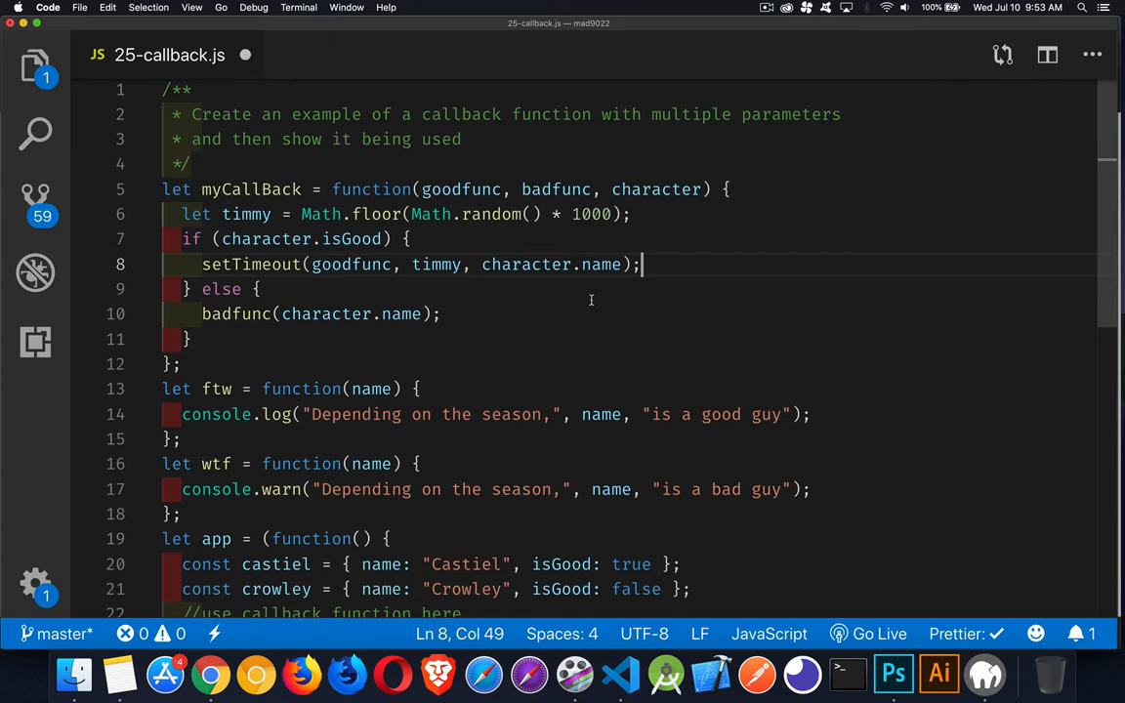
mouse_move(433, 285)
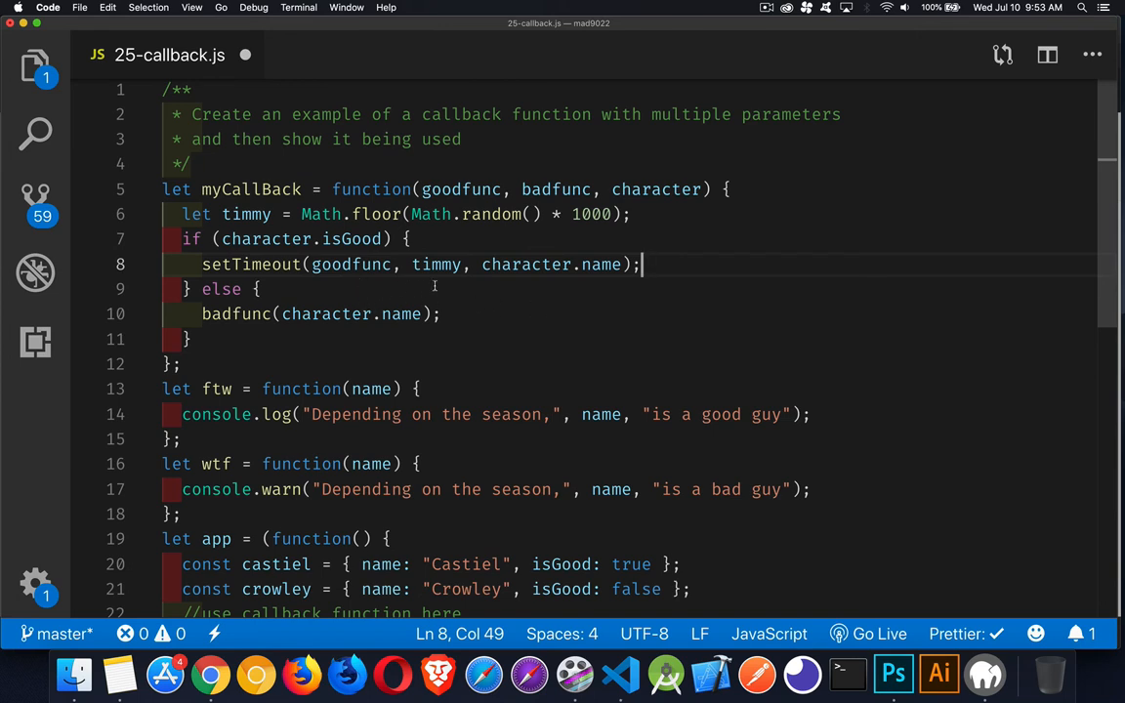
mouse_move(562, 282)
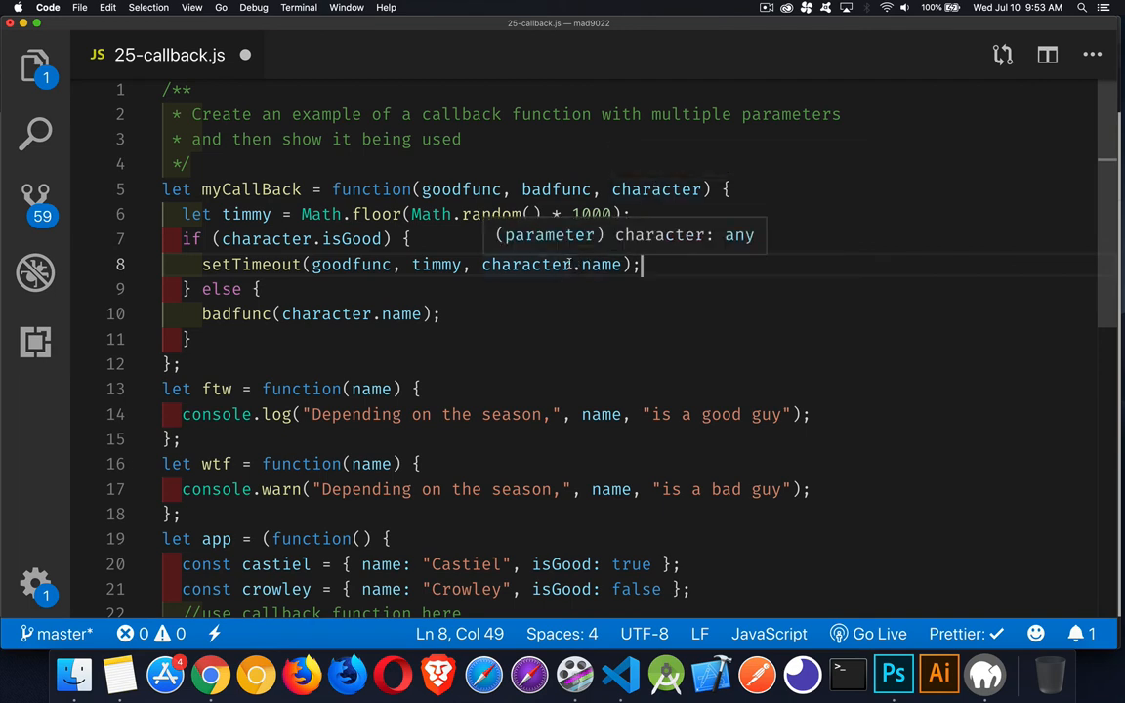
double_click(352, 263)
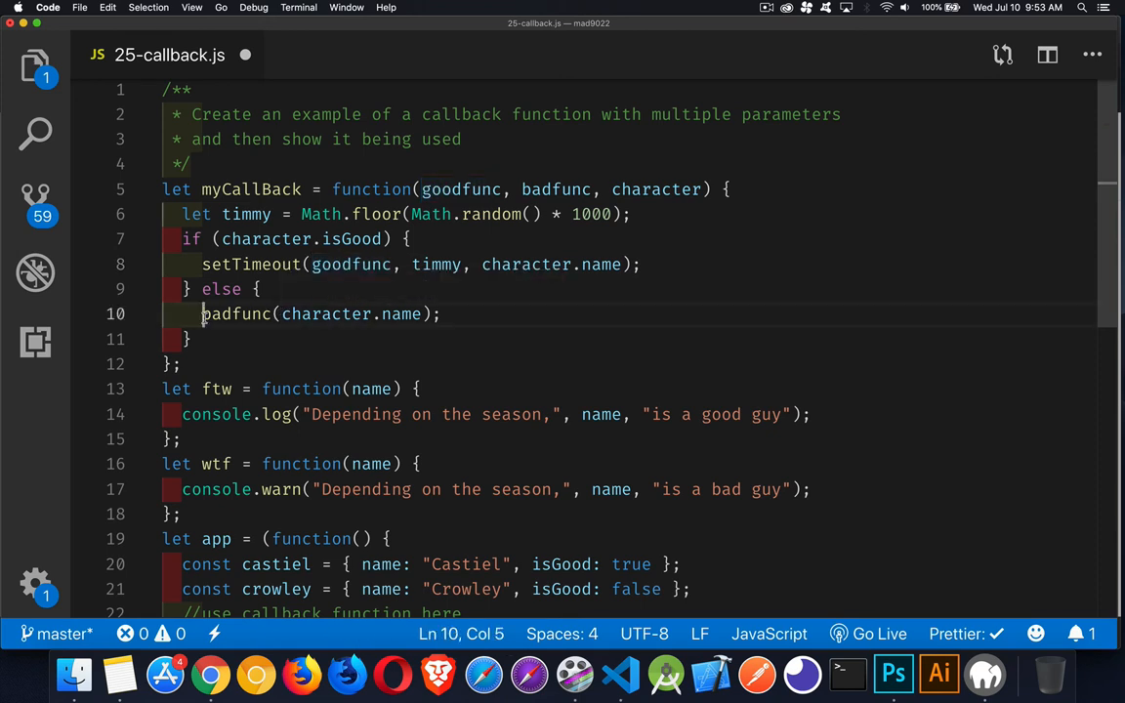
Step: Rewrite the else branch as setTimeout(badfunc, timmy, character.name); and review the file
text(set)
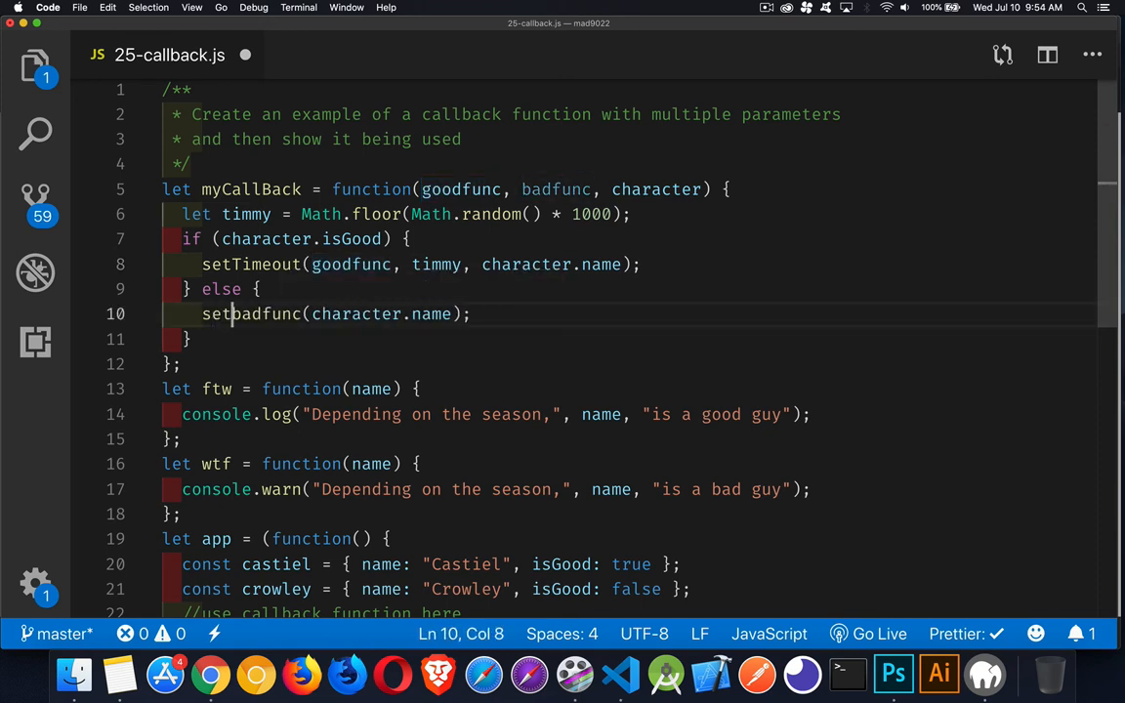
text(Timeout()
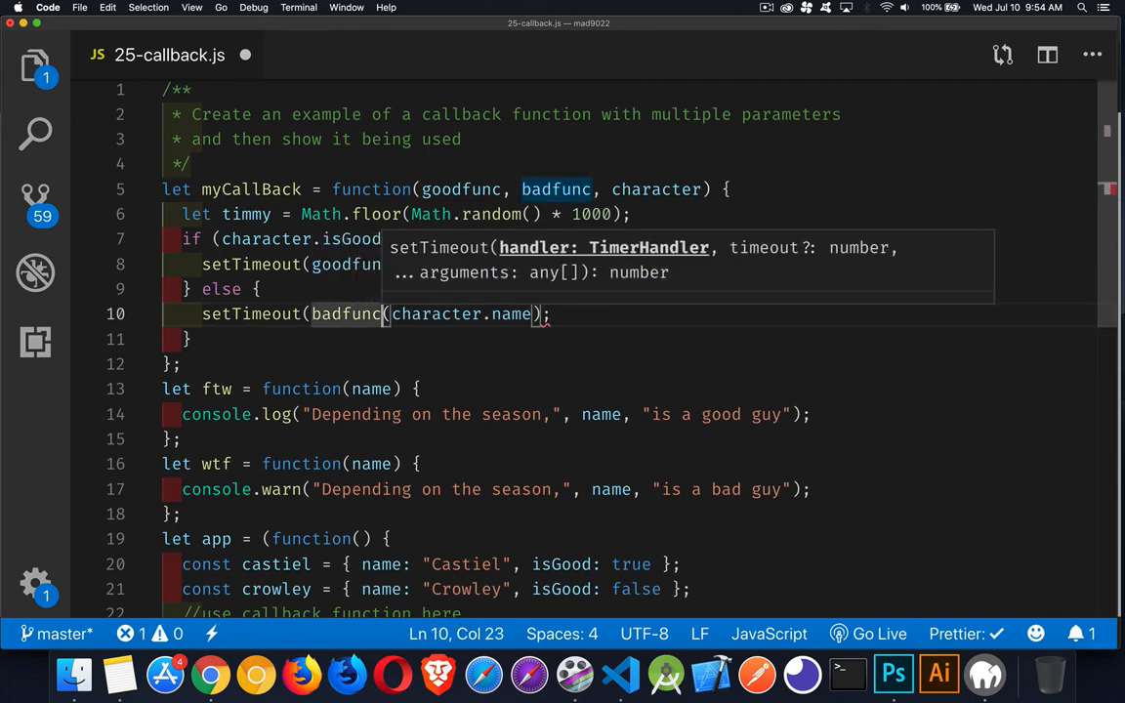
text(timmy,)
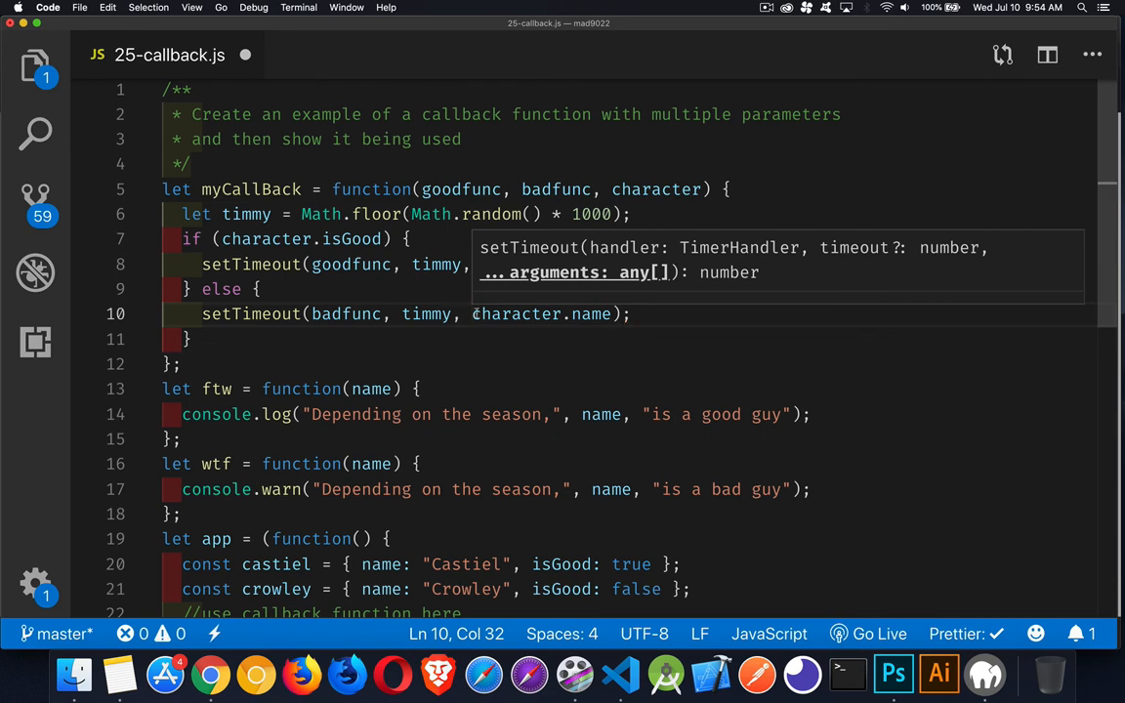
text(character.name);)
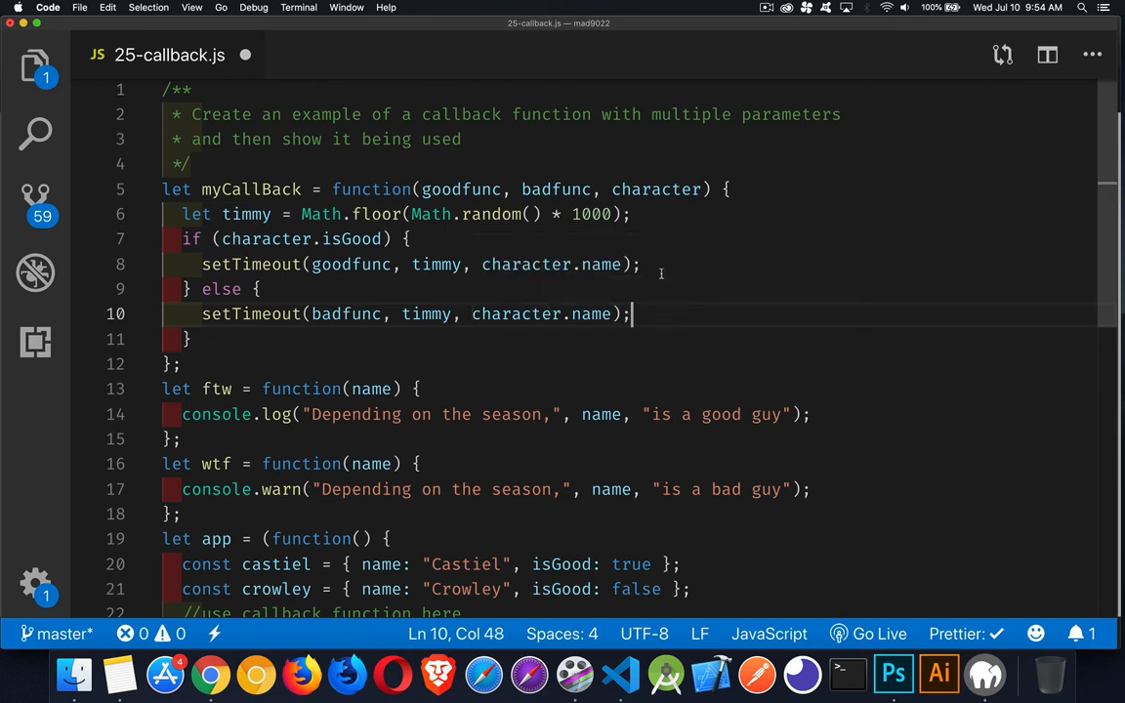
mouse_move(650, 328)
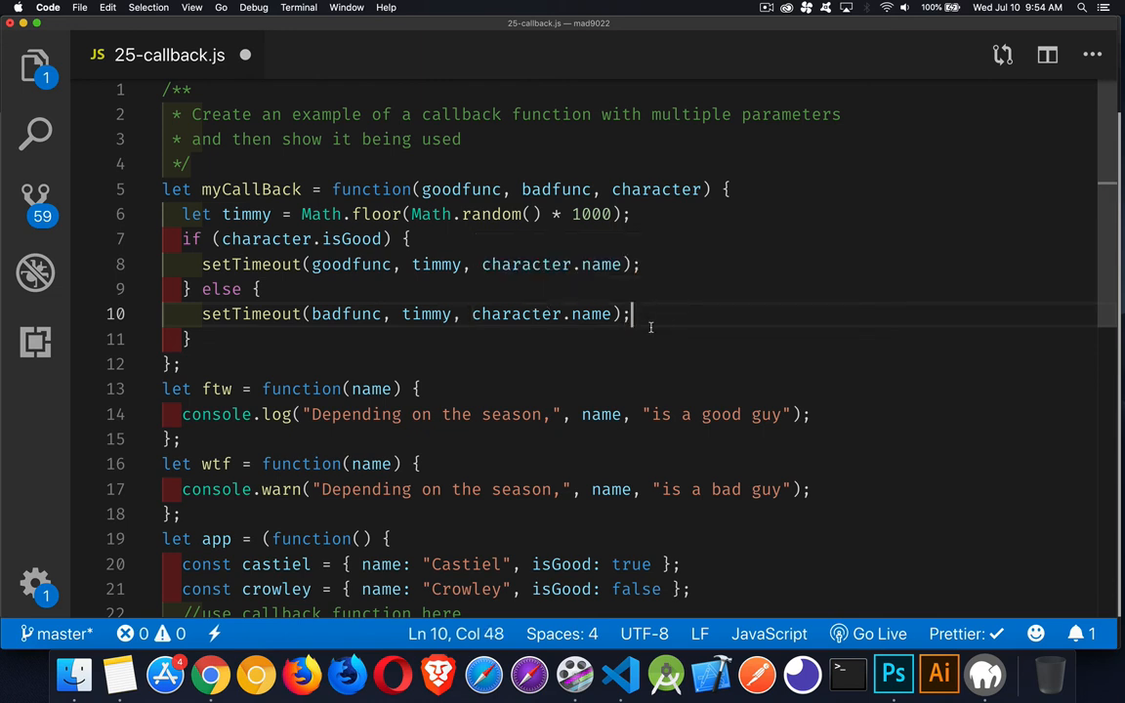
click(632, 213)
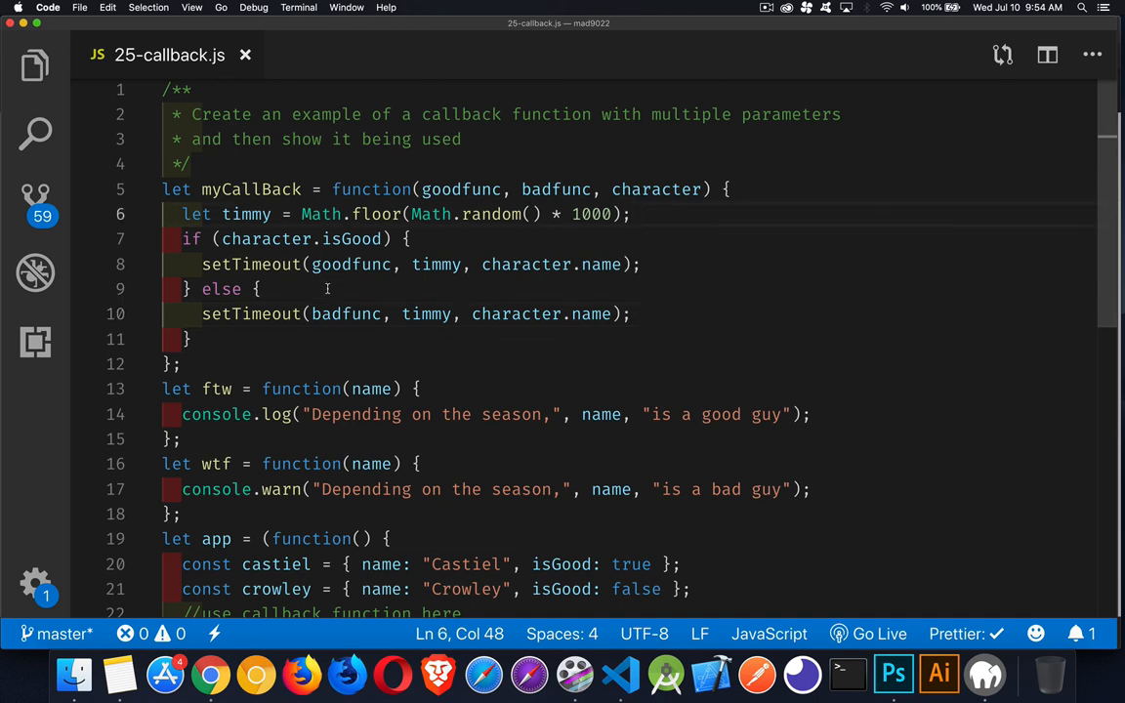
mouse_move(555, 189)
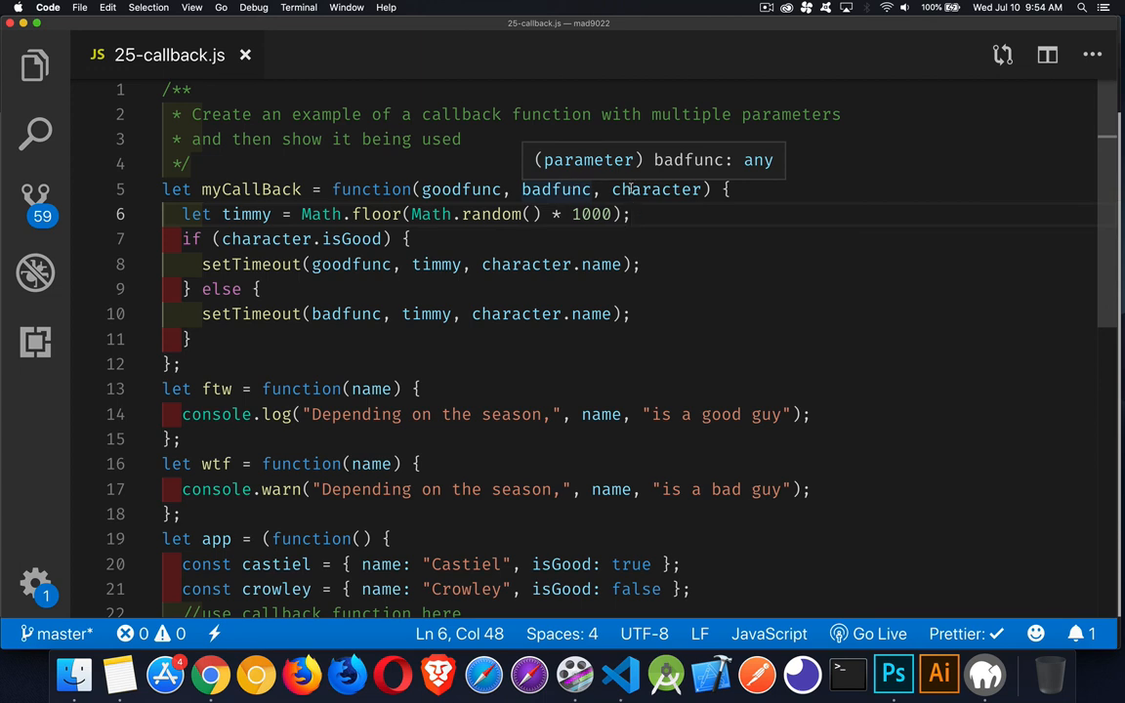
mouse_move(657, 285)
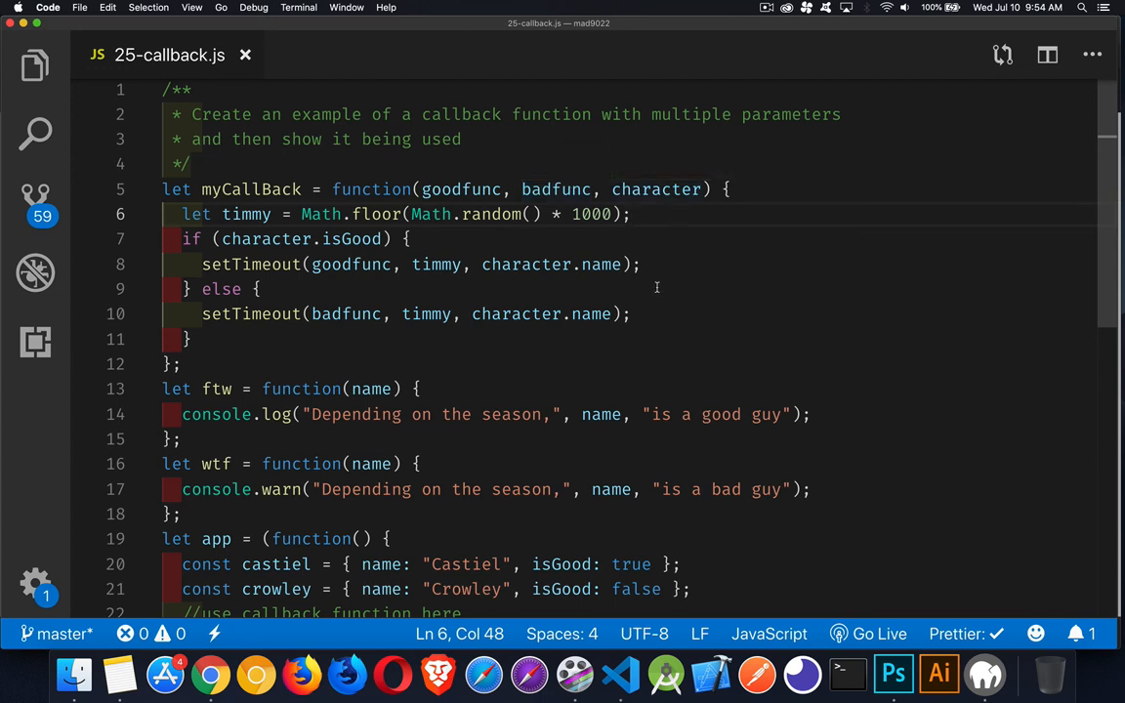
mouse_move(602, 305)
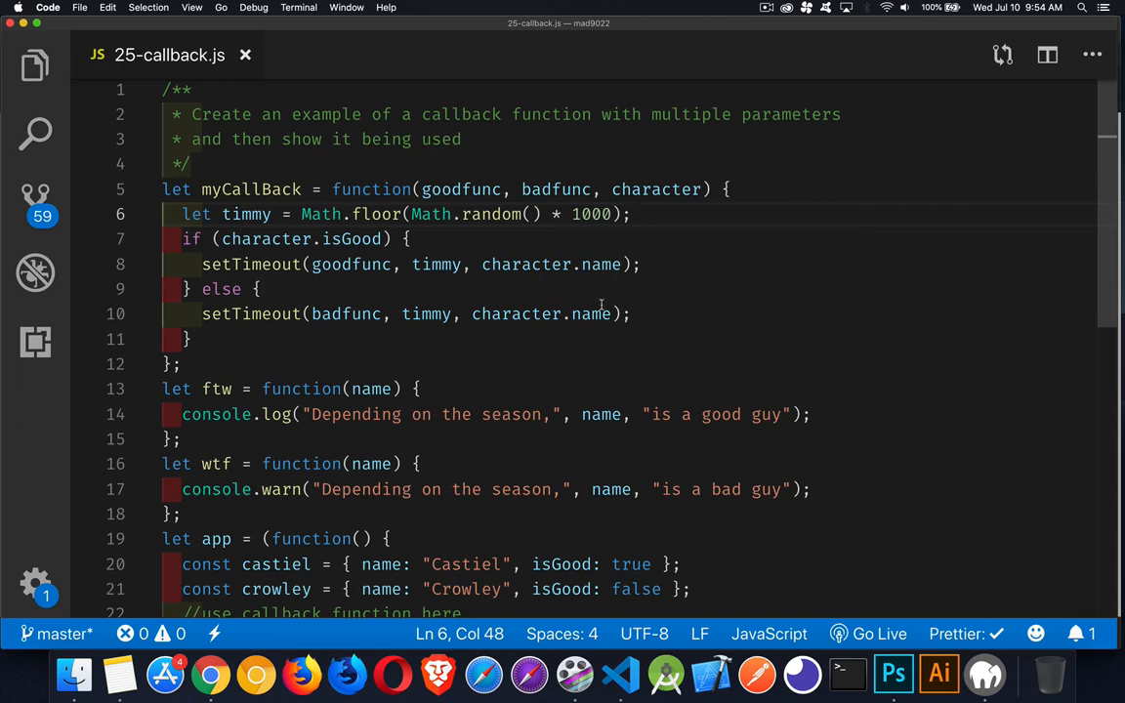
scroll(down, 3)
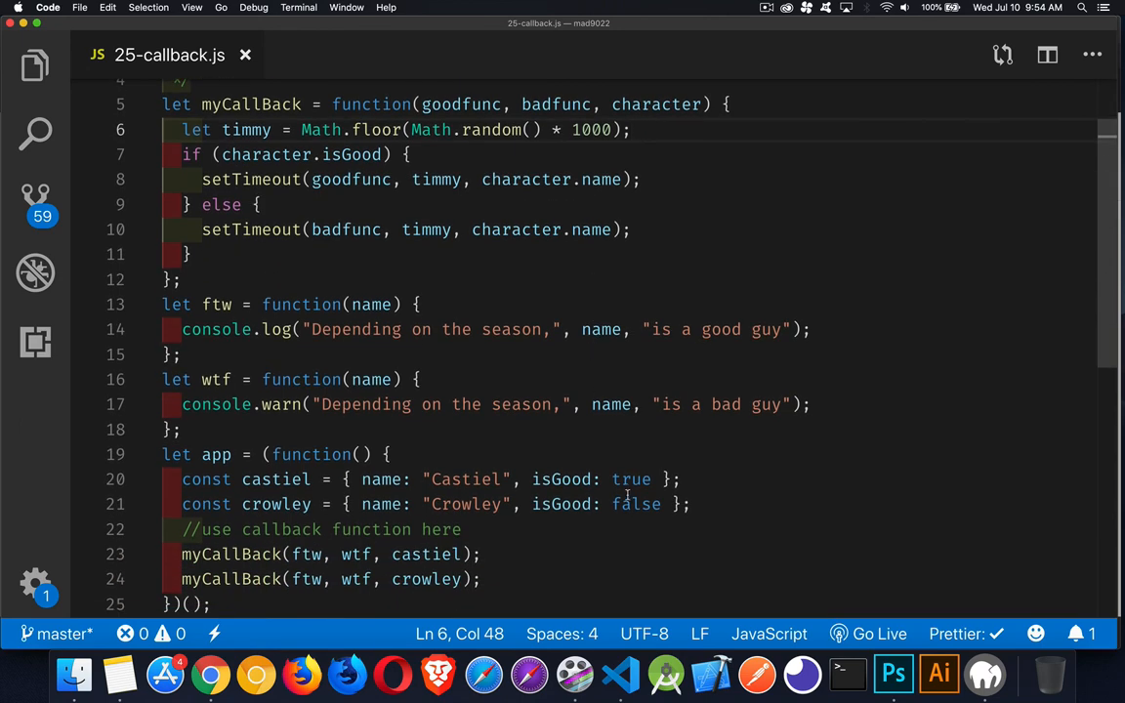